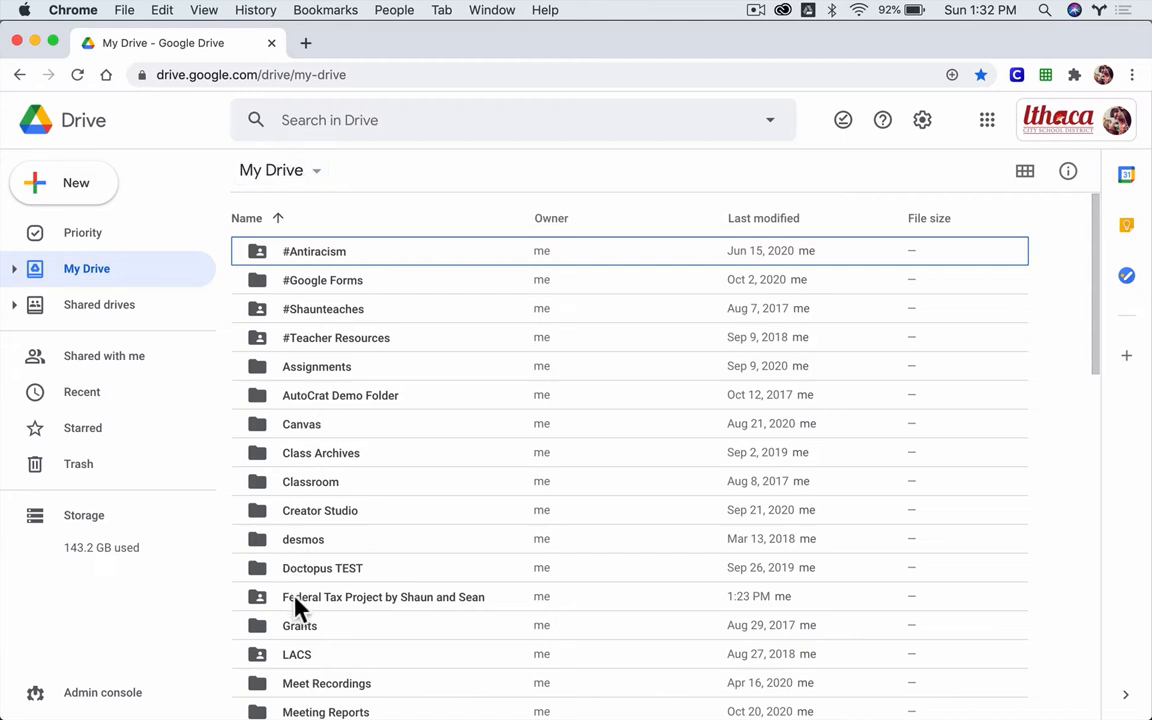
# Open the Federal Tax Project folder and start a new Google Sheets spreadsheet there.
pyautogui.click(383, 597)
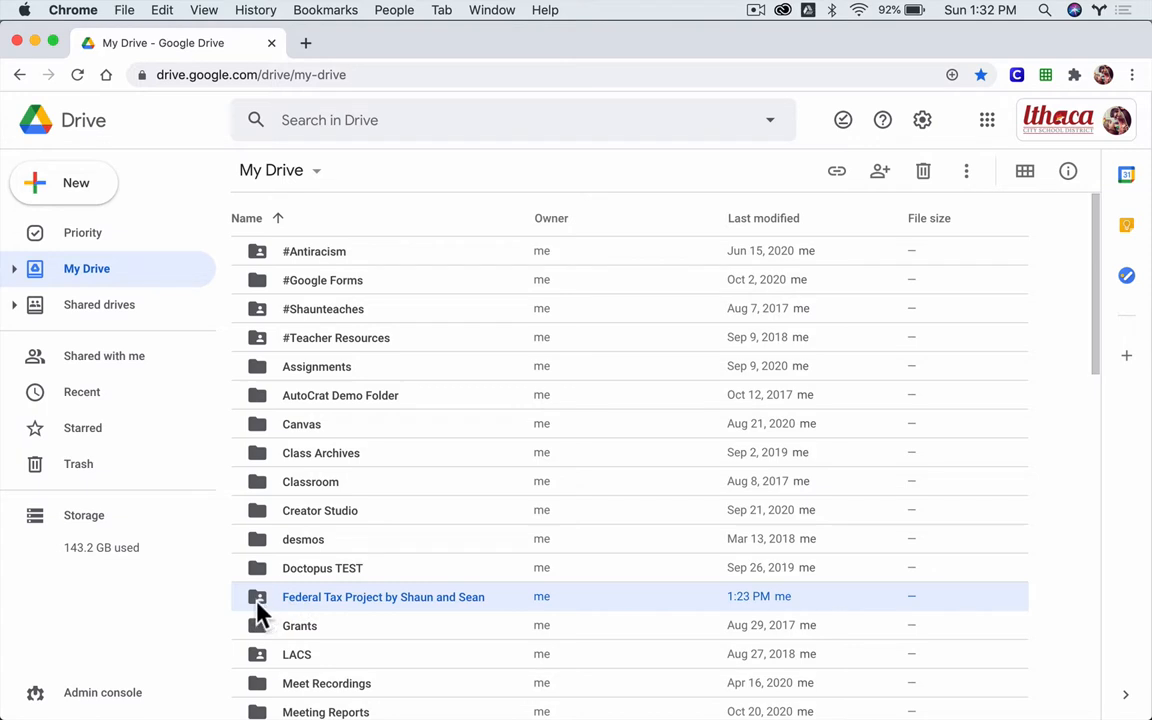
pyautogui.moveTo(267, 613)
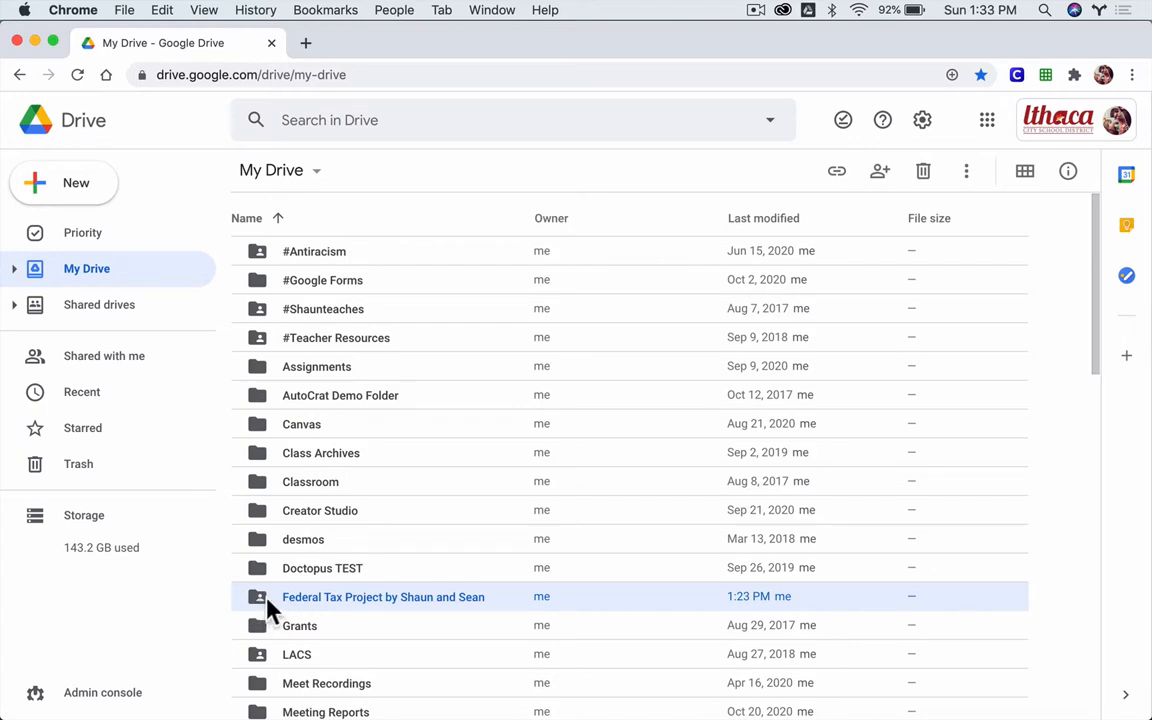
pyautogui.doubleClick(383, 597)
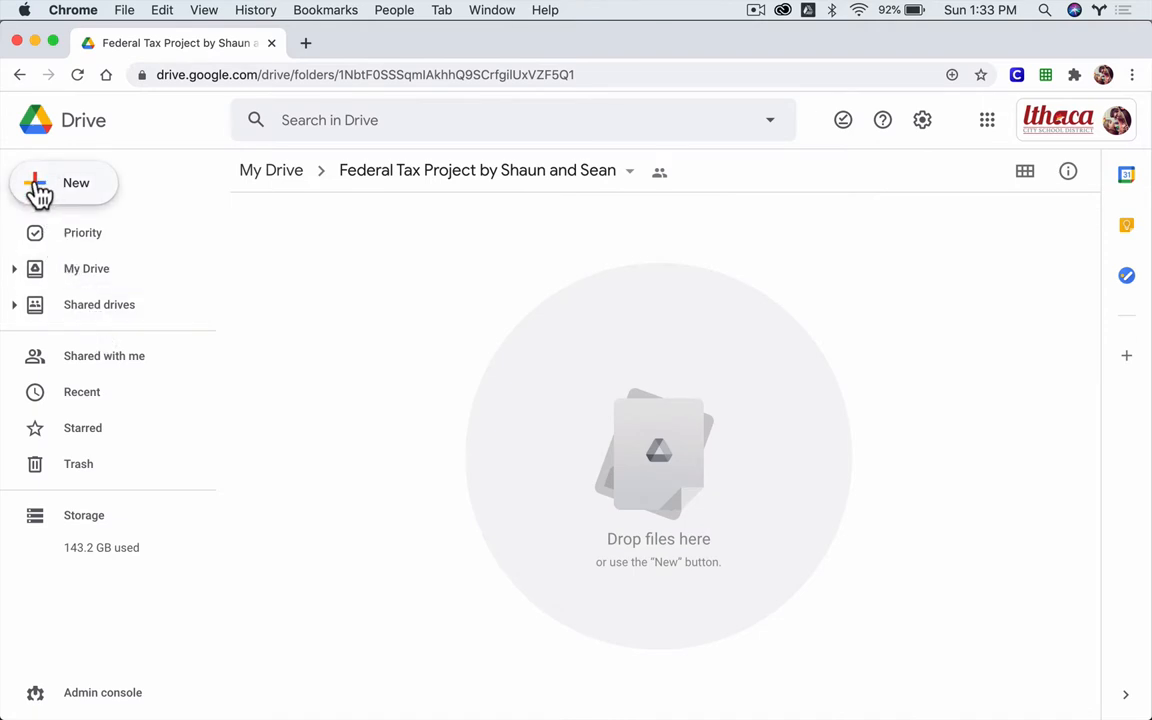
pyautogui.click(64, 183)
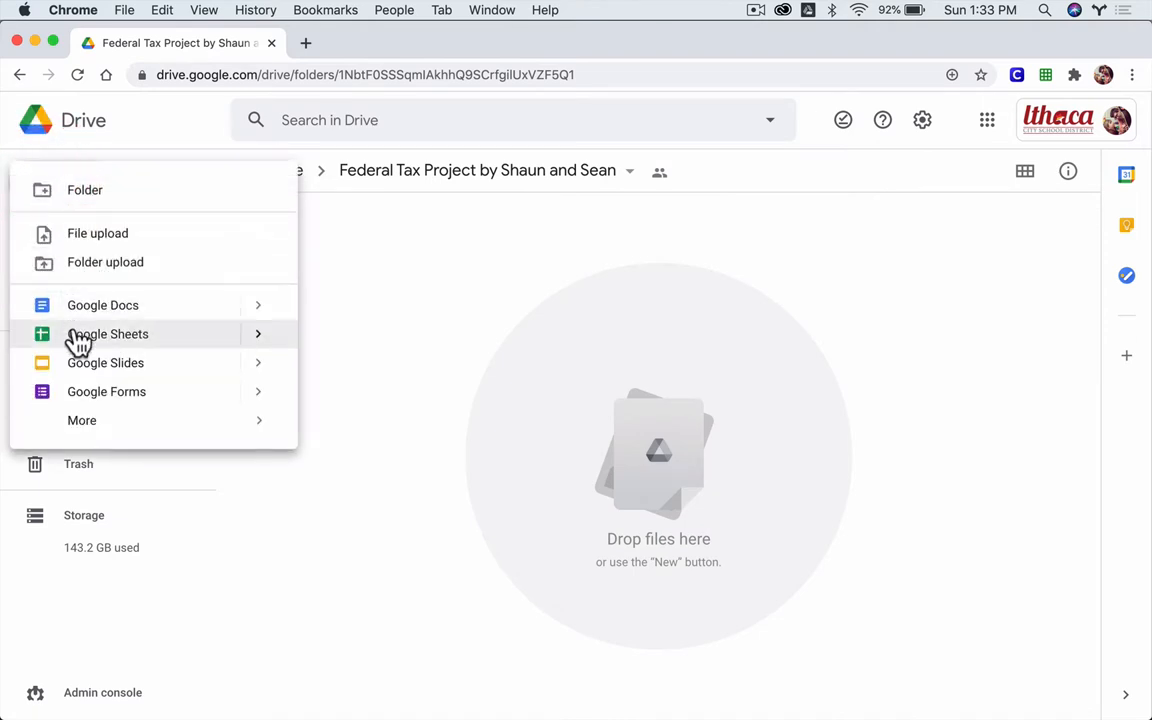
pyautogui.click(107, 334)
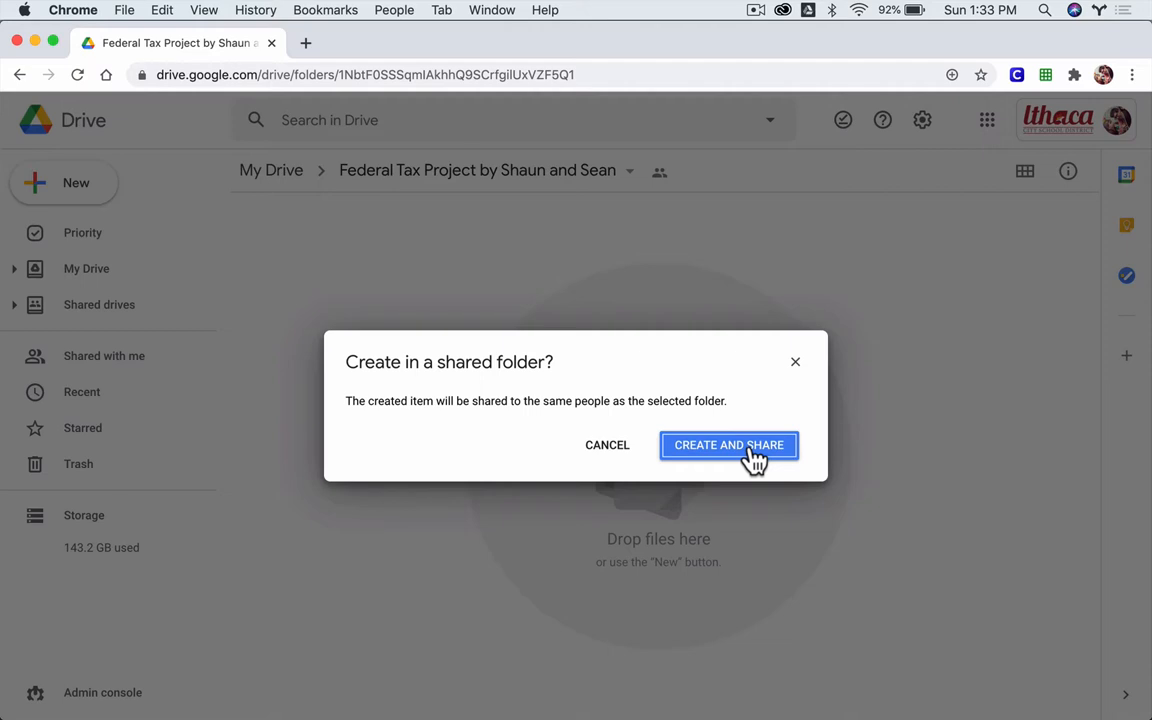
# Confirm creating the shared spreadsheet and rename it 'Federal Income Tax Calculator'.
pyautogui.click(728, 445)
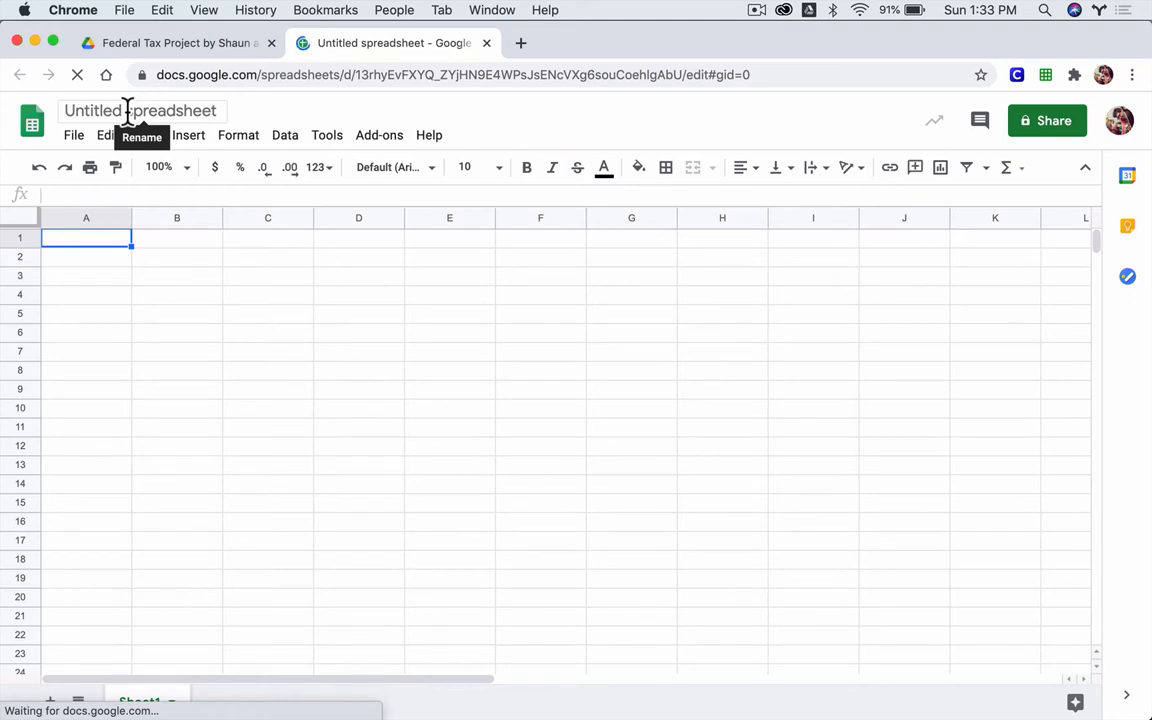
pyautogui.write('Federal Income Tax Calculator')
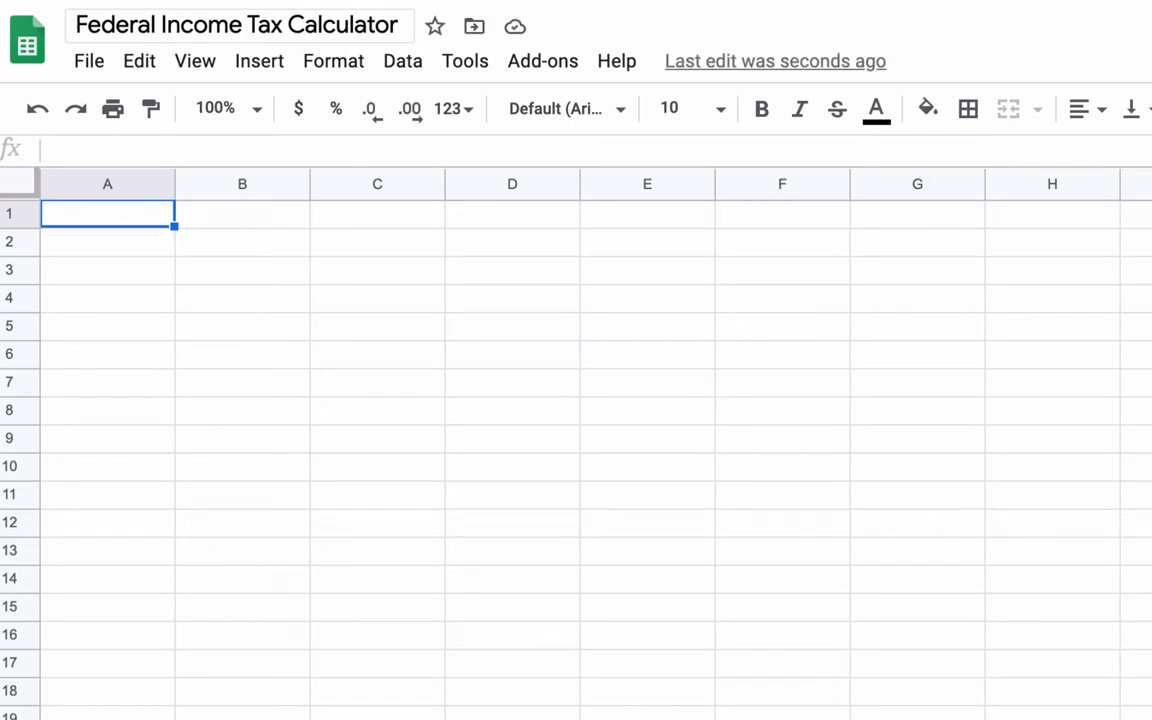
# Enter 'Federal Income Tax Calculator for 2021' in A1 and 'Source' in A2.
pyautogui.write('Federal Income')
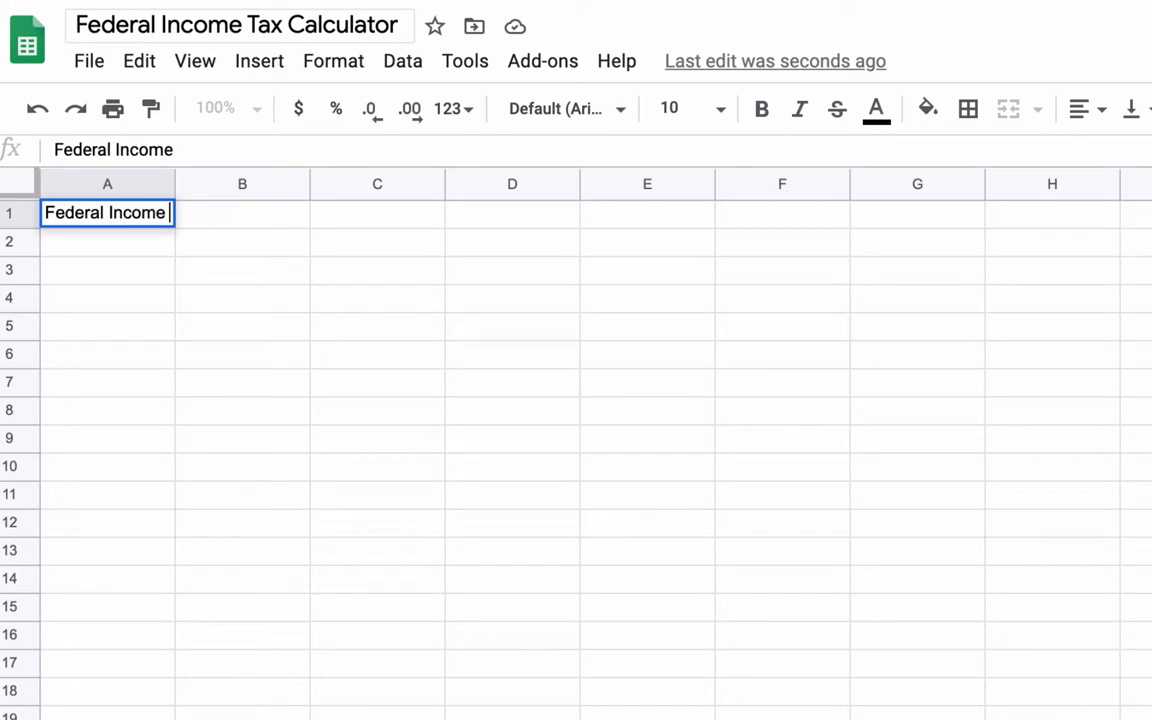
pyautogui.write('Tax Brack')
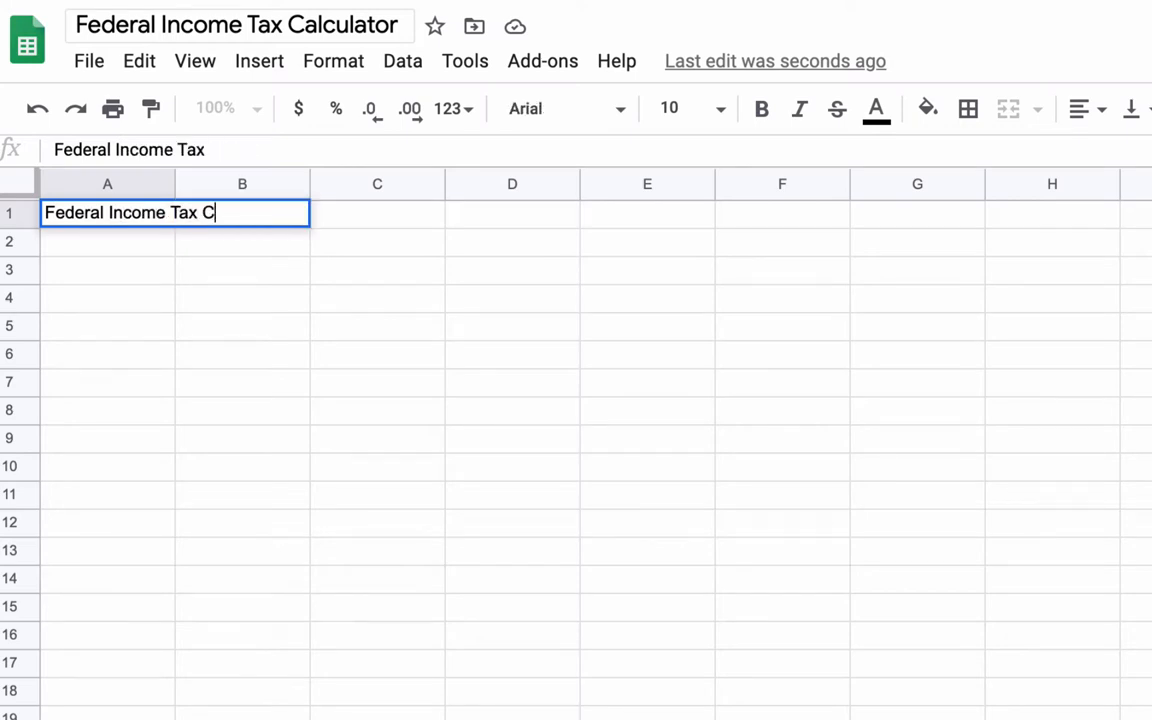
pyautogui.write('alculator for 2021')
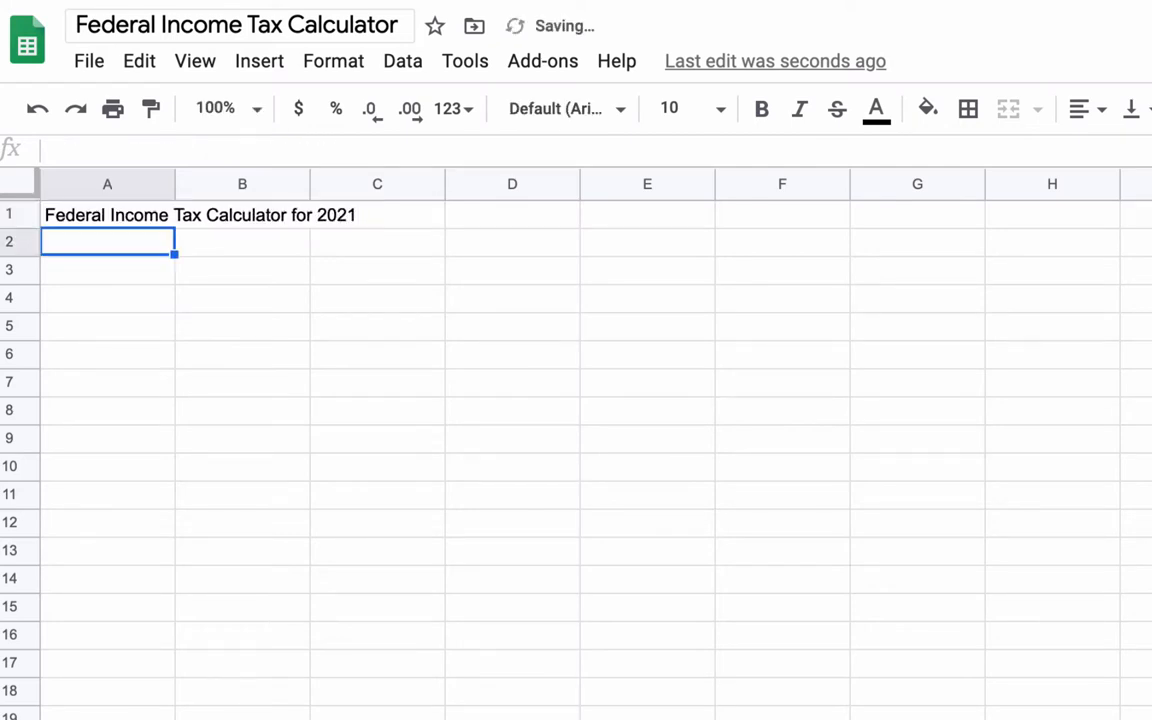
pyautogui.write('Sourc')
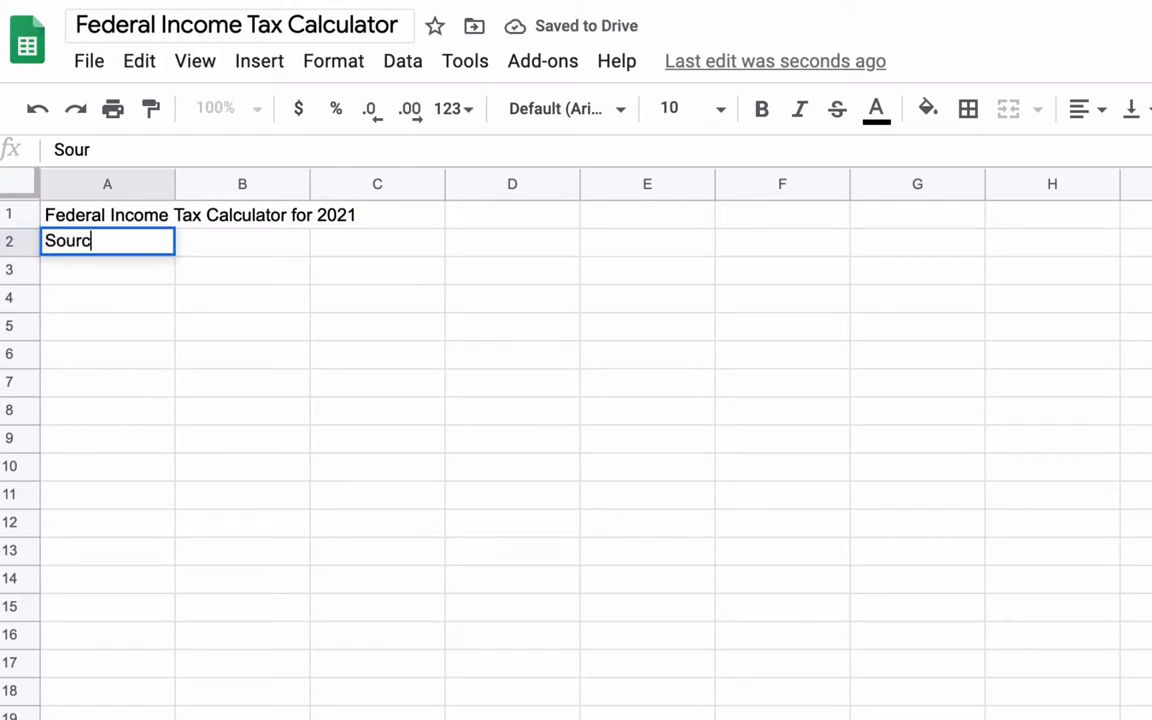
pyautogui.write('e')
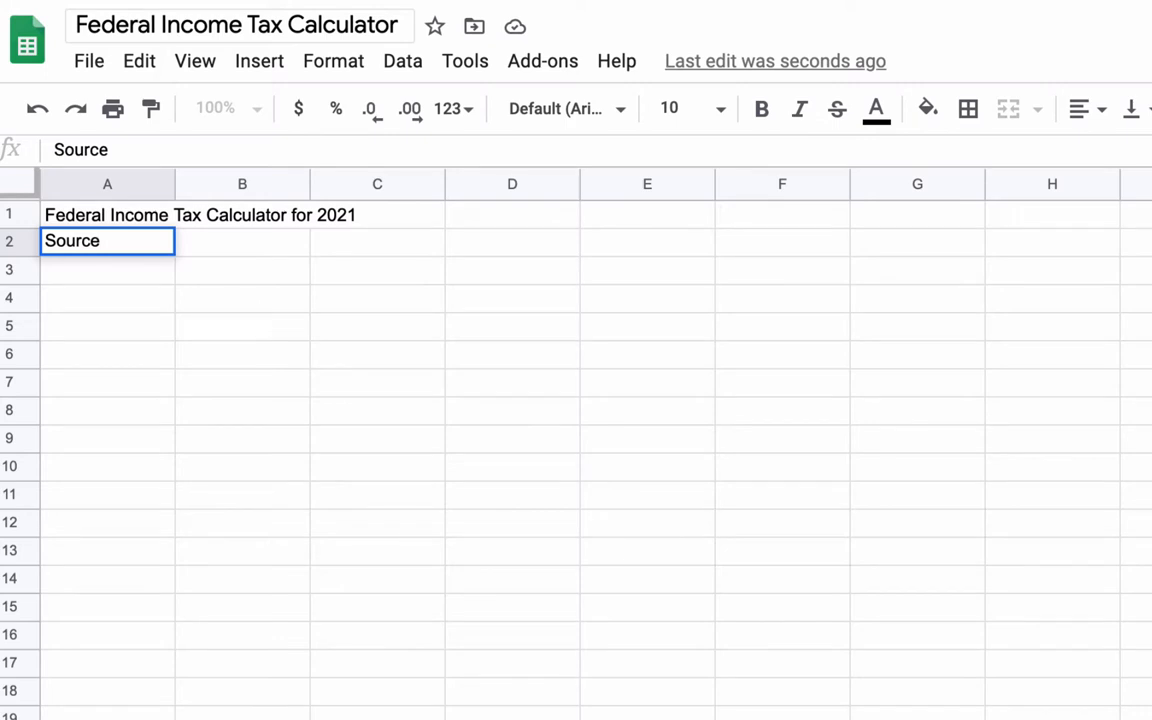
pyautogui.moveTo(565, 225)
pyautogui.write('irs fe')
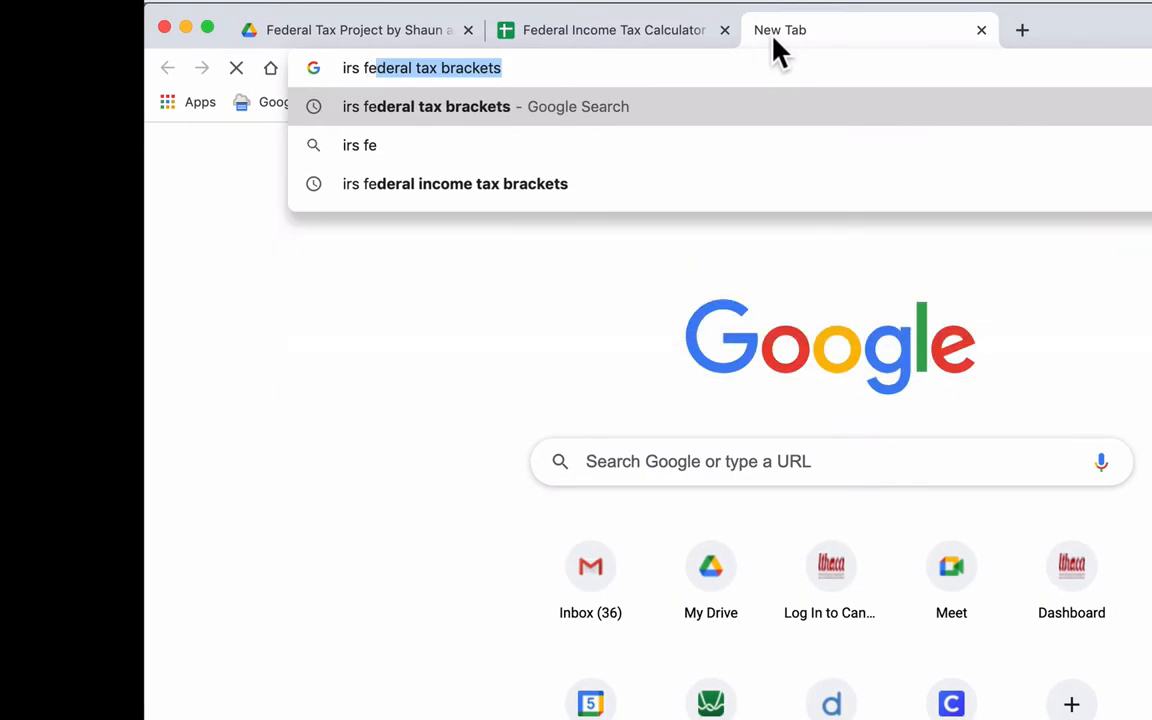
# Find the IRS tax year 2021 inflation adjustments release and copy its URL.
pyautogui.press('Enter')
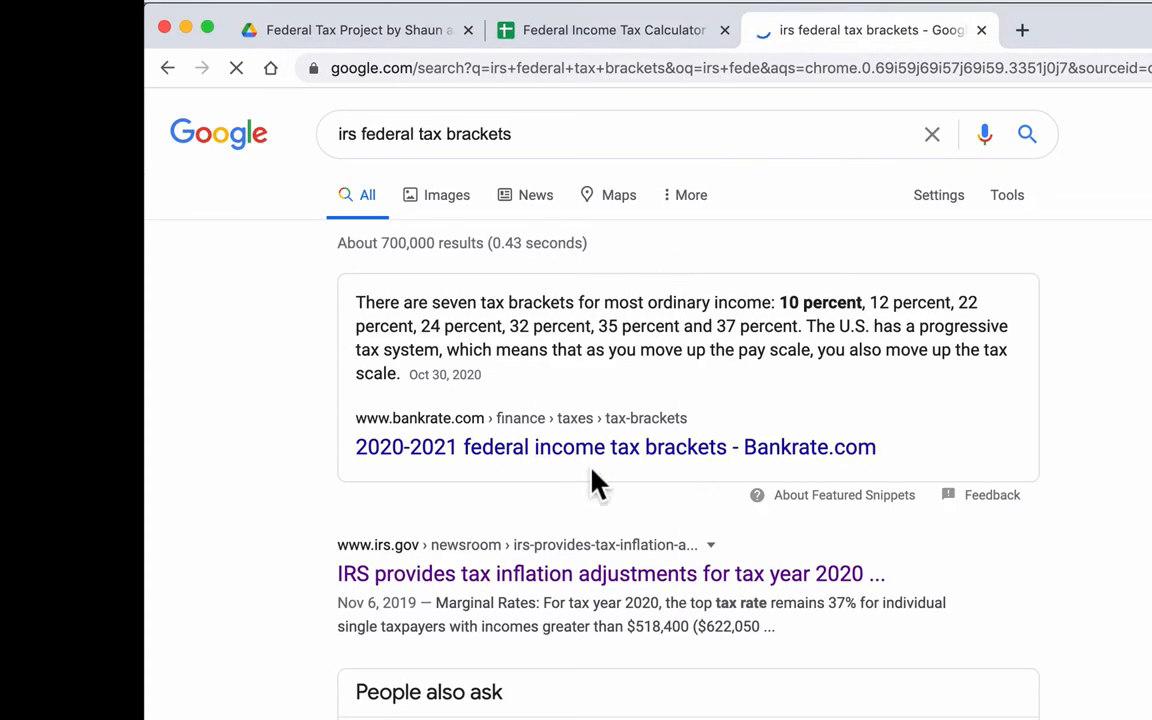
pyautogui.scroll(-3)
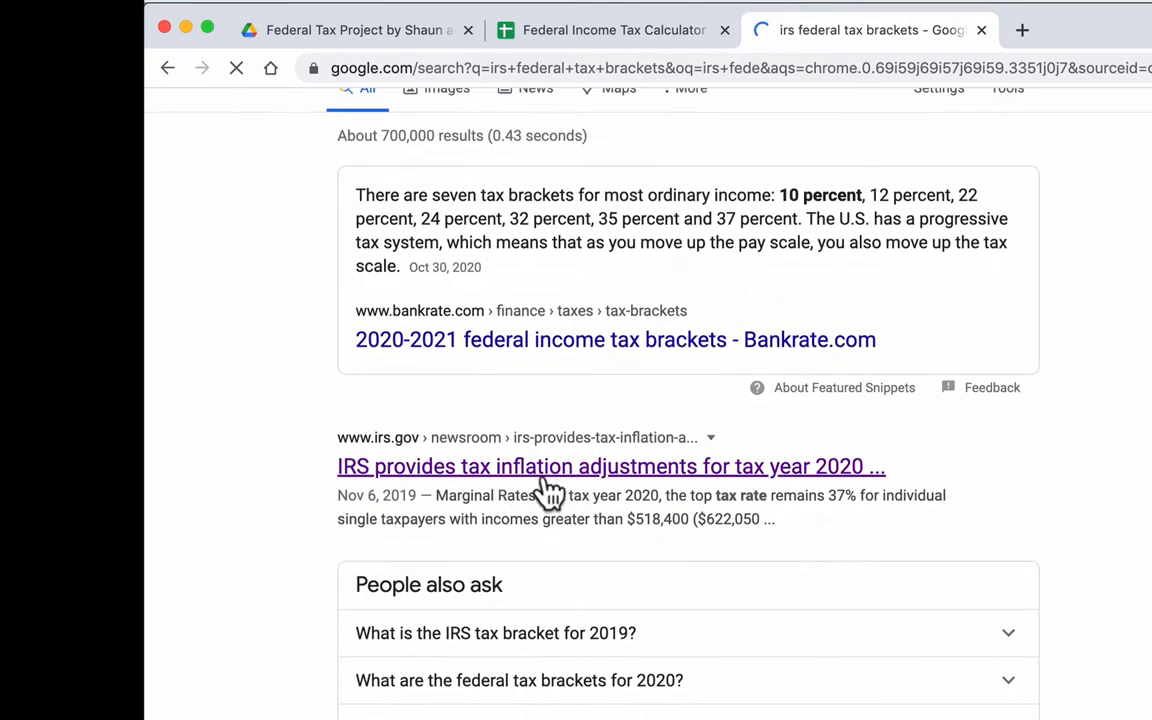
pyautogui.scroll(-3)
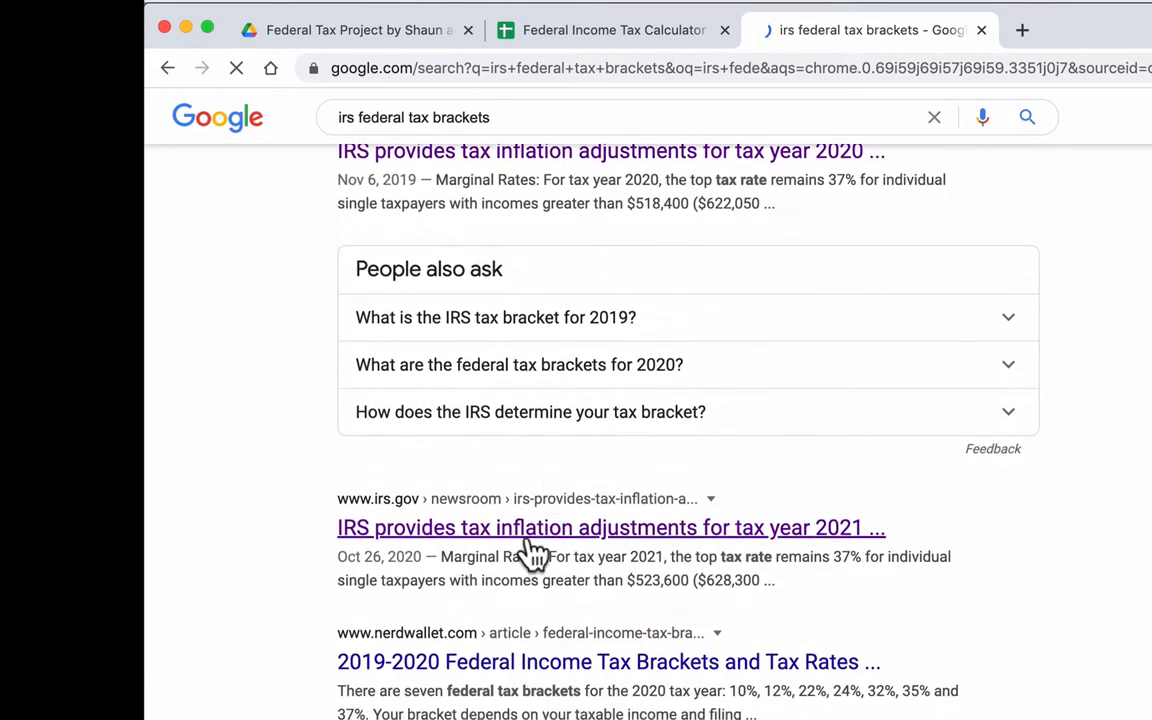
pyautogui.click(610, 527)
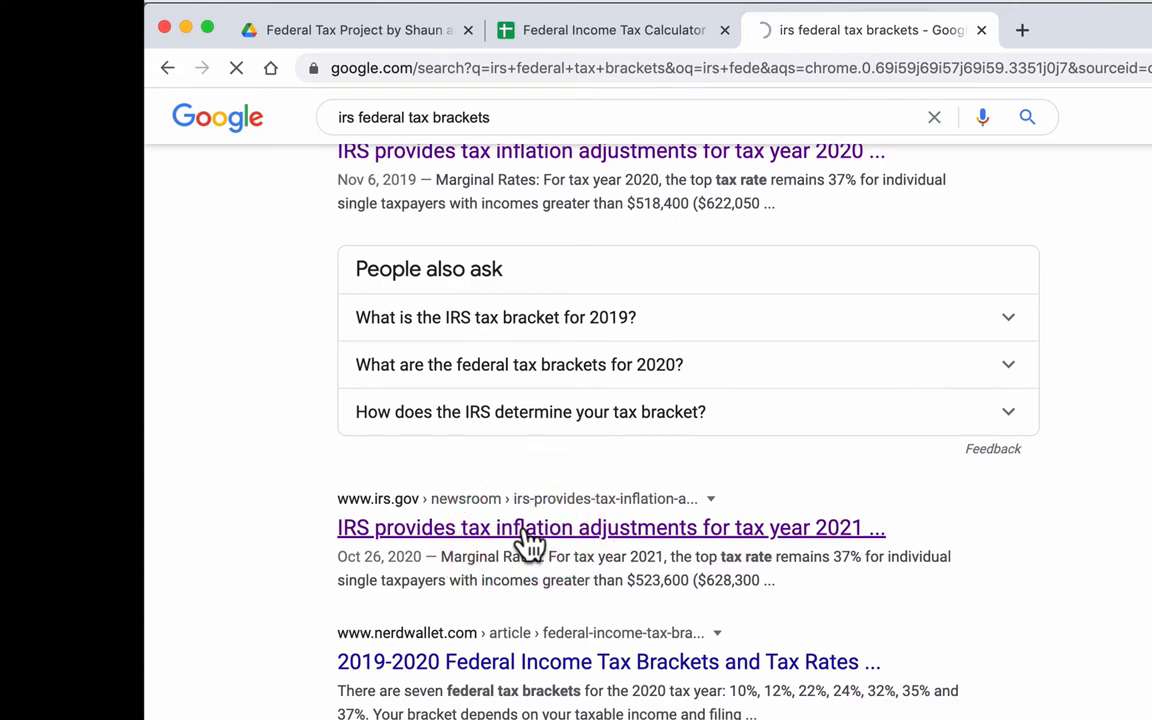
pyautogui.click(610, 527)
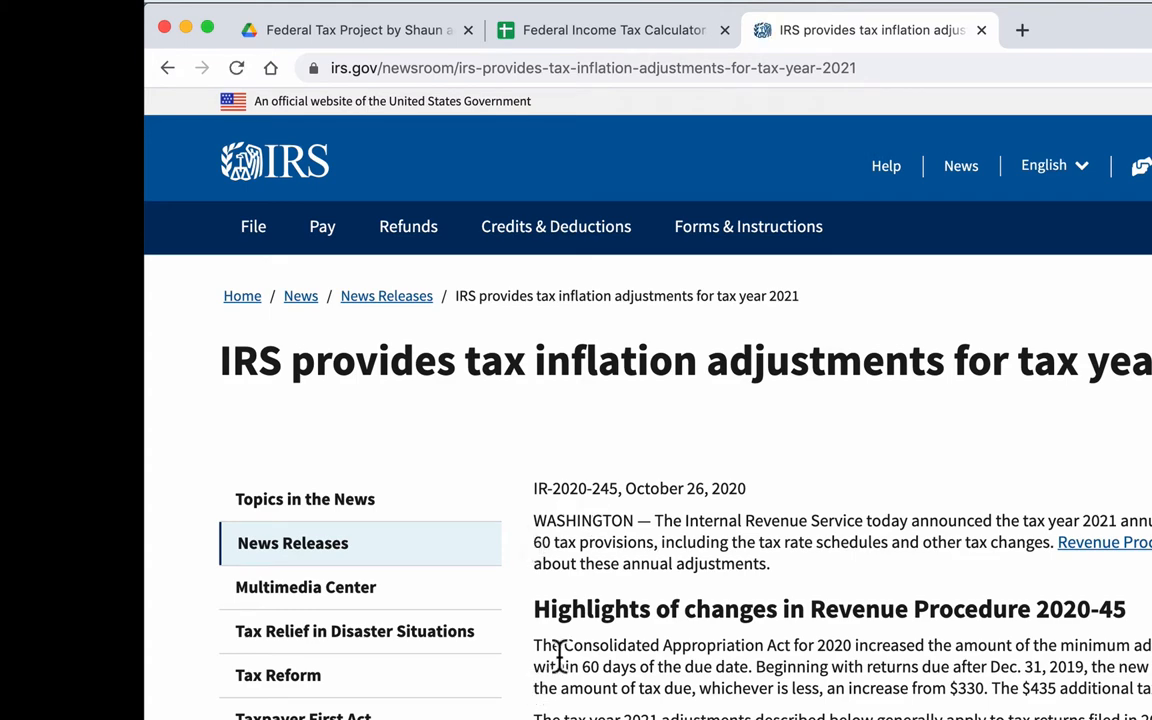
pyautogui.click(560, 67)
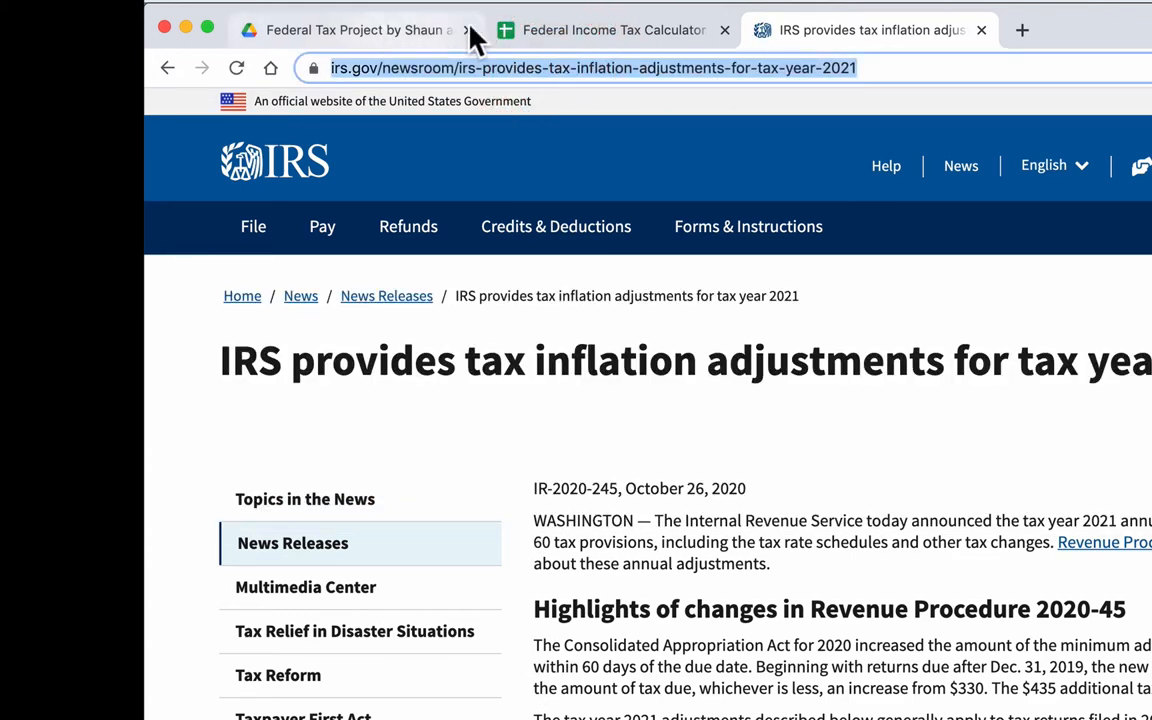
pyautogui.click(612, 29)
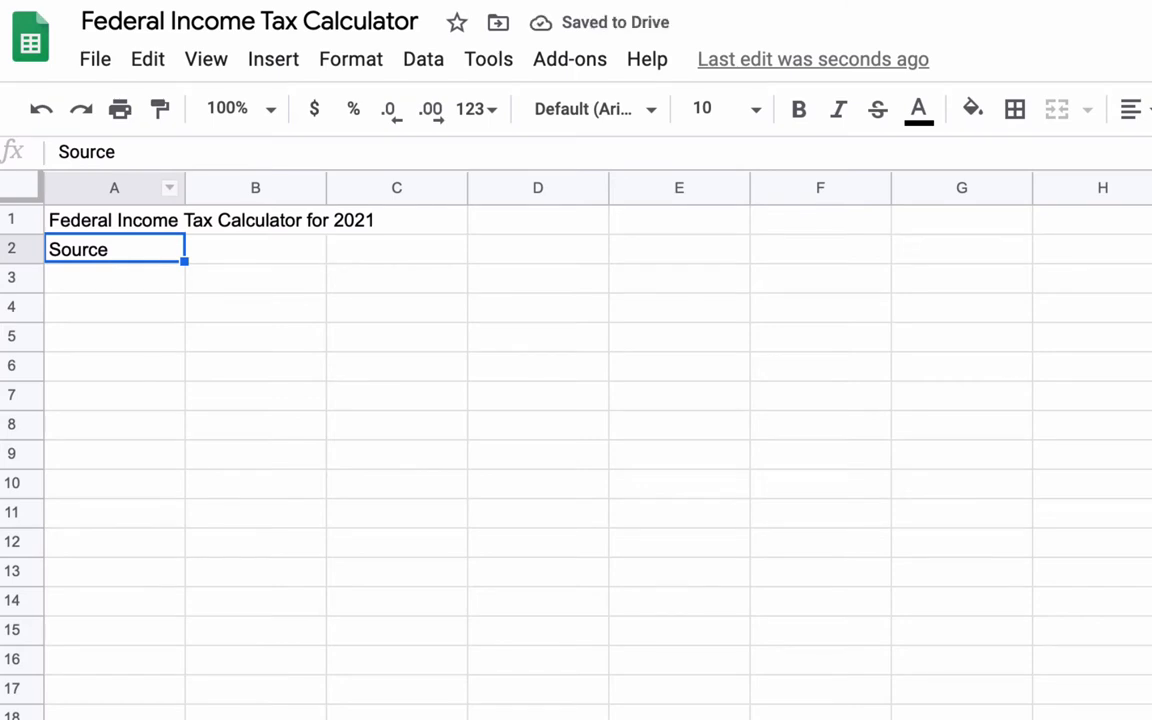
# Hyperlink the Source label in A2 to the copied IRS tax year 2021 page.
pyautogui.click(273, 59)
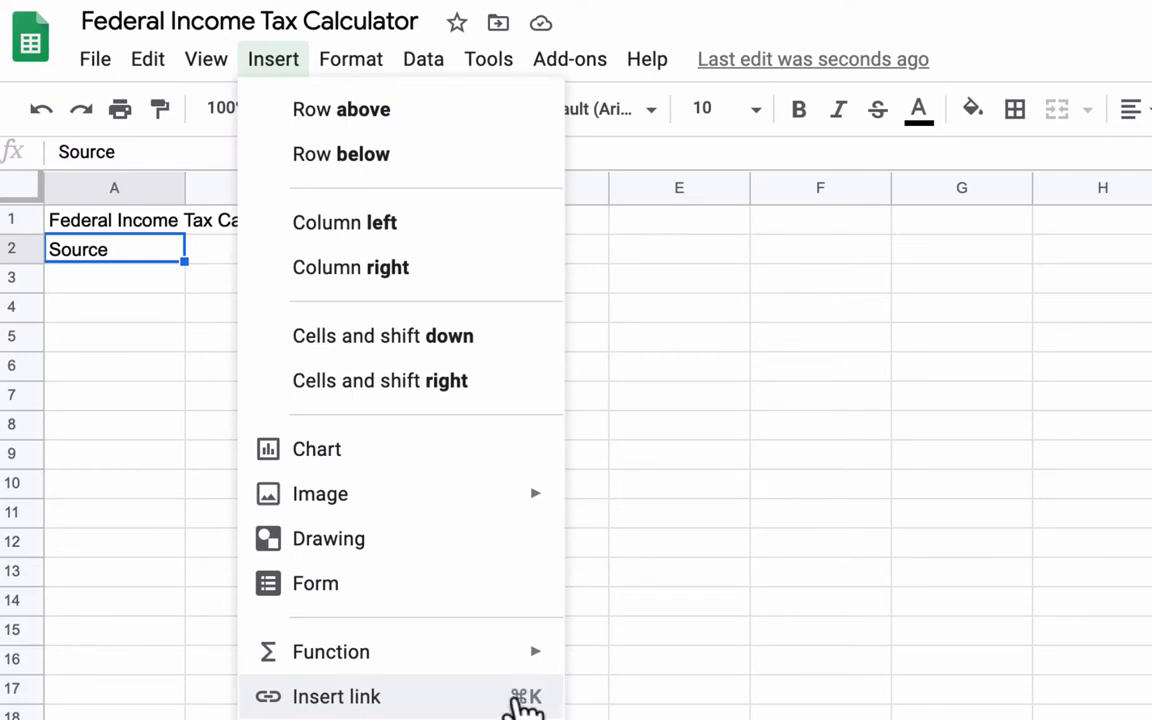
pyautogui.click(114, 277)
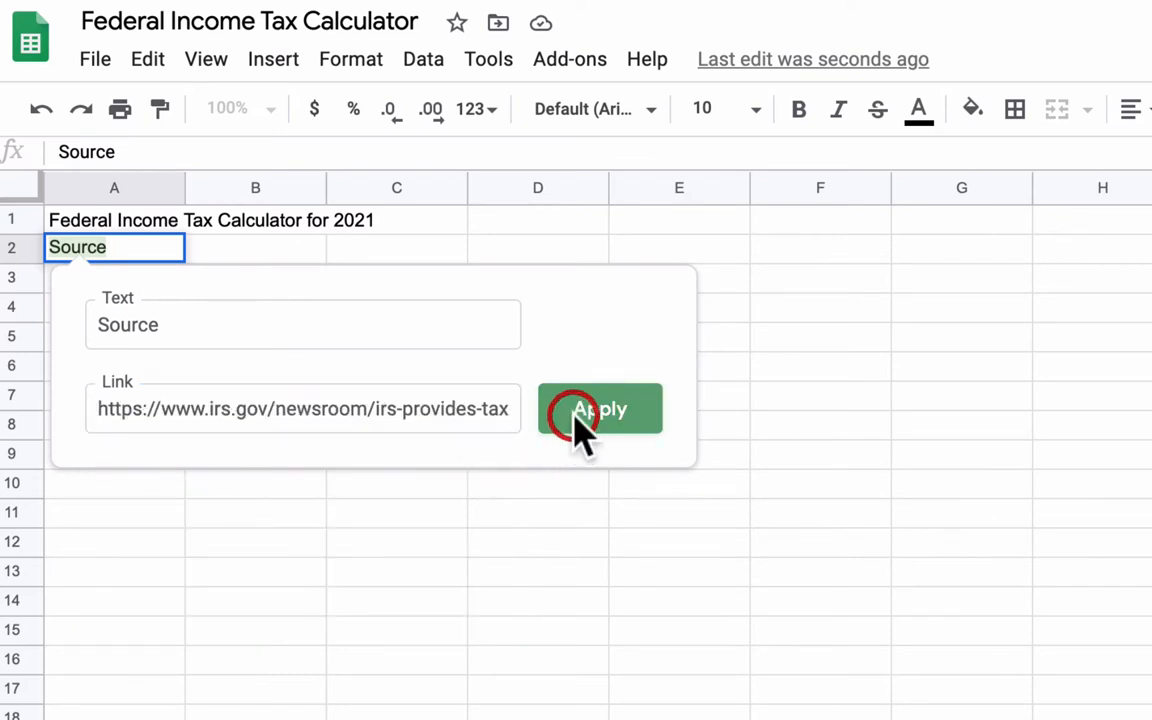
pyautogui.click(600, 409)
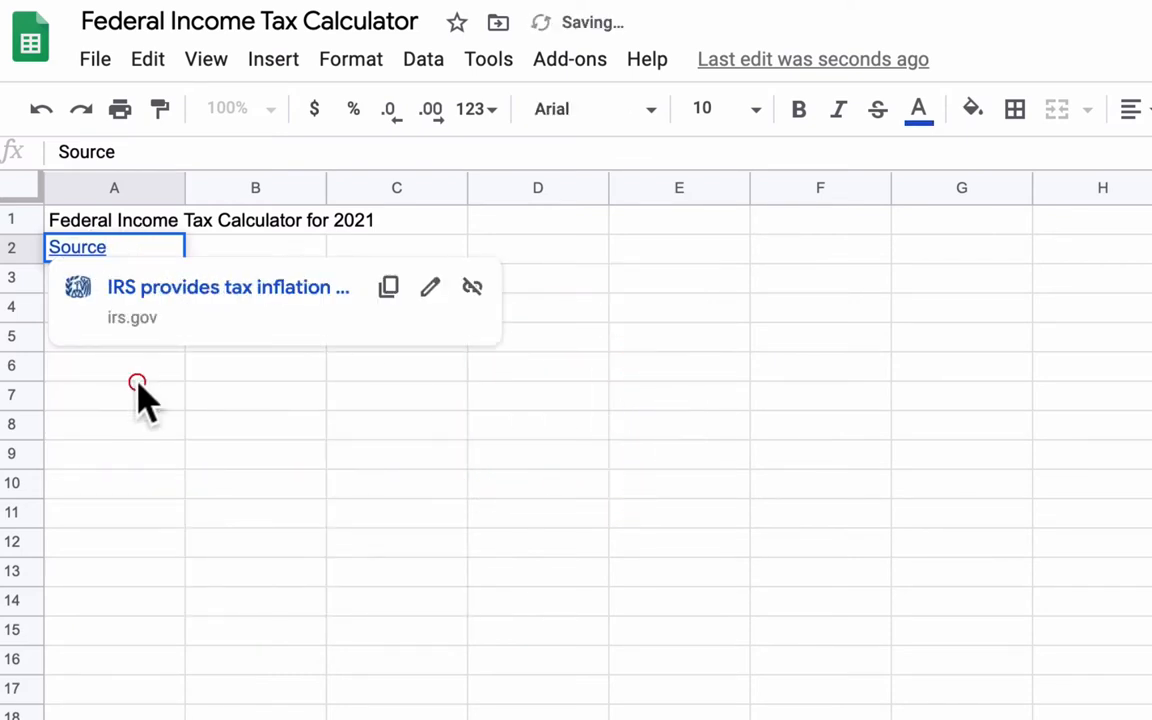
pyautogui.click(114, 365)
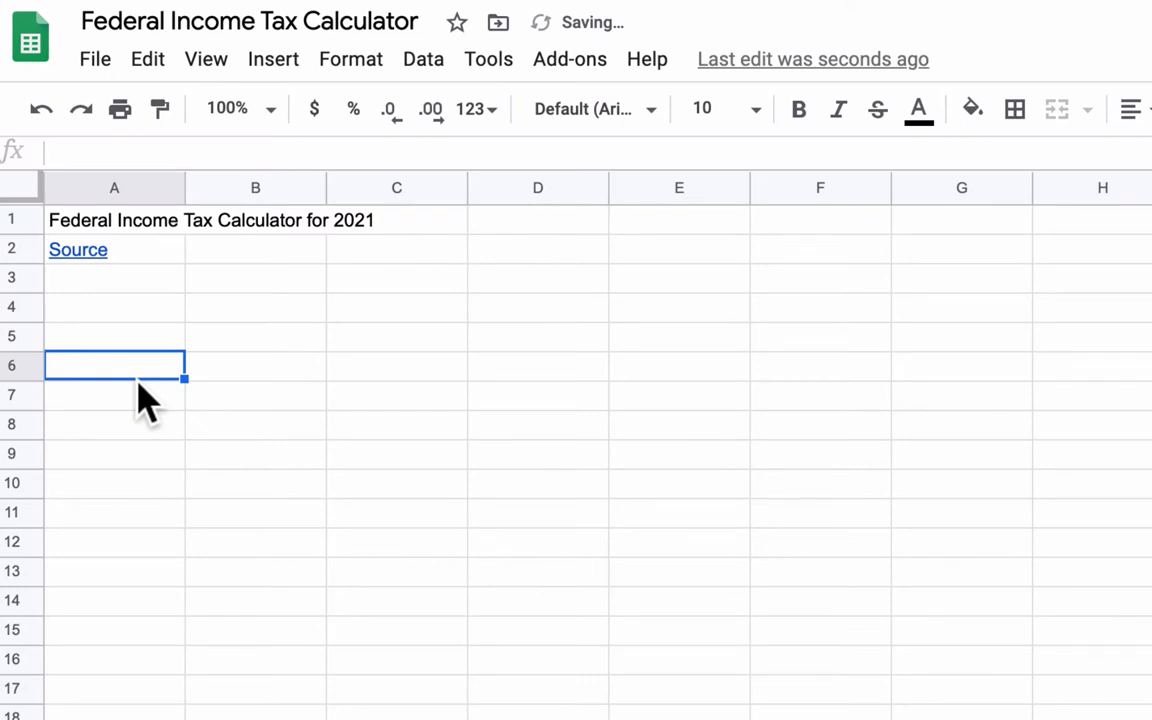
pyautogui.moveTo(178, 393)
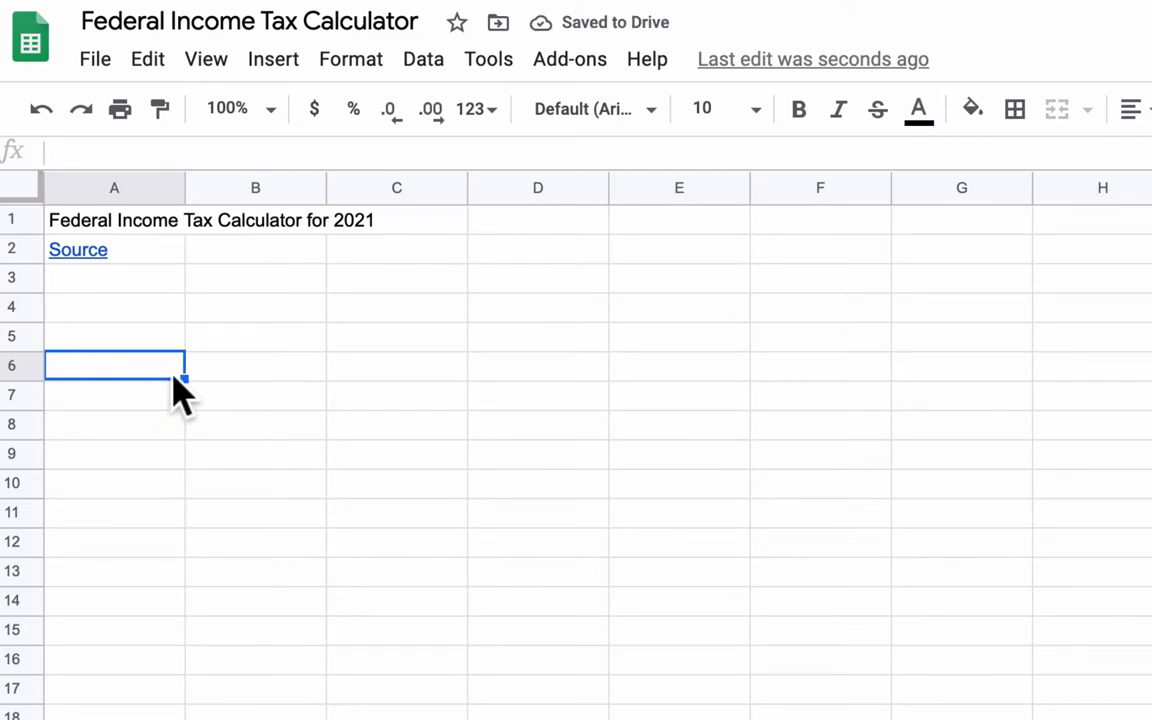
# Type 'Gross Income:', 'Standard Deduction:' and 'Taxable Income:' into E2 through E4.
pyautogui.click(679, 188)
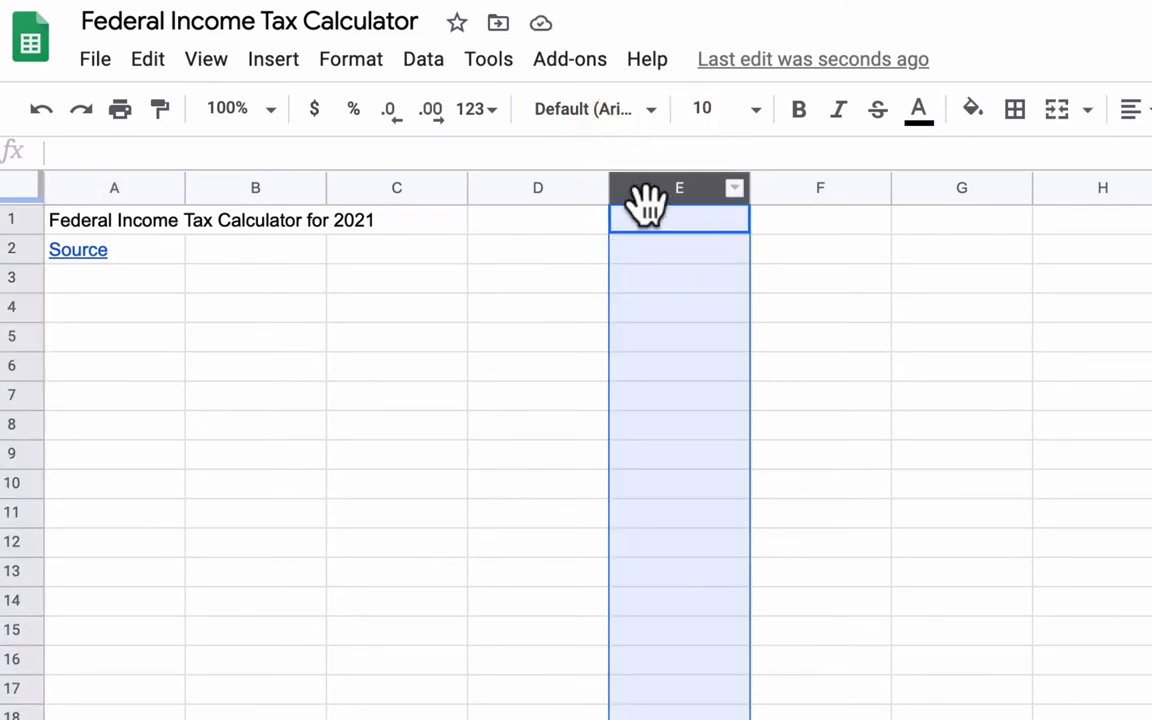
pyautogui.click(679, 249)
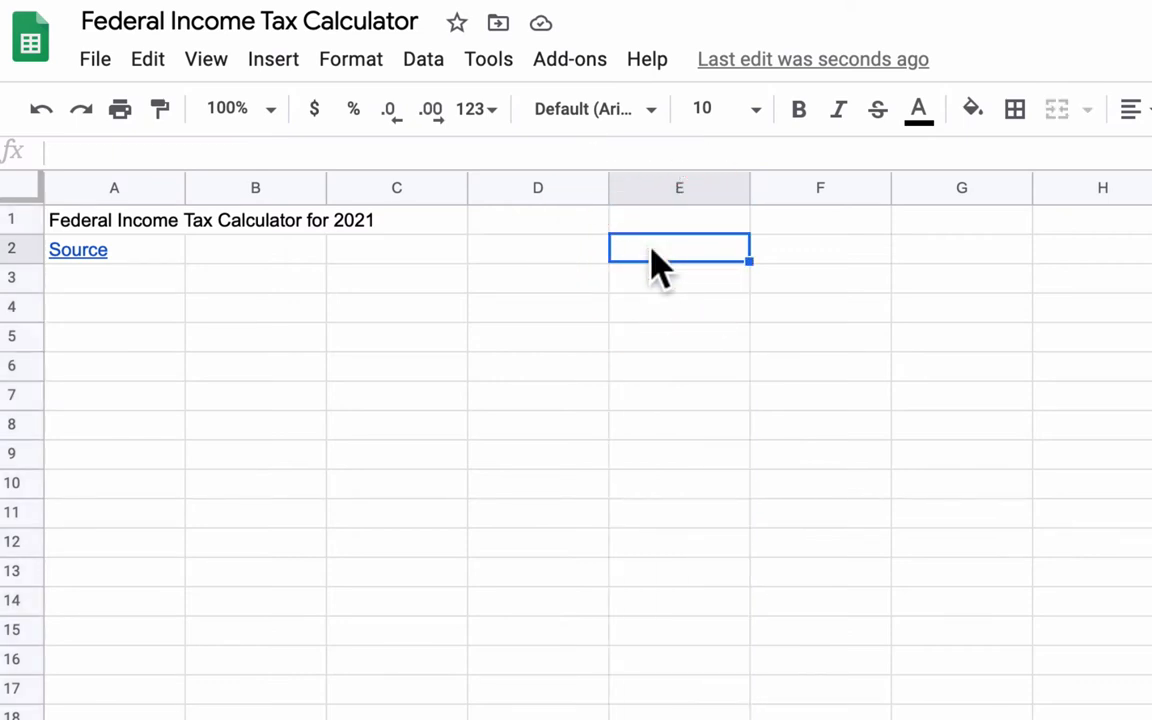
pyautogui.write('Gross in')
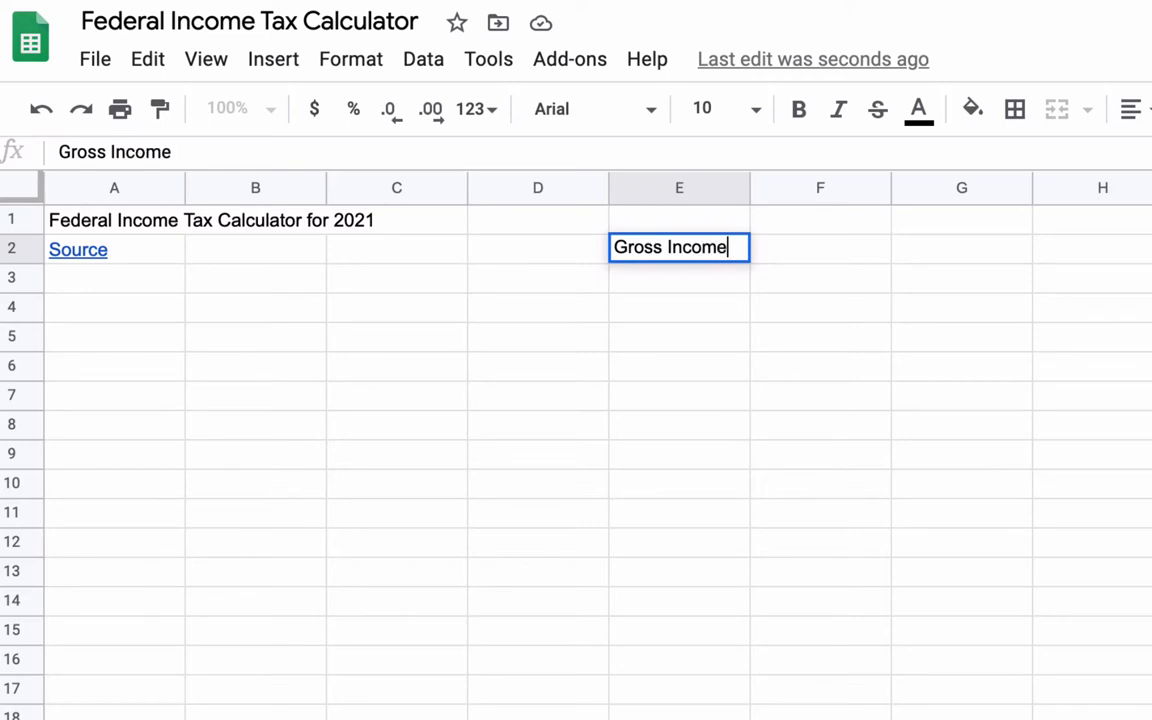
pyautogui.press('enter')
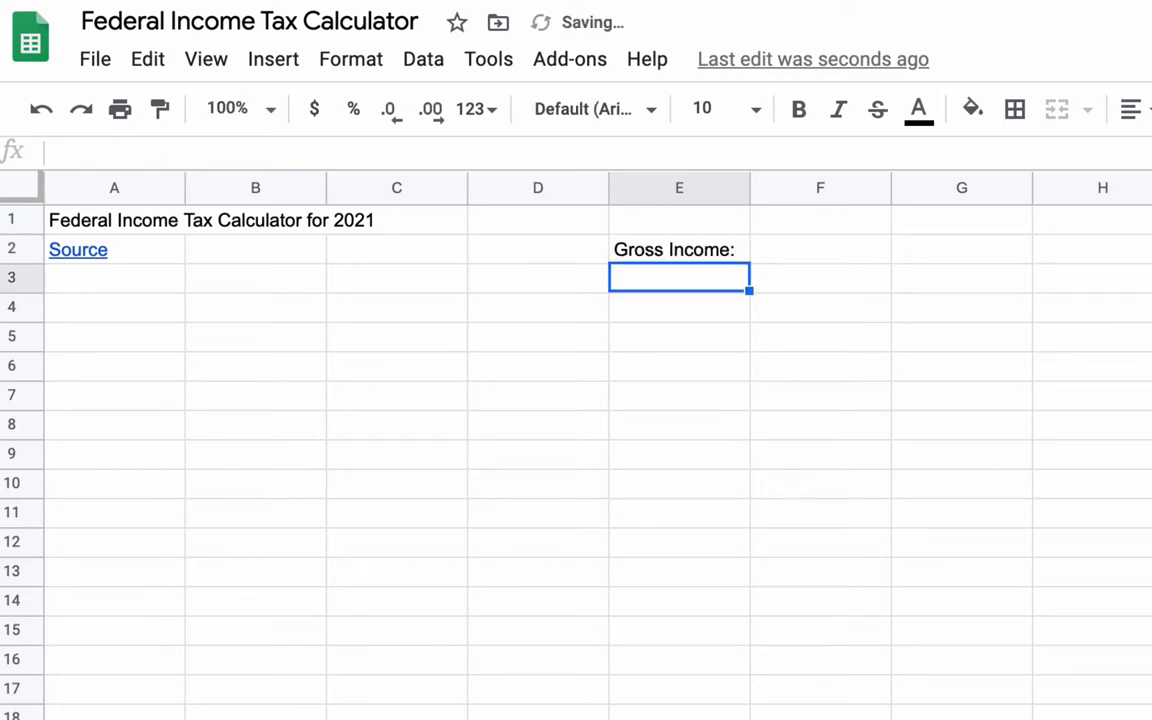
pyautogui.write('Standard Dedu')
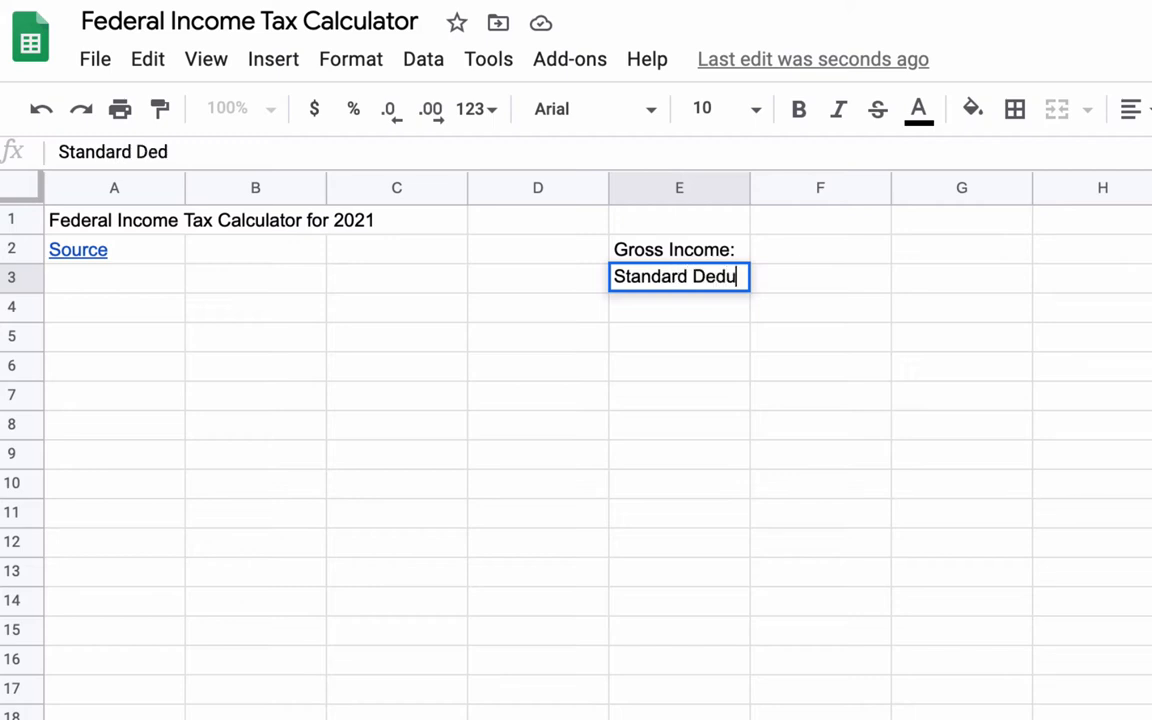
pyautogui.write('ction:')
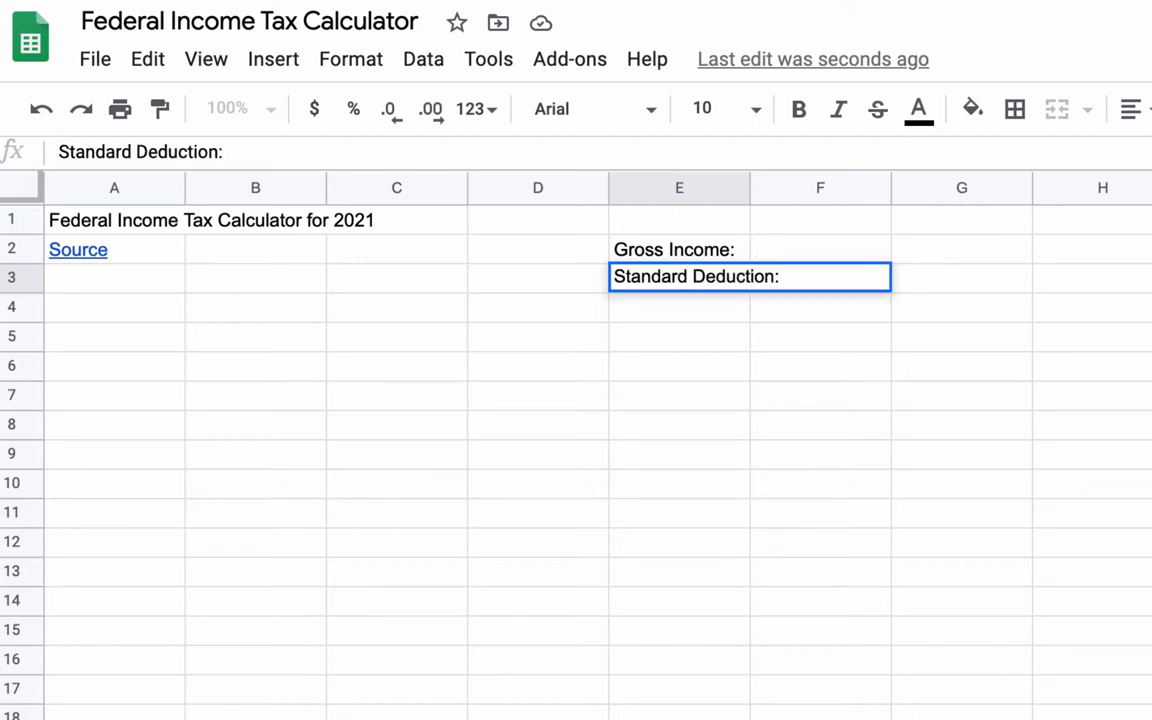
pyautogui.write('Taxable Income')
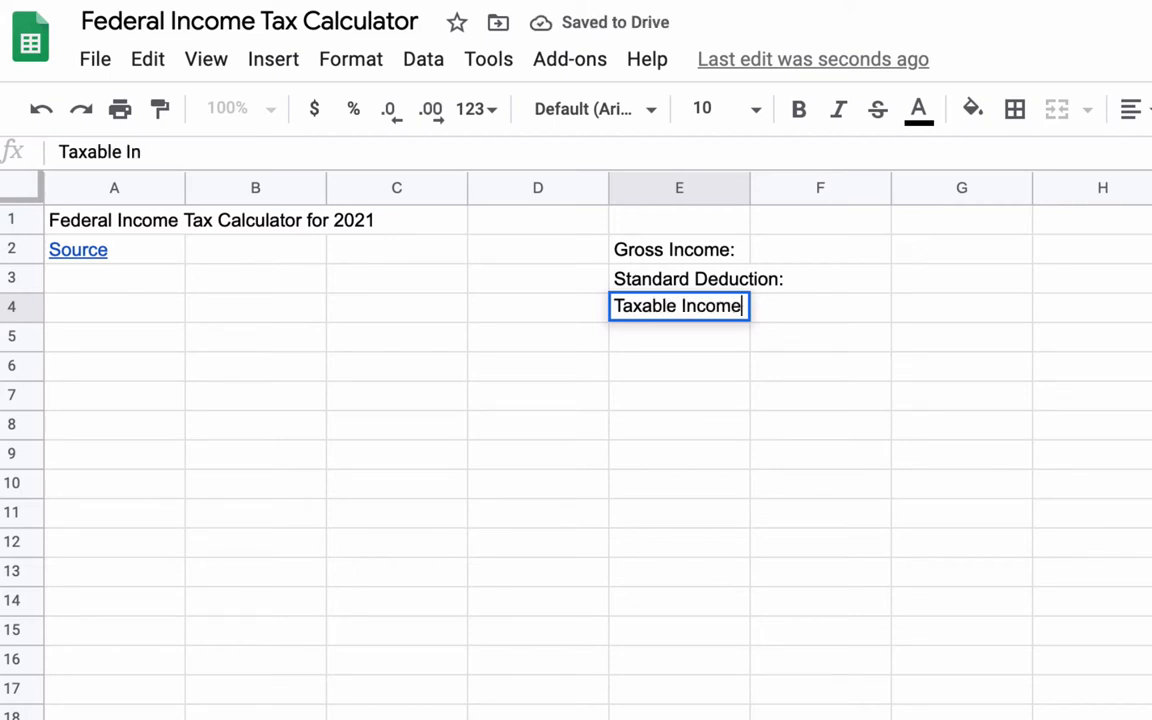
pyautogui.write(':')
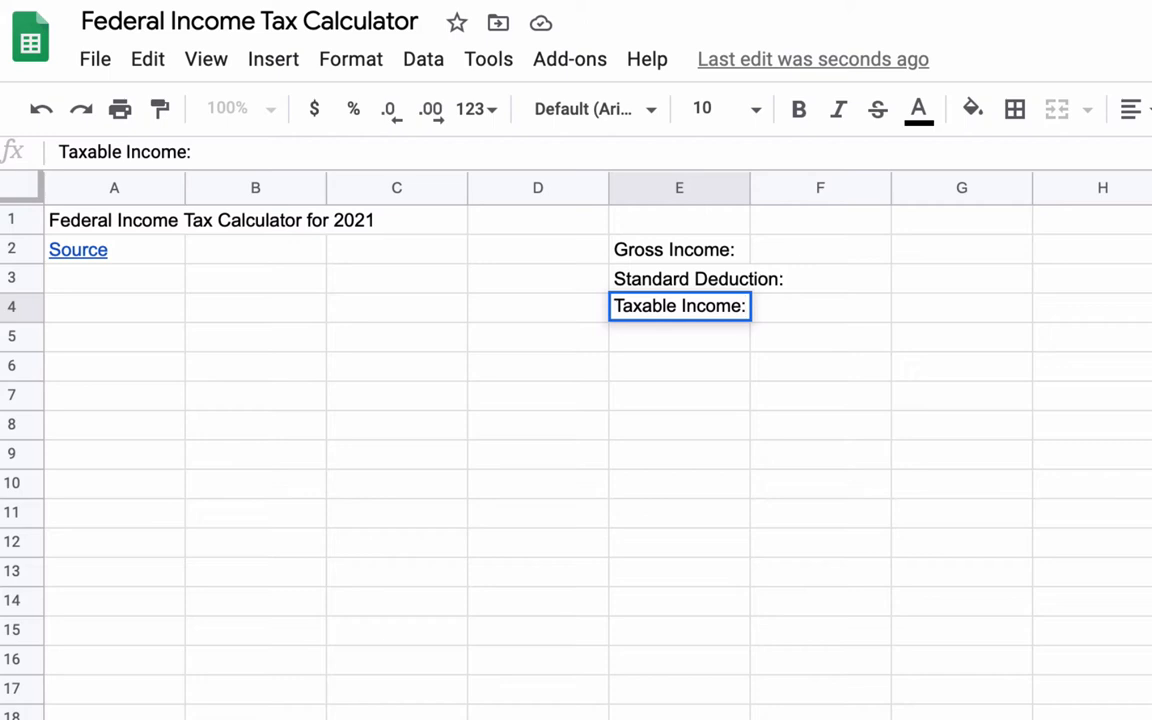
pyautogui.press('enter')
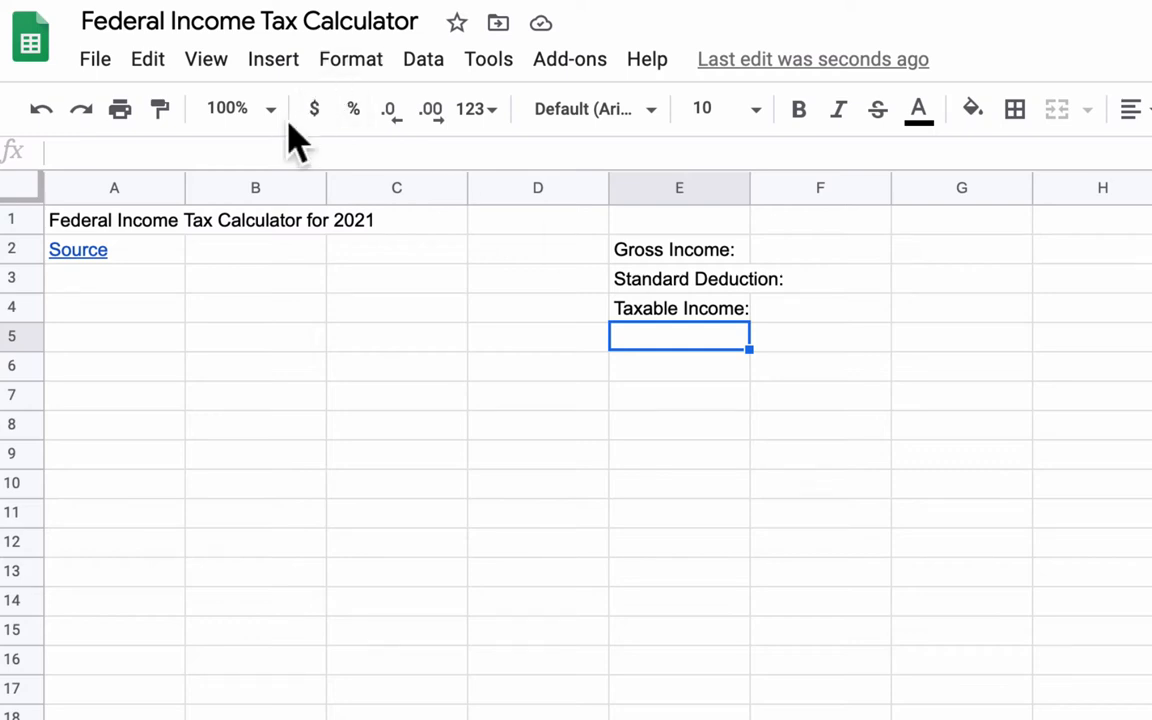
# Type the table headers Marginal Rates, More Than, Up To and Range in row 6.
pyautogui.click(255, 188)
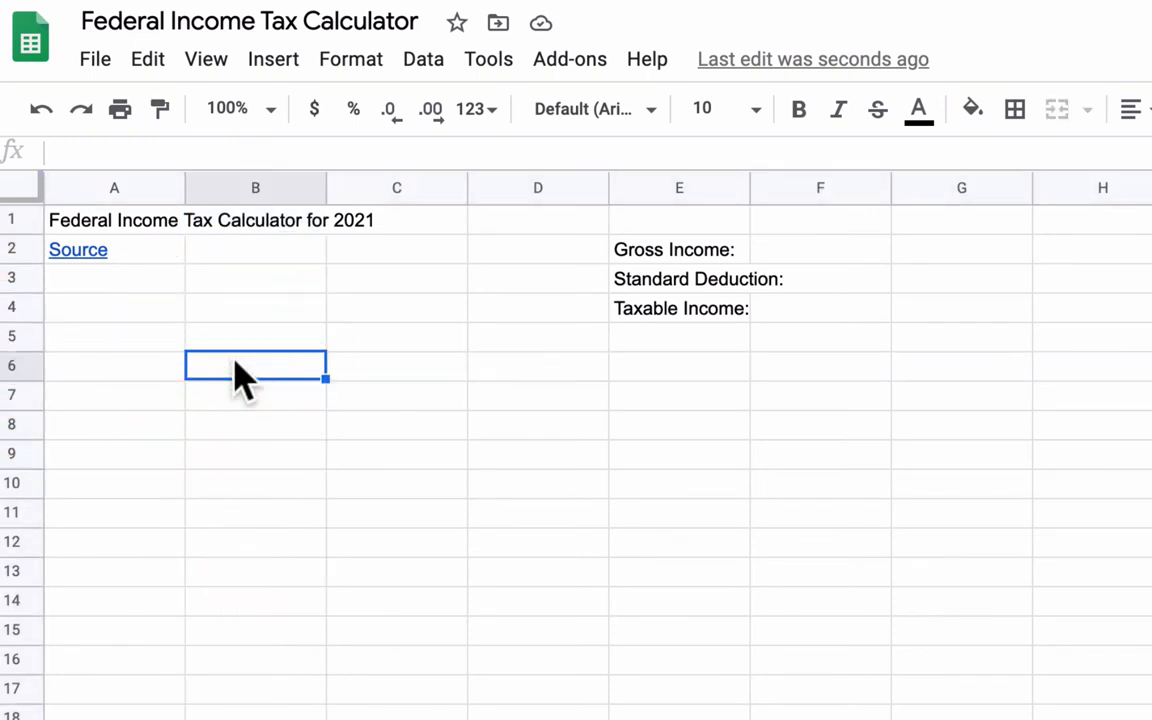
pyautogui.write('M')
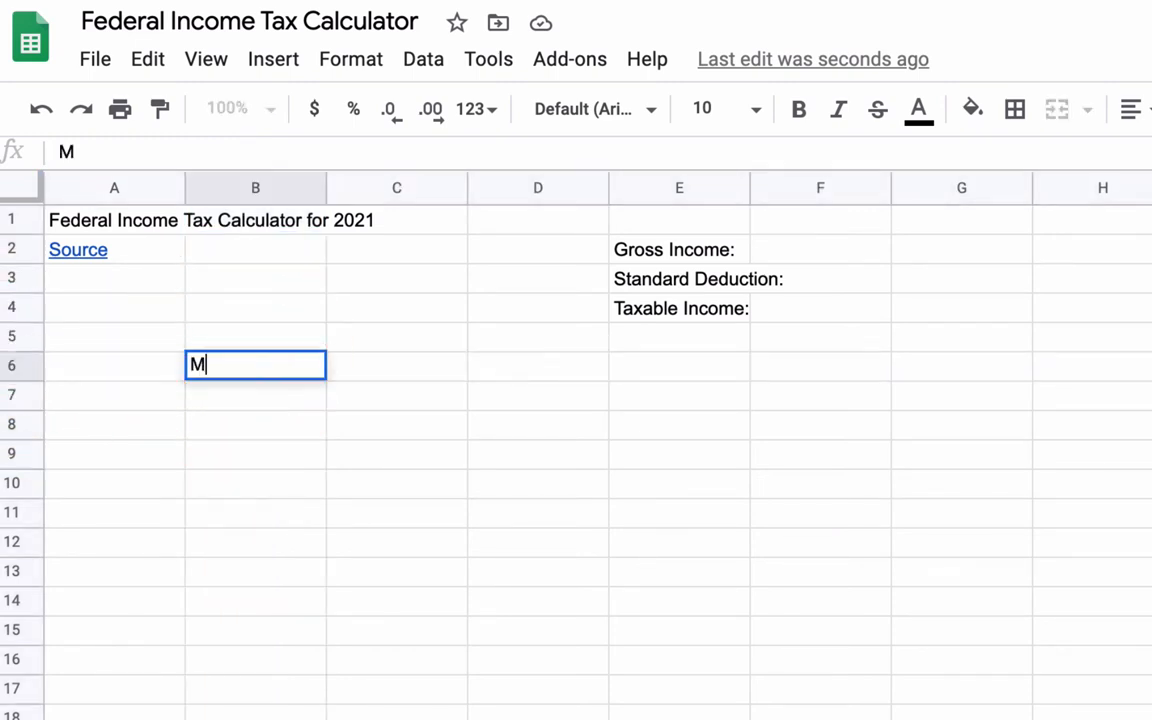
pyautogui.write('Marginal Rates')
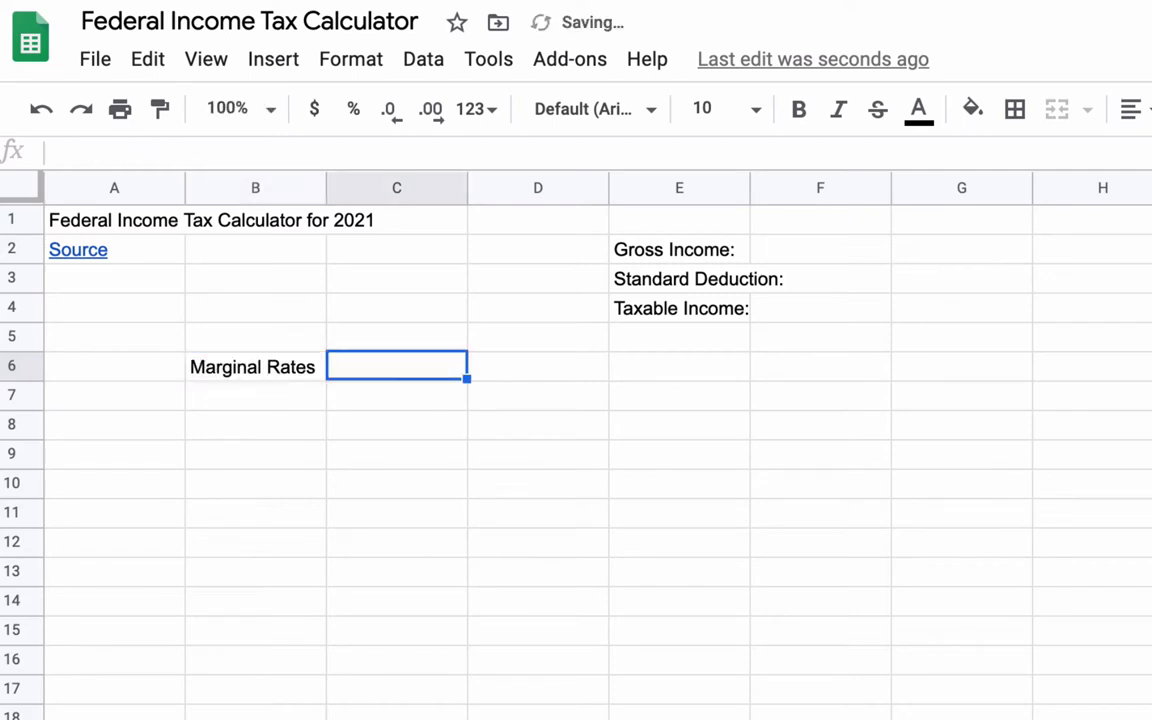
pyautogui.write('More Than')
pyautogui.click(537, 365)
pyautogui.write('Up')
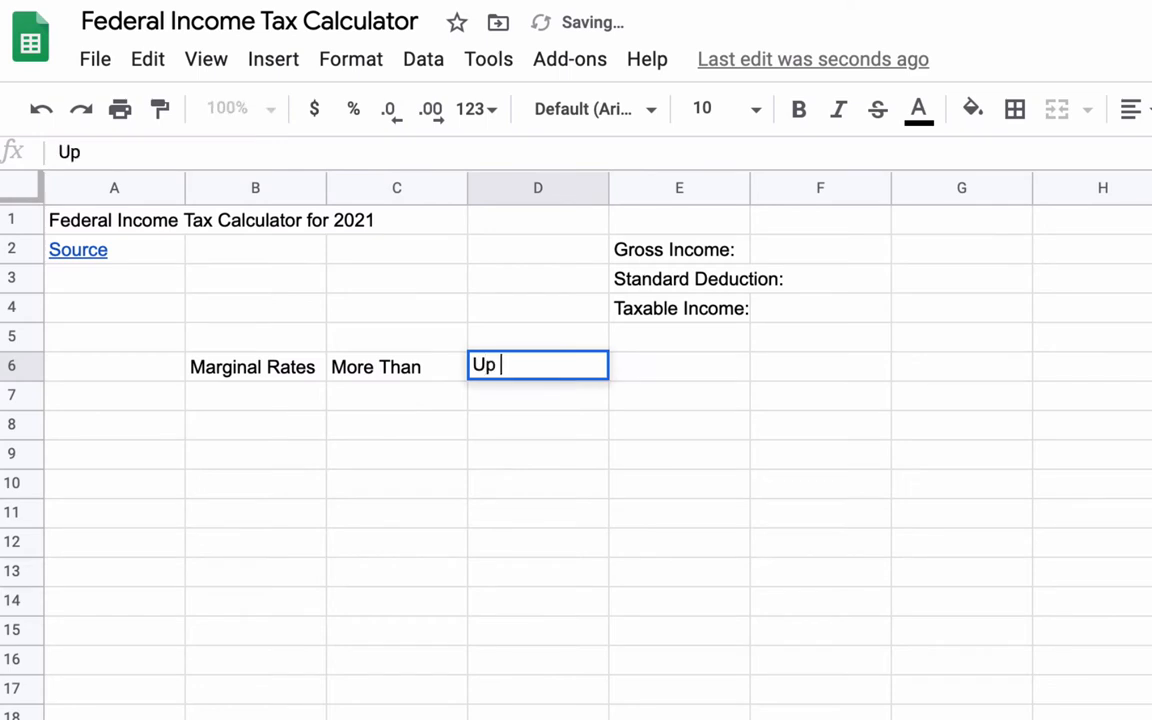
pyautogui.write('Range')
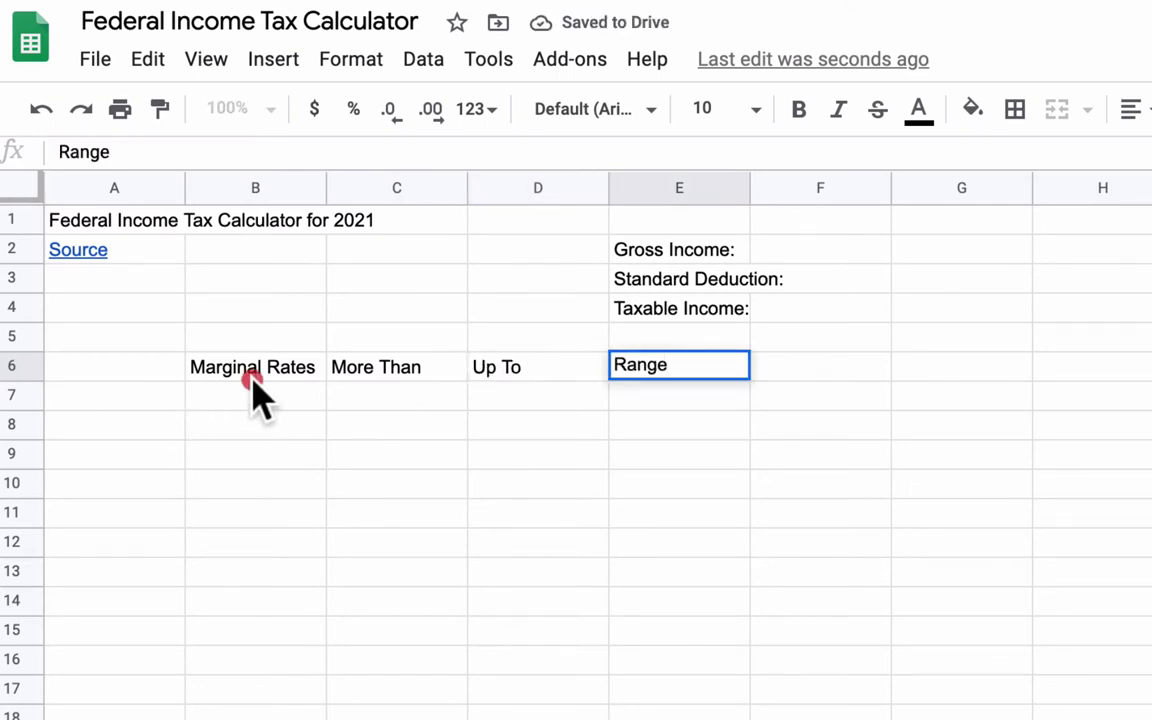
# Bold the row 6 headers, the title in A1 and the income labels.
pyautogui.click(252, 367)
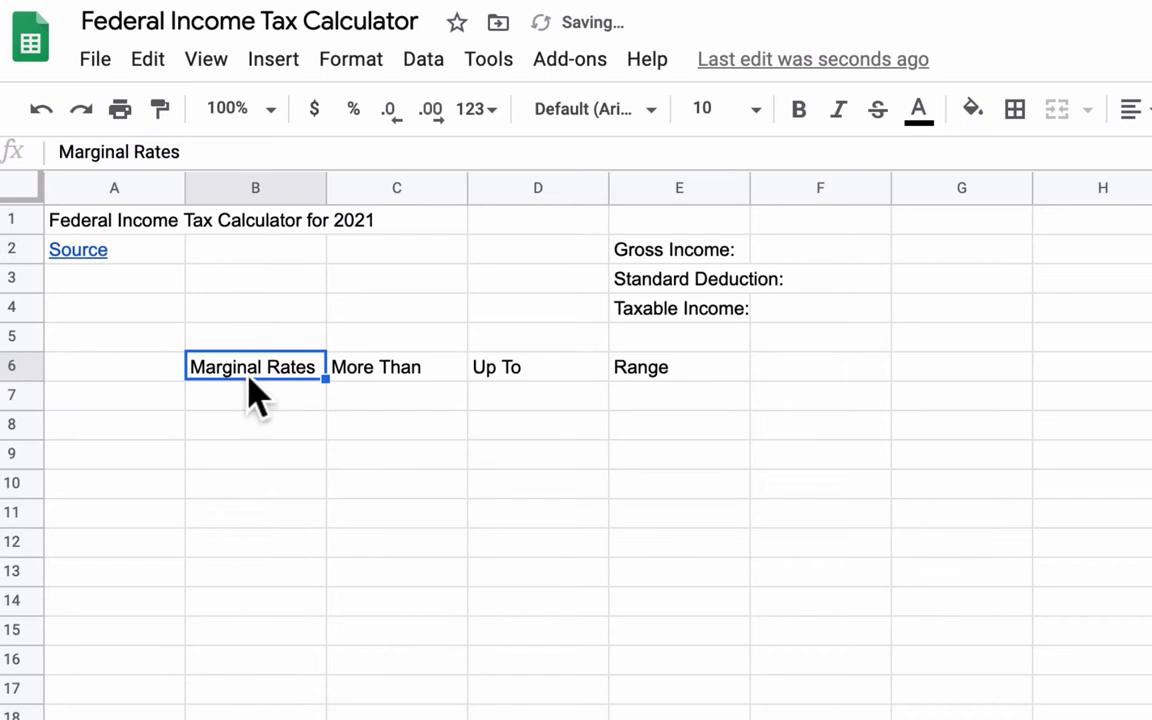
pyautogui.moveTo(255, 367); pyautogui.dragTo(538, 367)
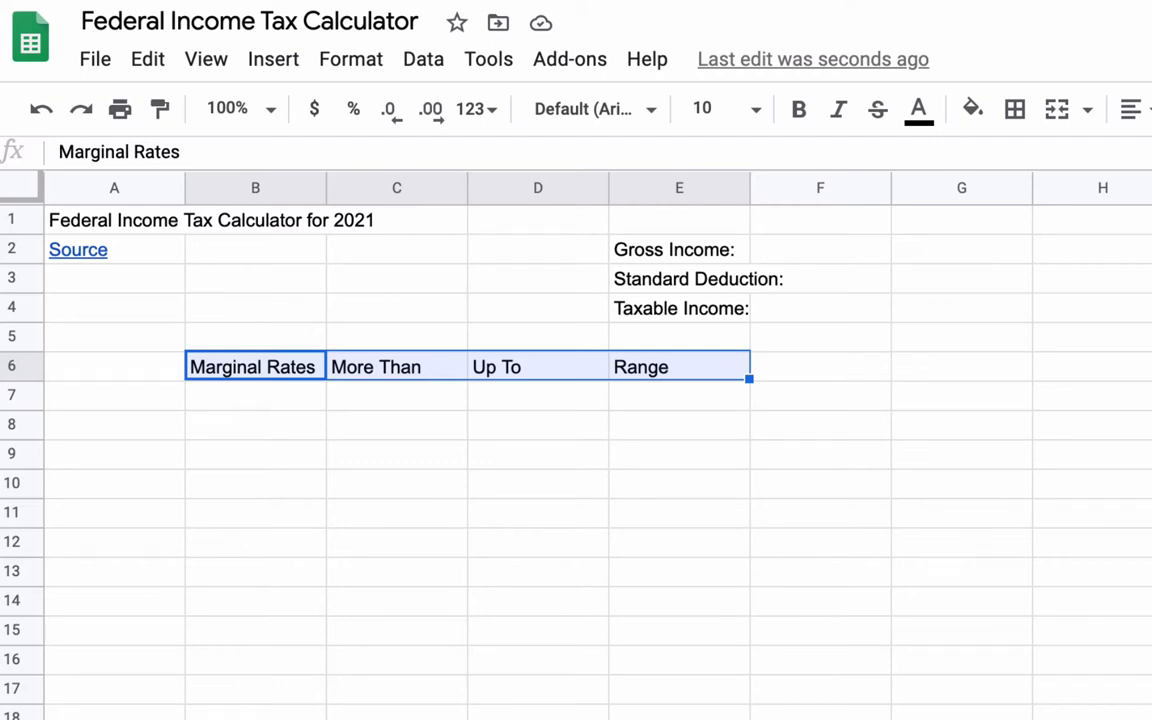
pyautogui.moveTo(500, 285)
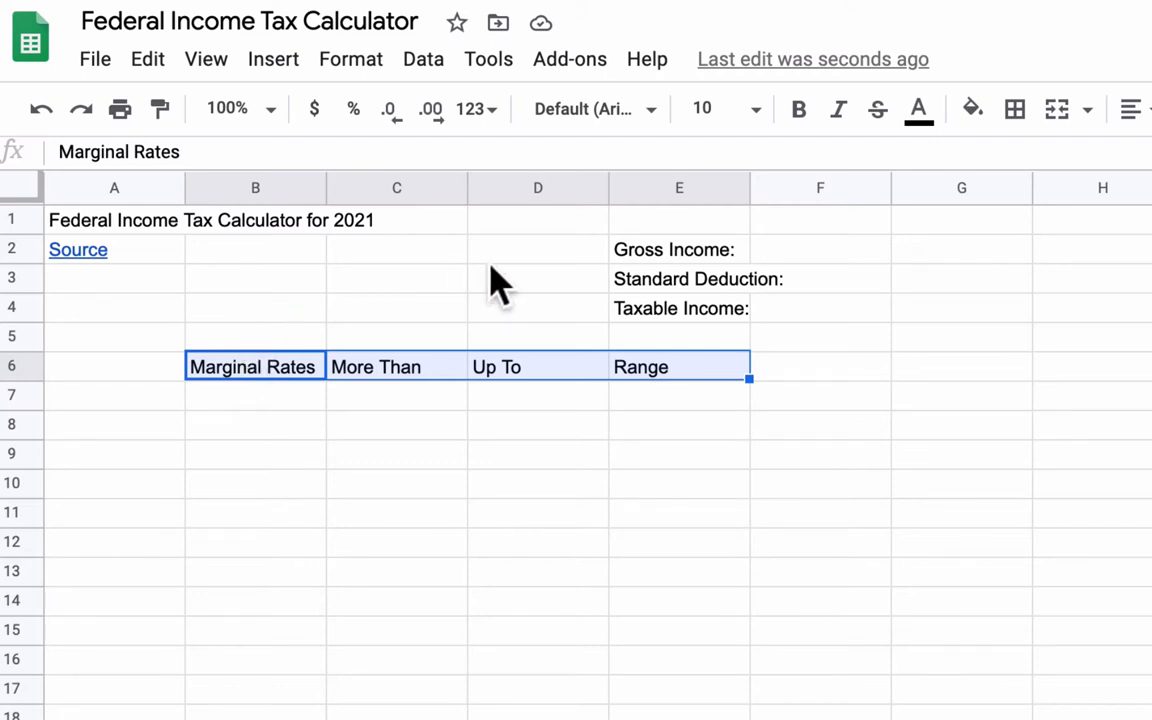
pyautogui.click(798, 109)
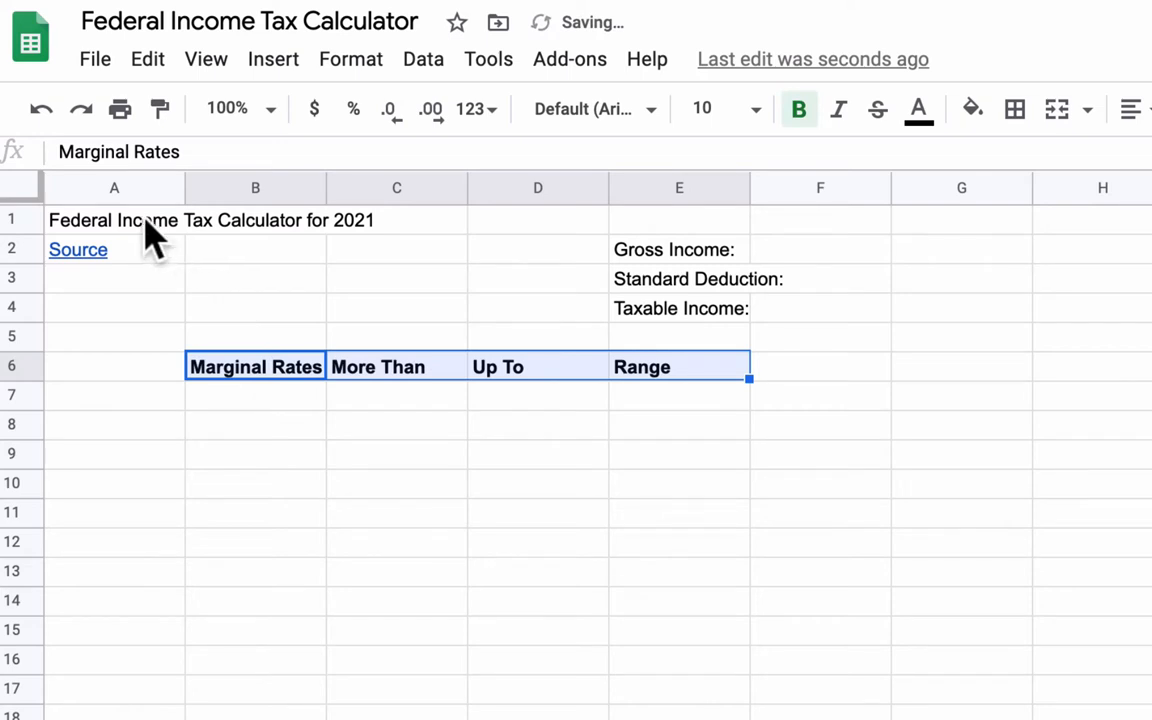
pyautogui.click(114, 220)
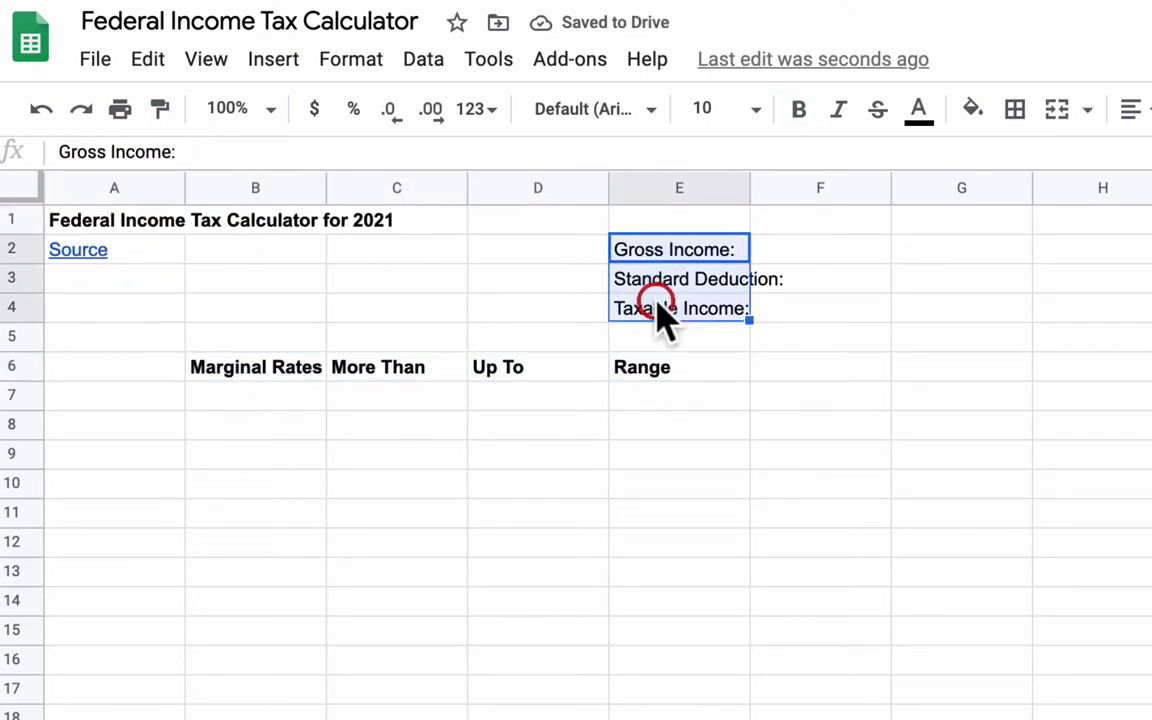
pyautogui.click(798, 109)
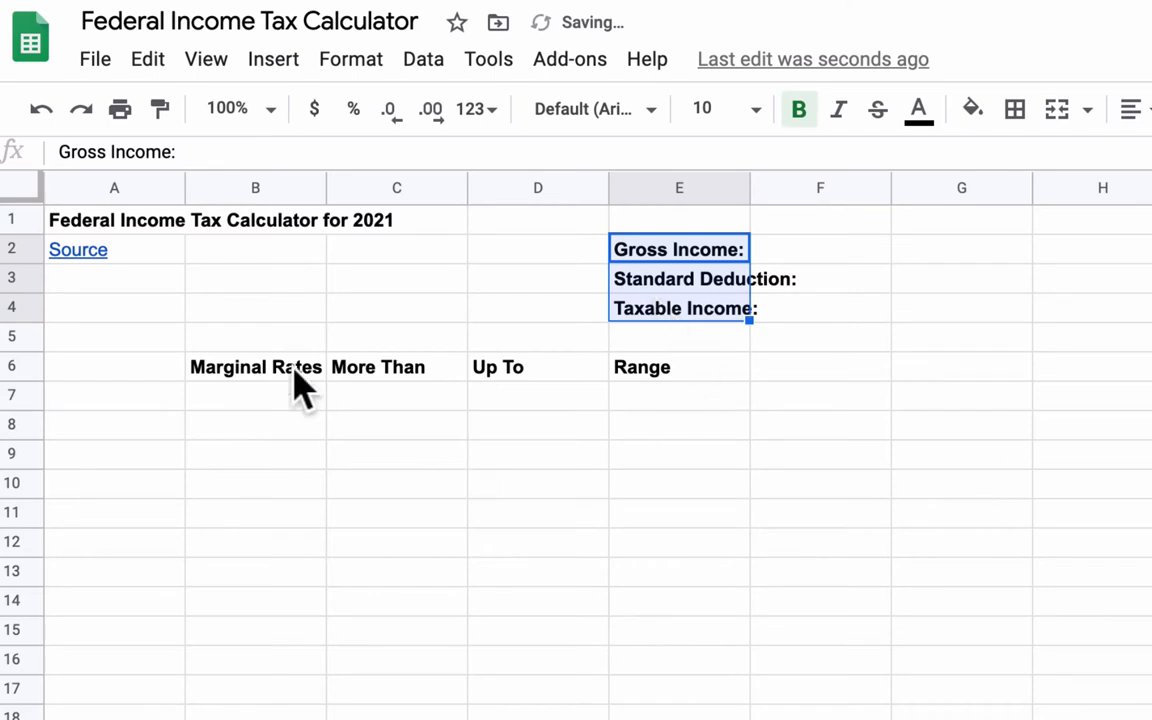
pyautogui.click(255, 394)
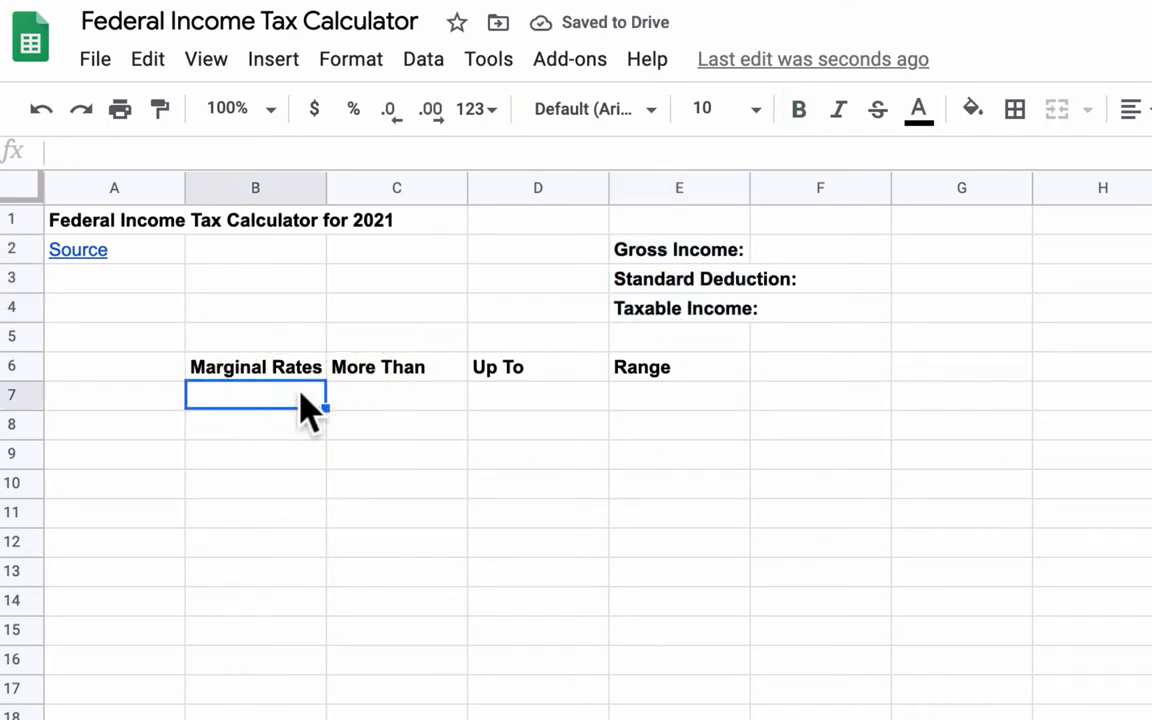
pyautogui.moveTo(278, 347)
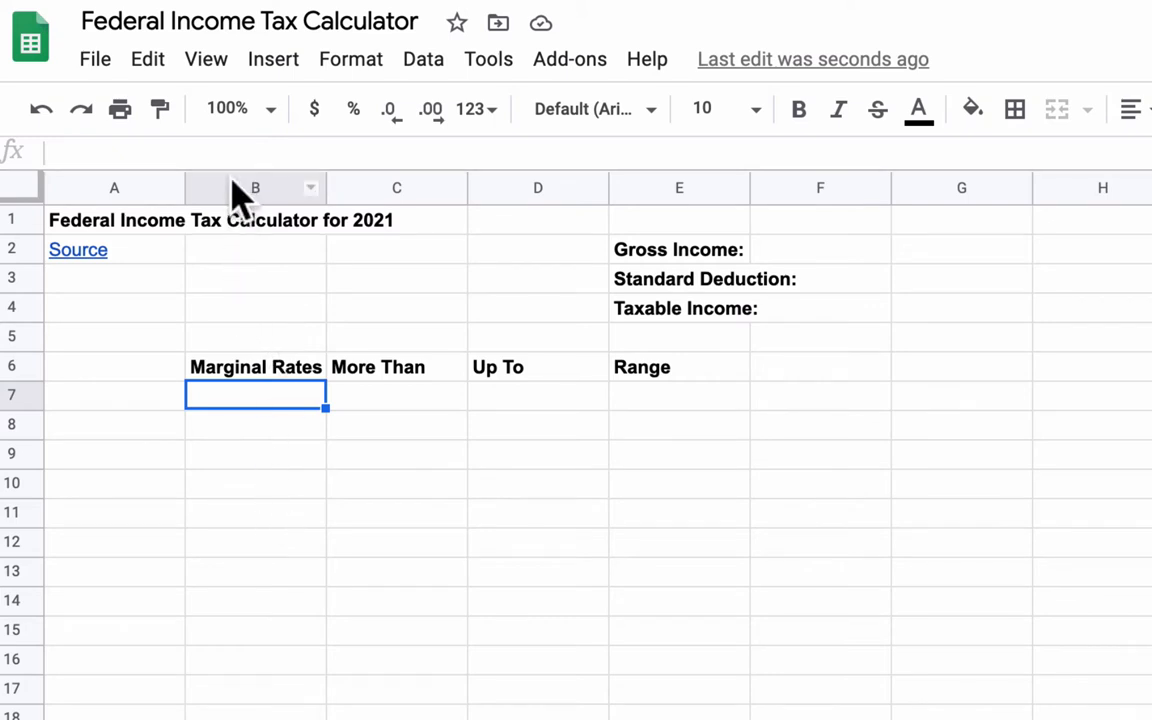
# Apply the custom 0% percentage number format to column B.
pyautogui.click(255, 188)
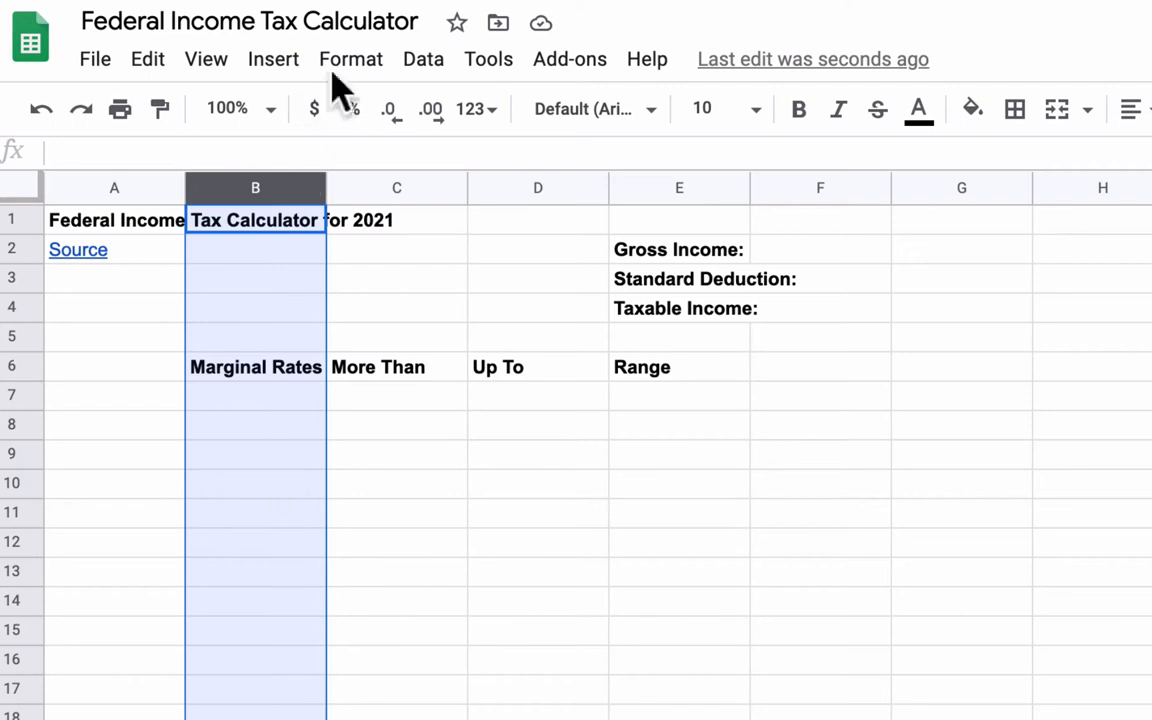
pyautogui.click(351, 59)
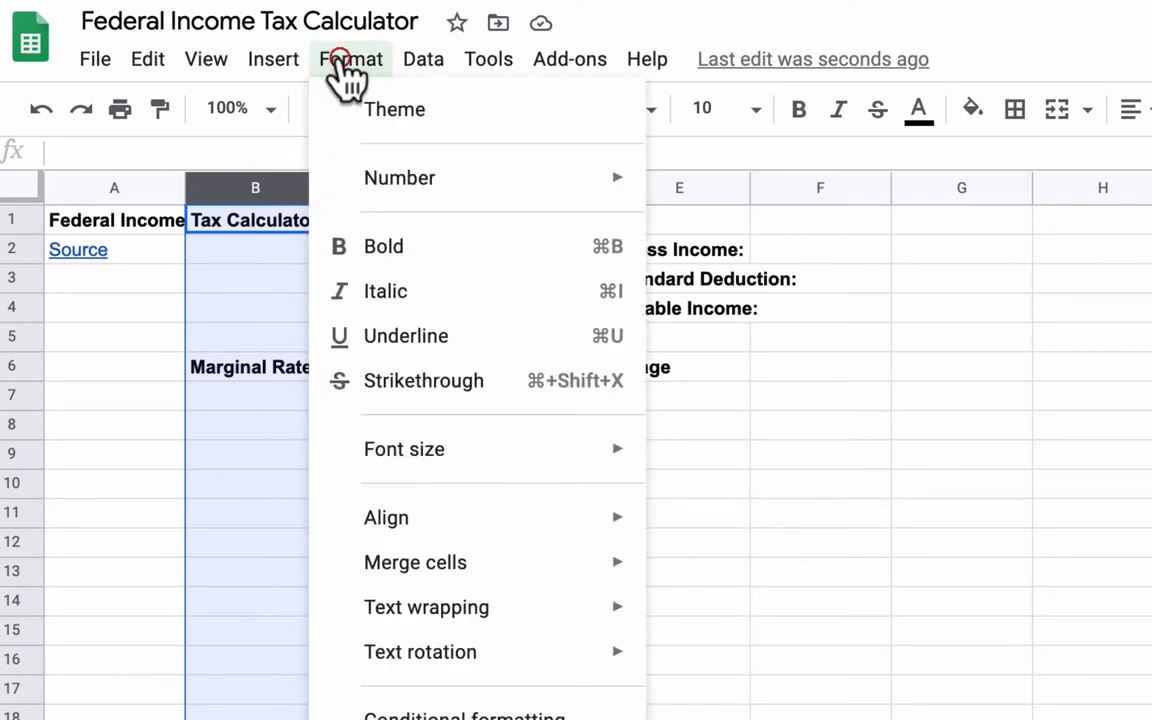
pyautogui.click(351, 59)
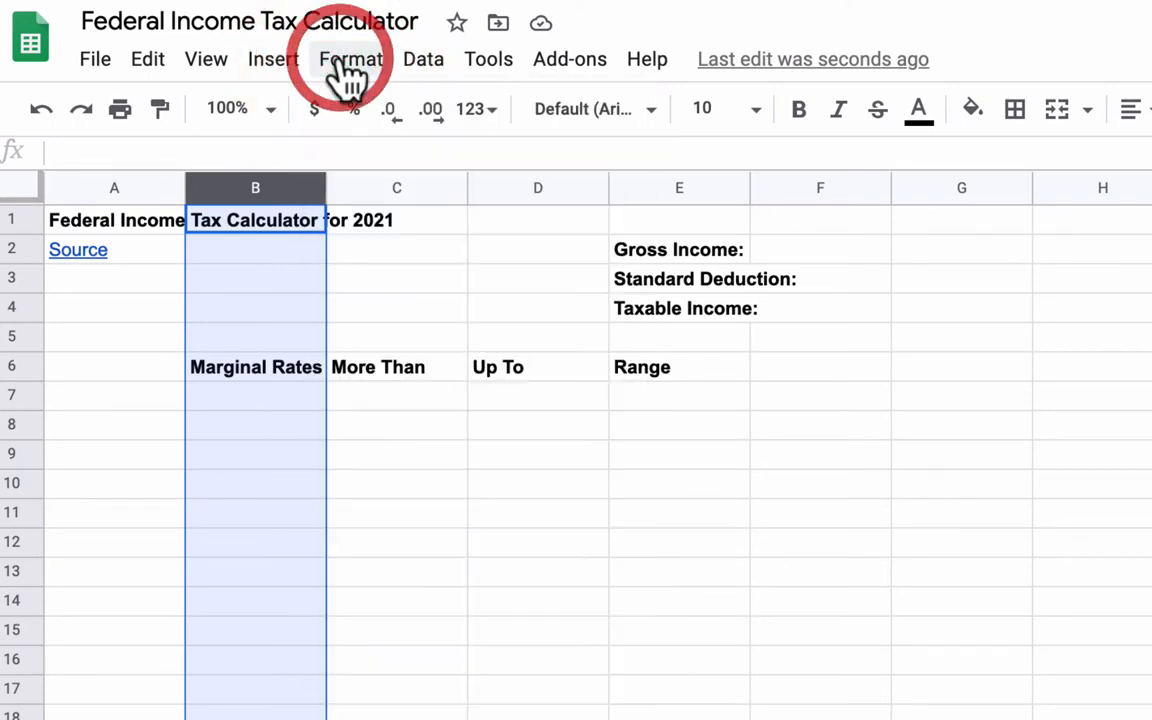
pyautogui.click(351, 59)
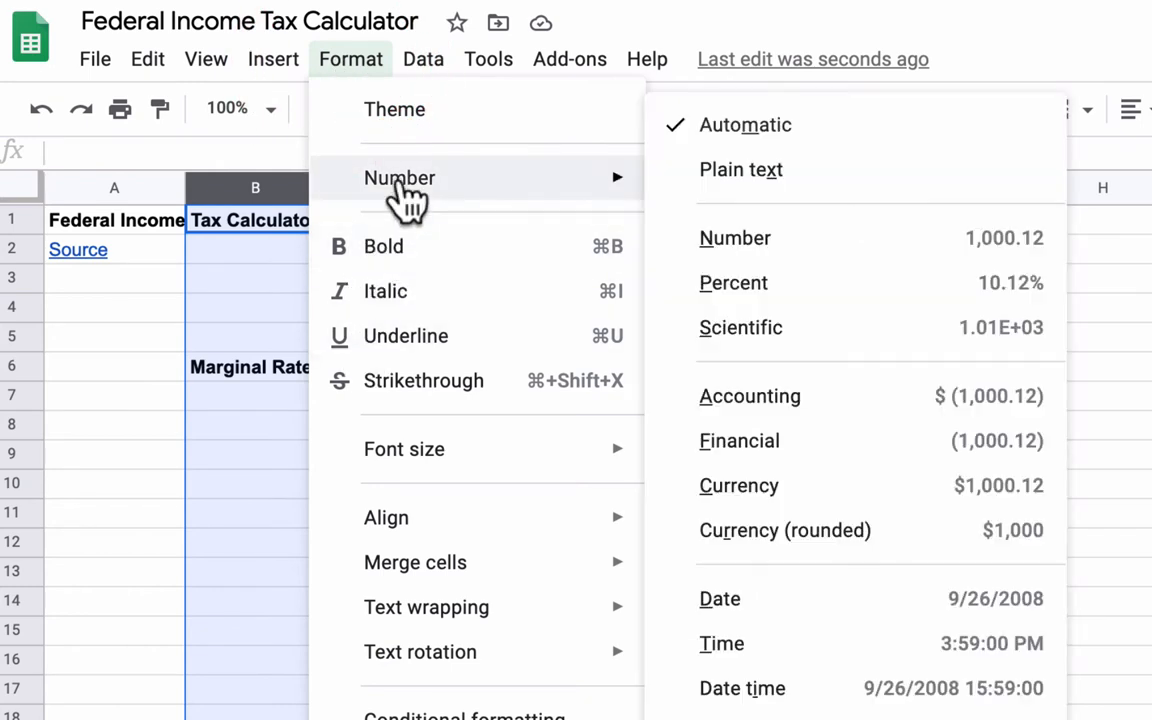
pyautogui.moveTo(794, 298)
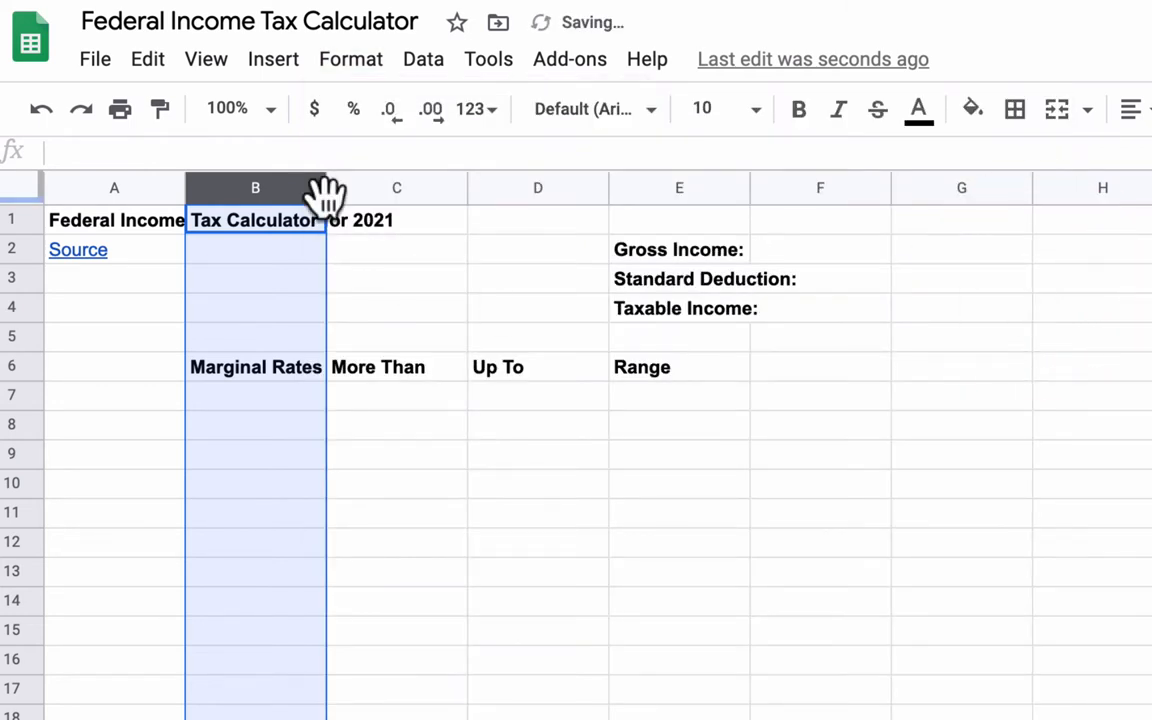
pyautogui.click(351, 59)
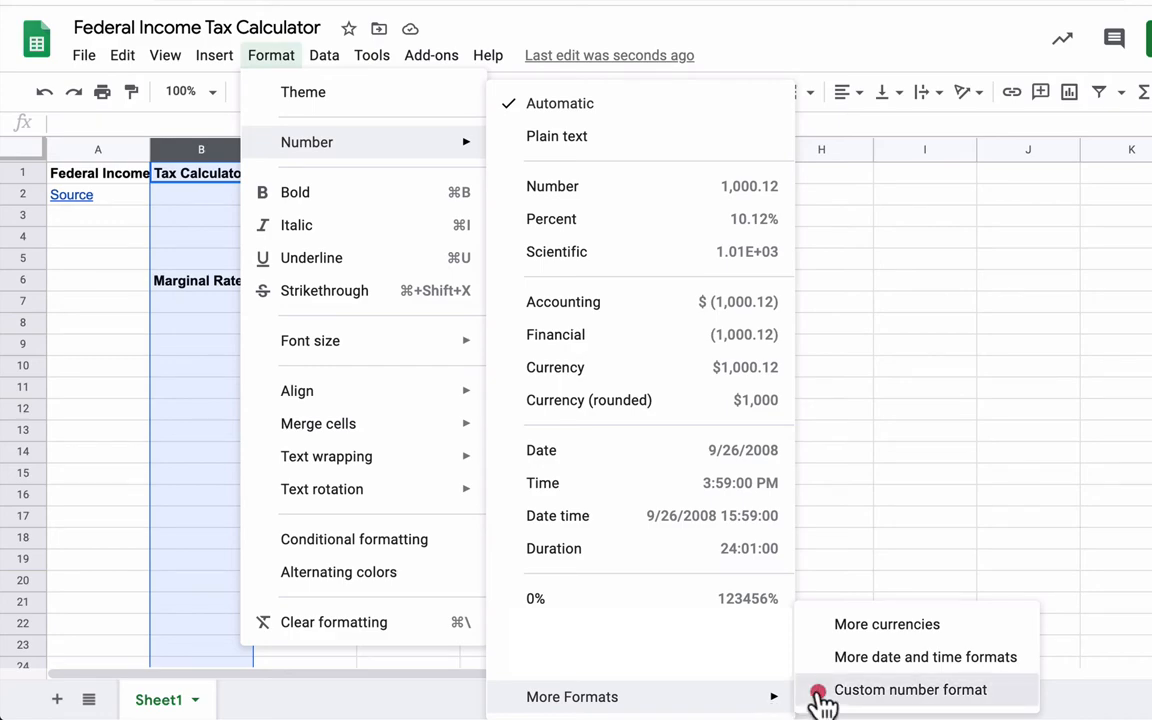
pyautogui.click(910, 689)
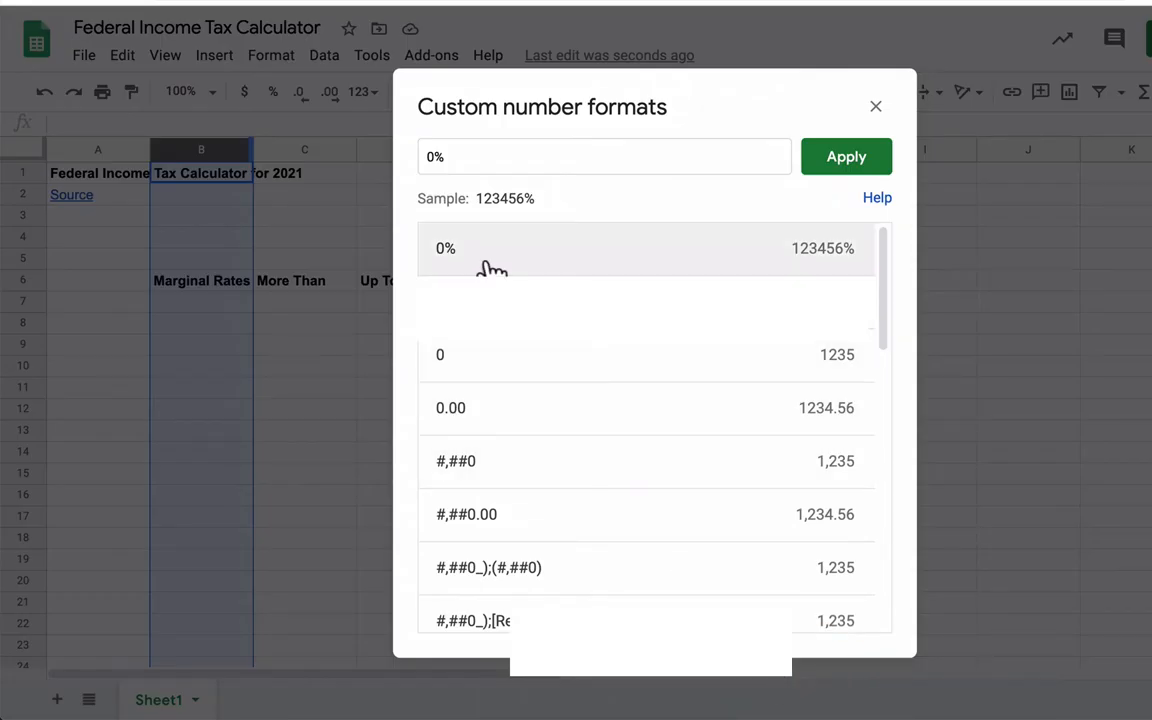
pyautogui.moveTo(646, 248)
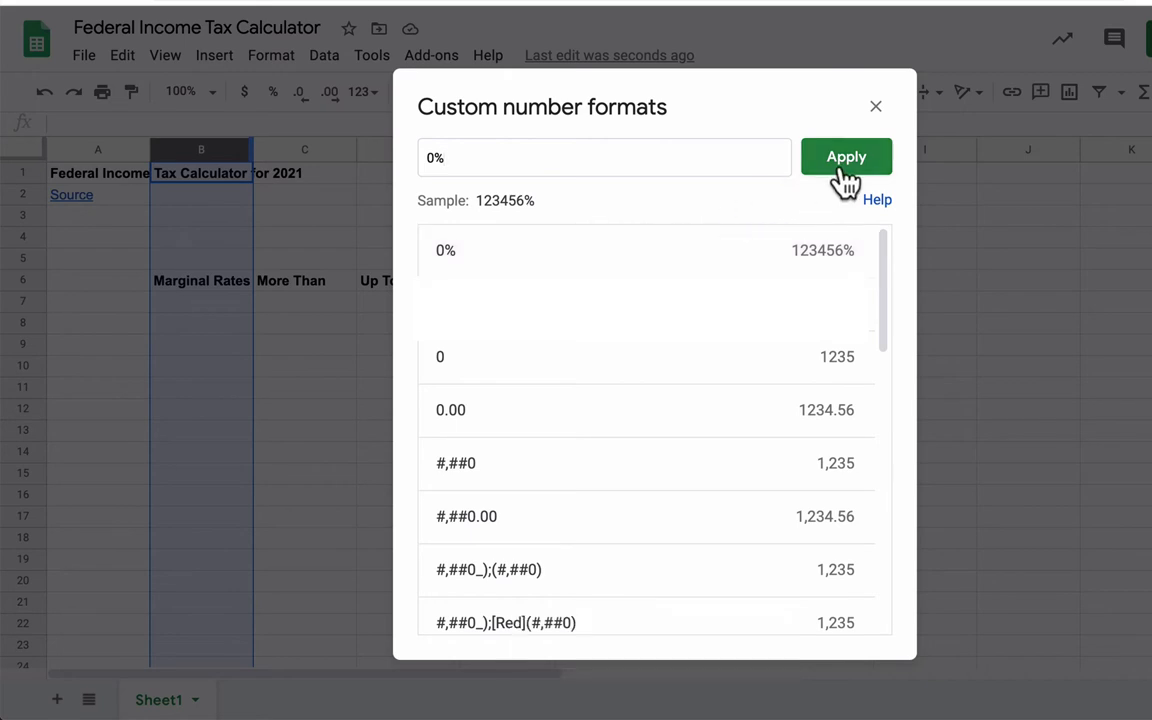
pyautogui.click(846, 157)
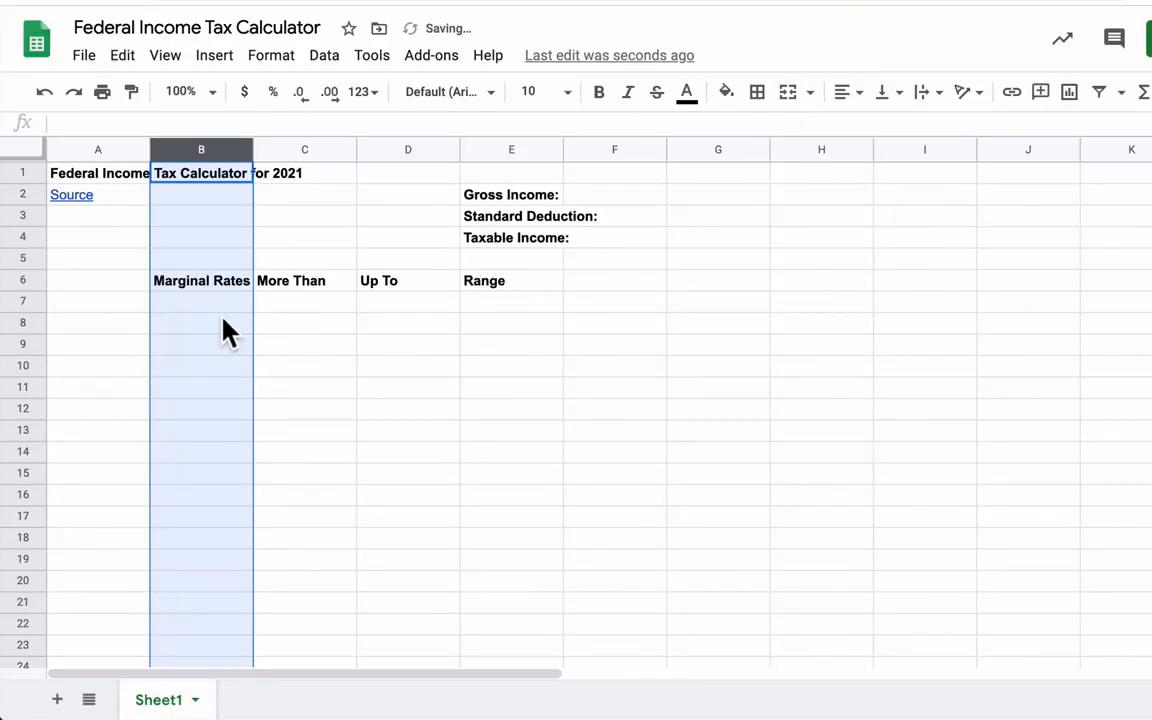
pyautogui.click(201, 300)
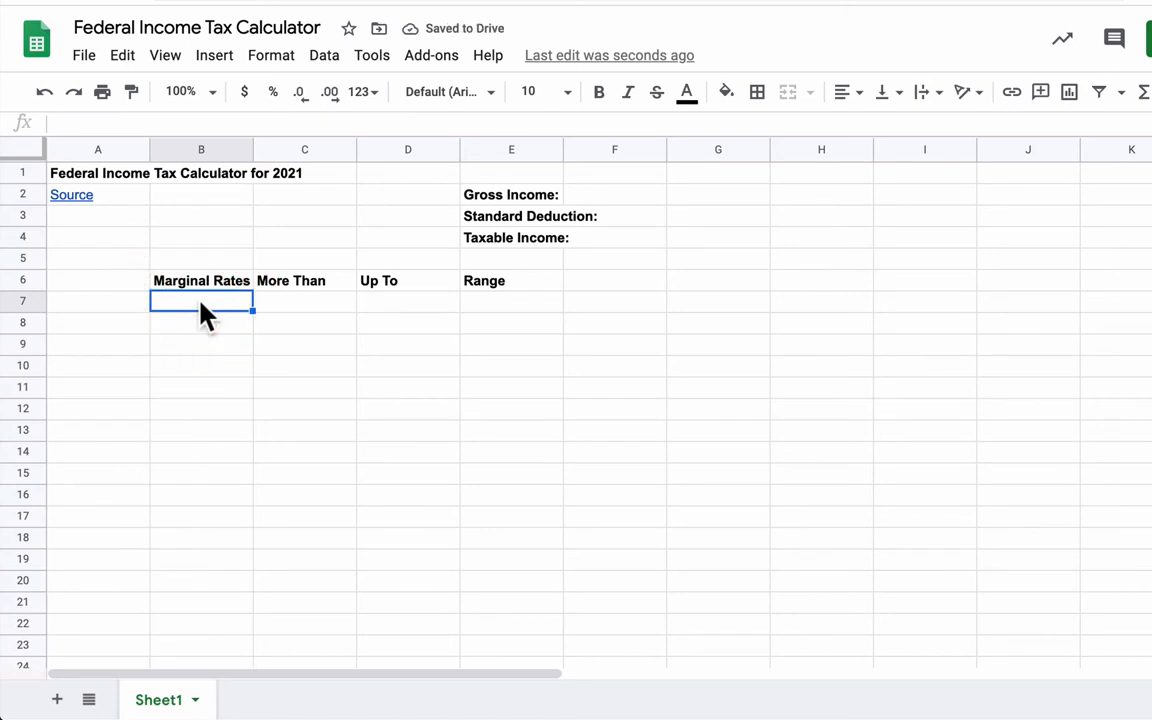
pyautogui.write('12%')
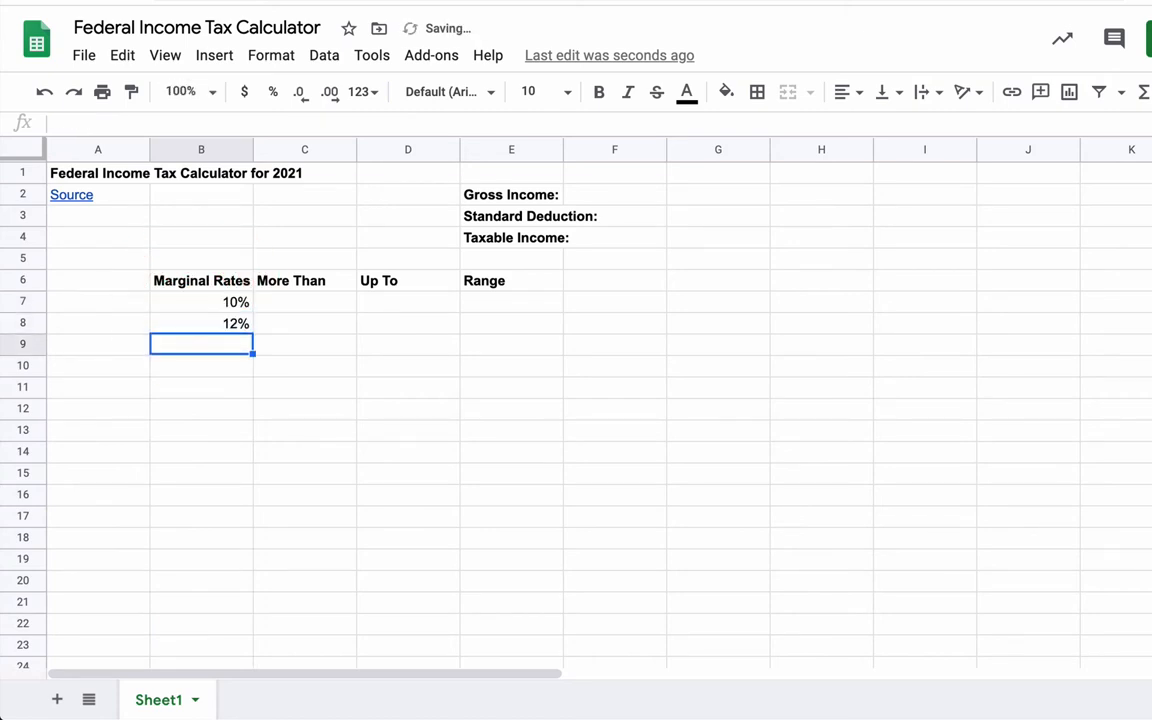
pyautogui.write('24%')
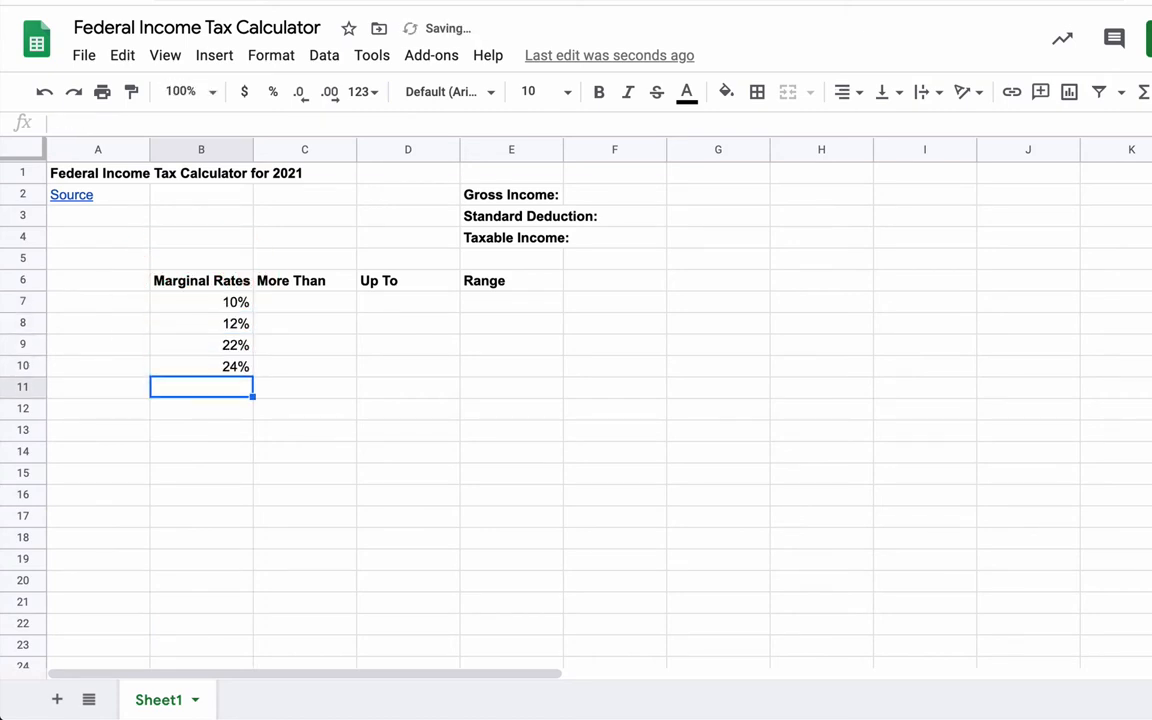
pyautogui.write('32%')
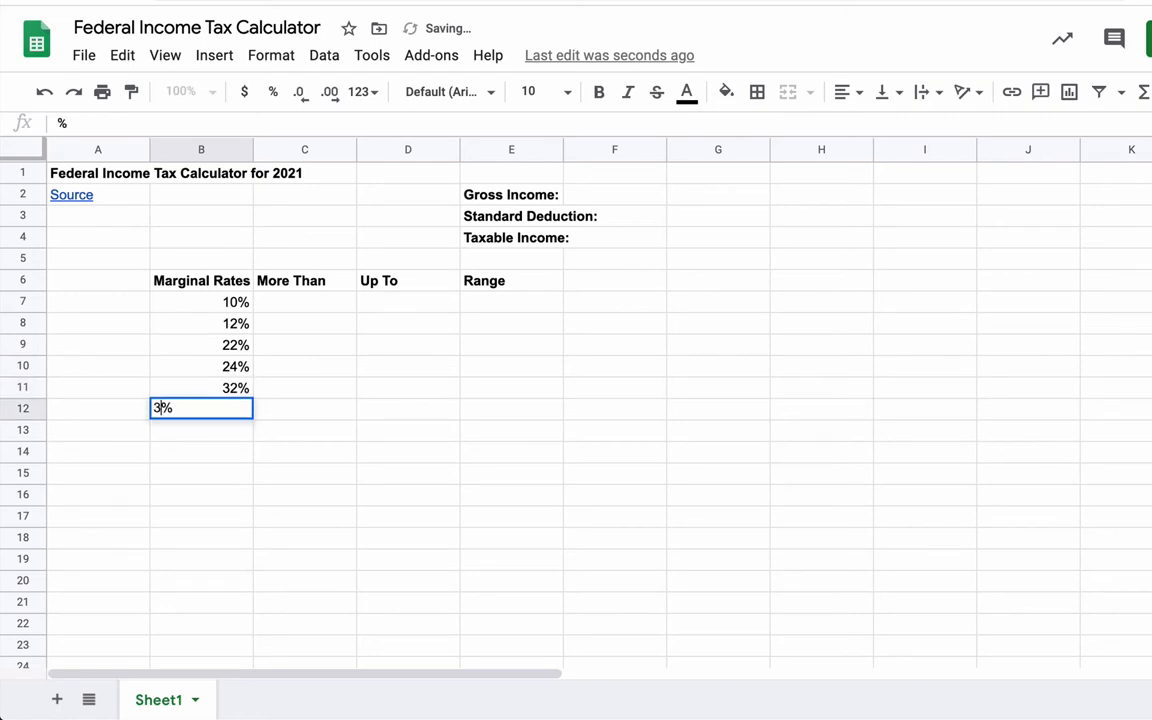
pyautogui.write('36%')
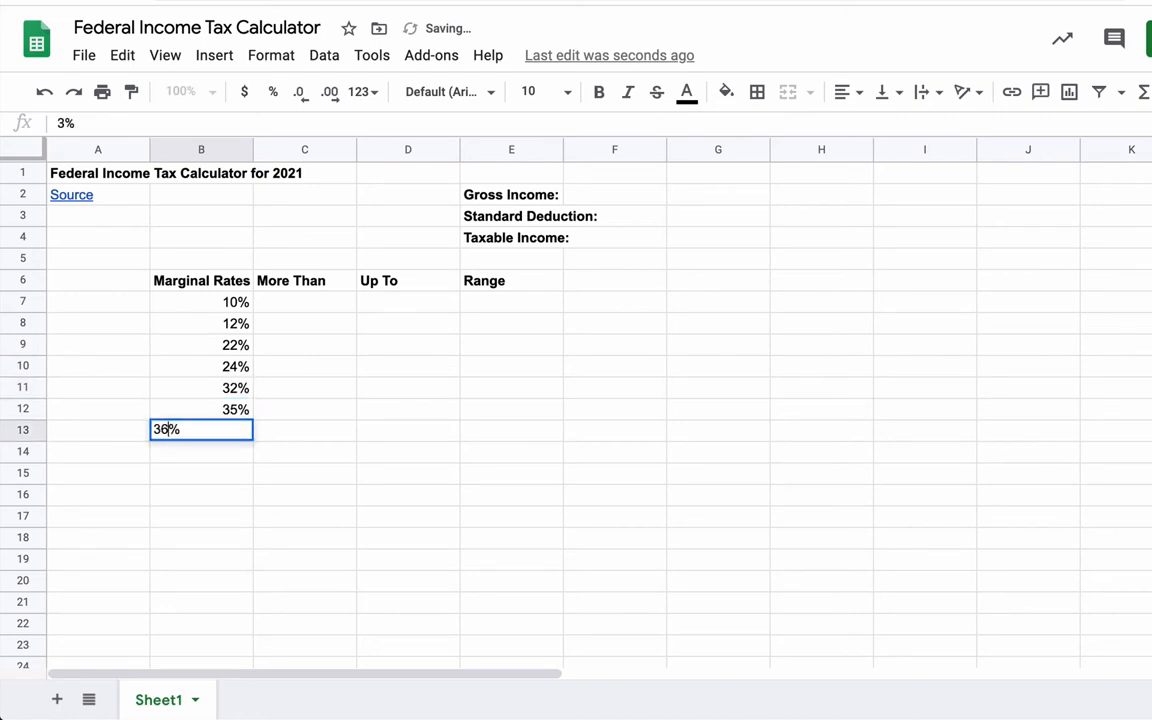
pyautogui.press('enter')
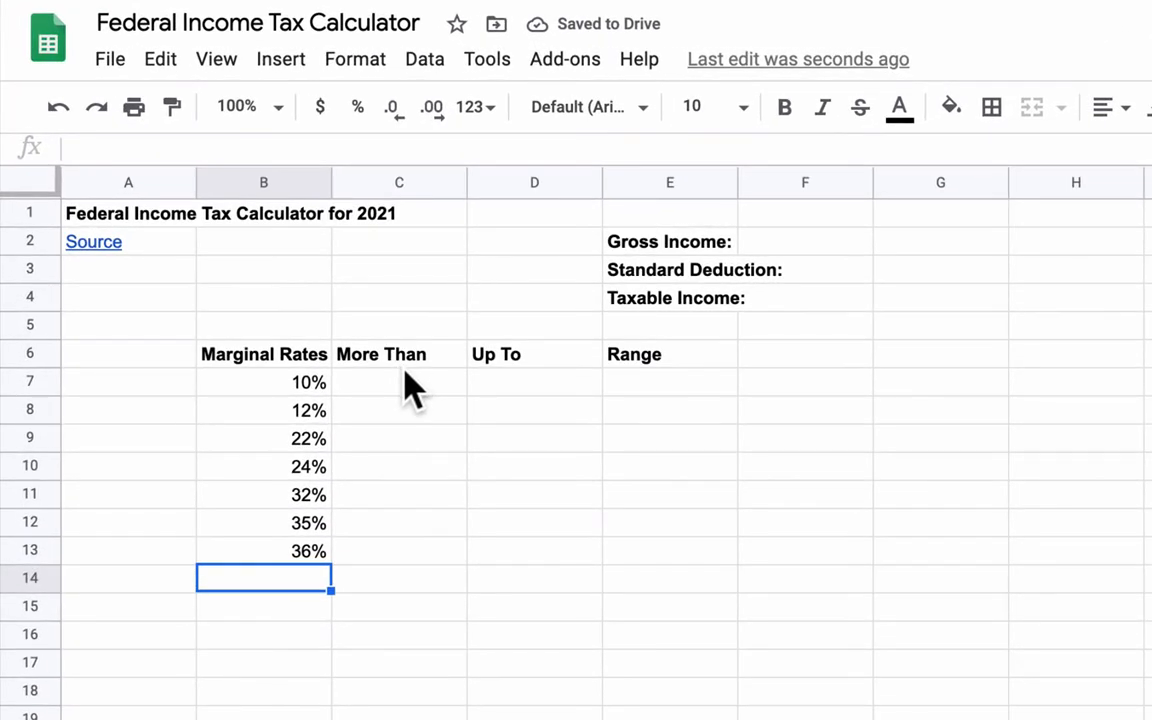
pyautogui.click(399, 381)
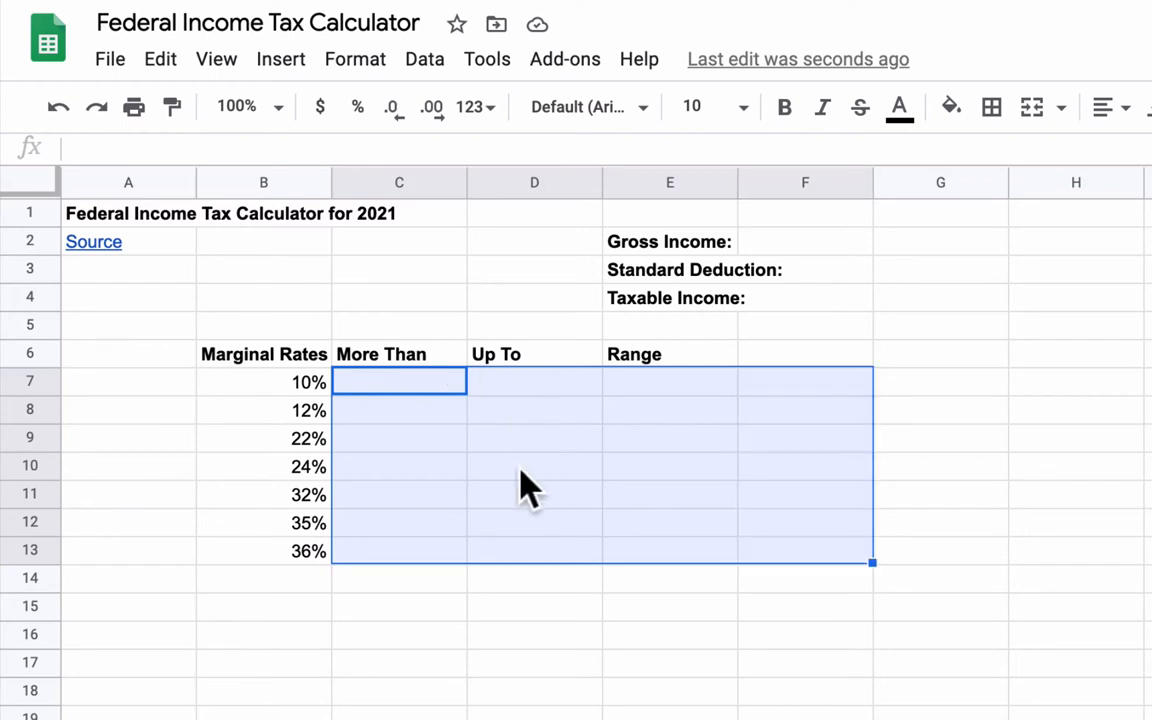
pyautogui.moveTo(470, 20)
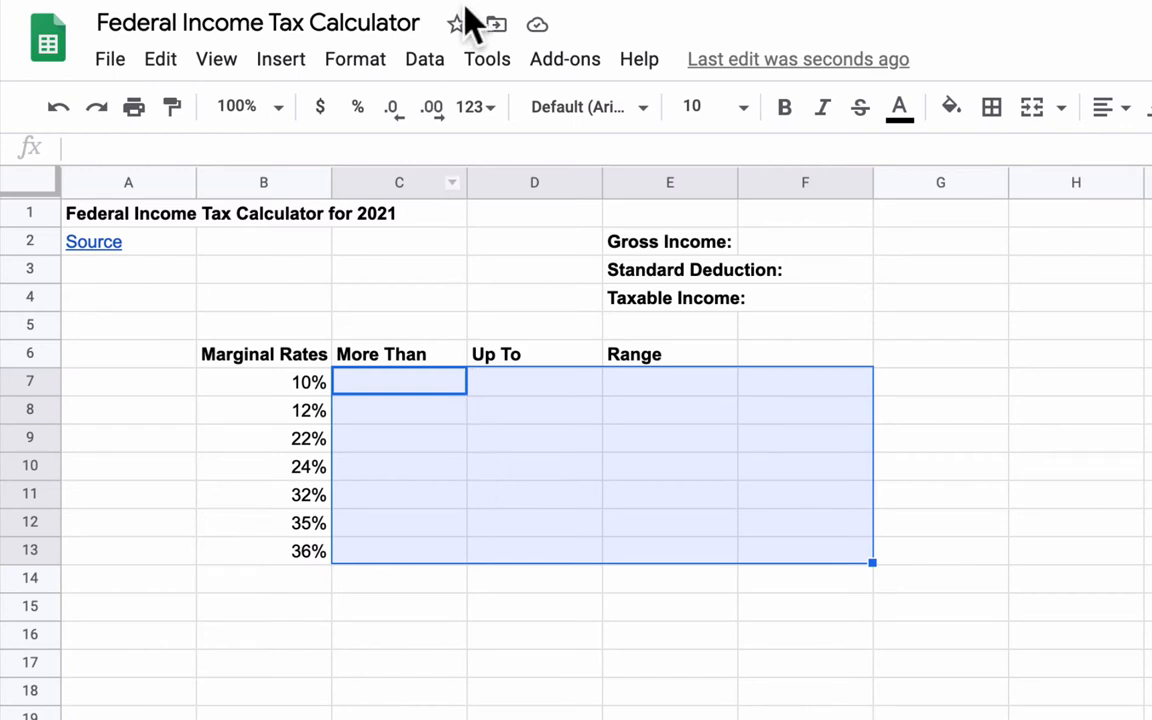
# Format the bracket cells C7:F13 as currency.
pyautogui.click(355, 59)
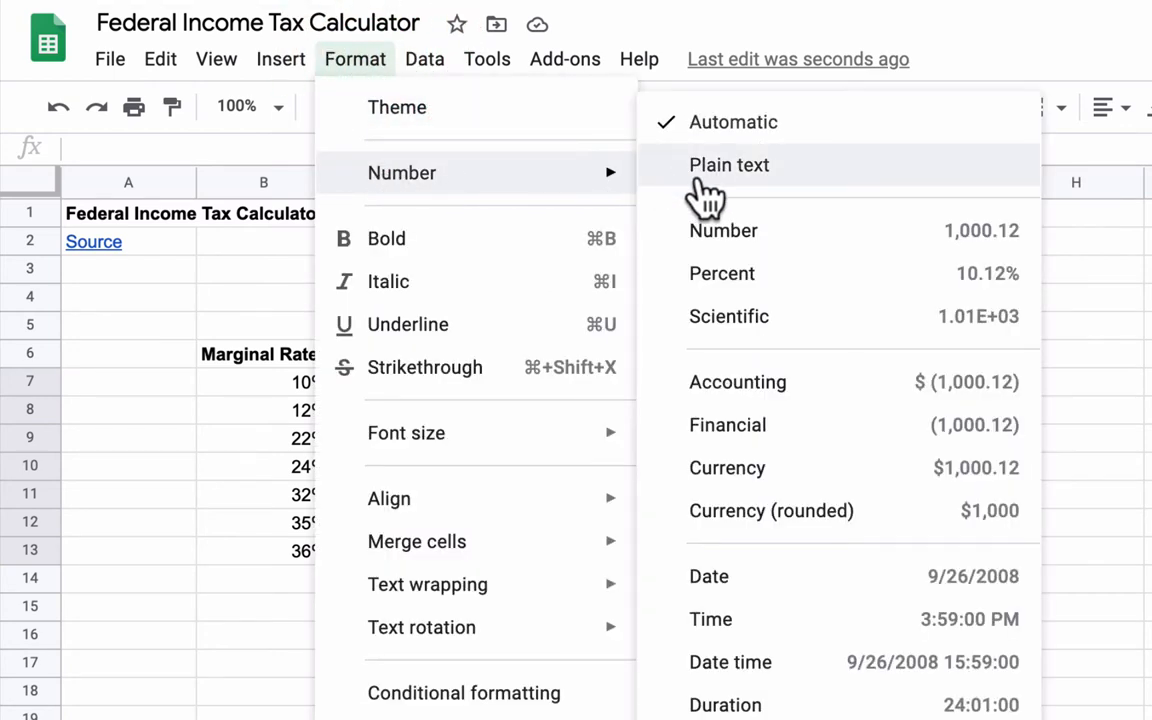
pyautogui.moveTo(715, 235)
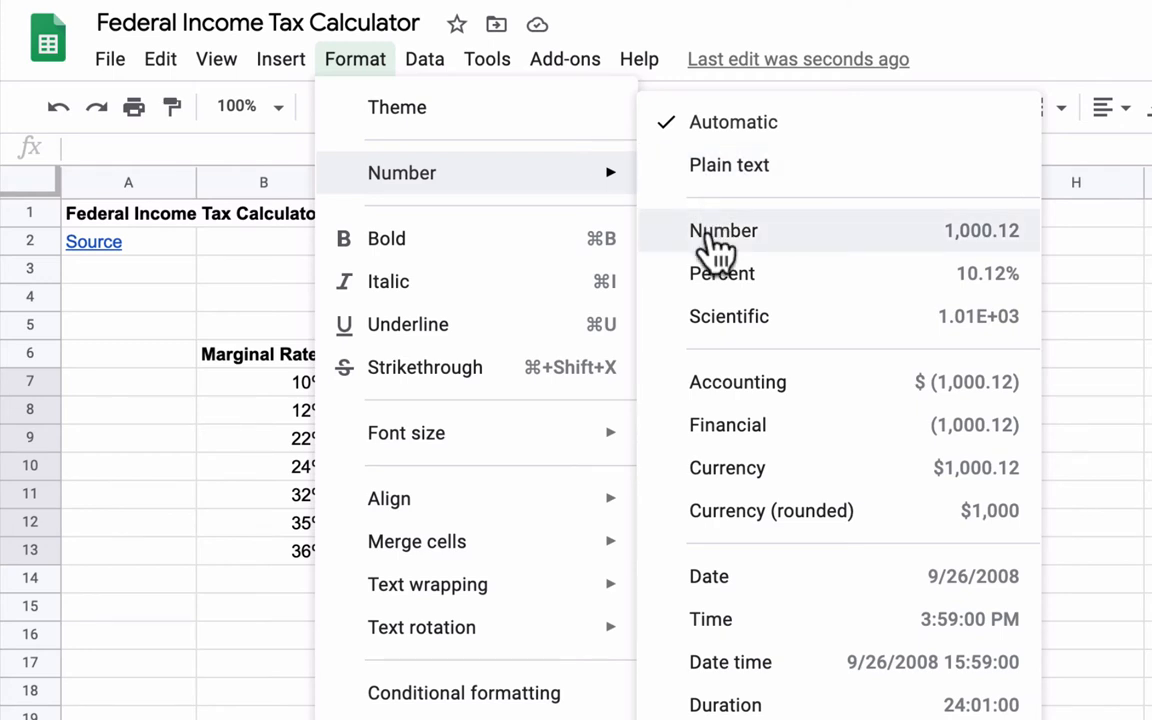
pyautogui.moveTo(729, 330)
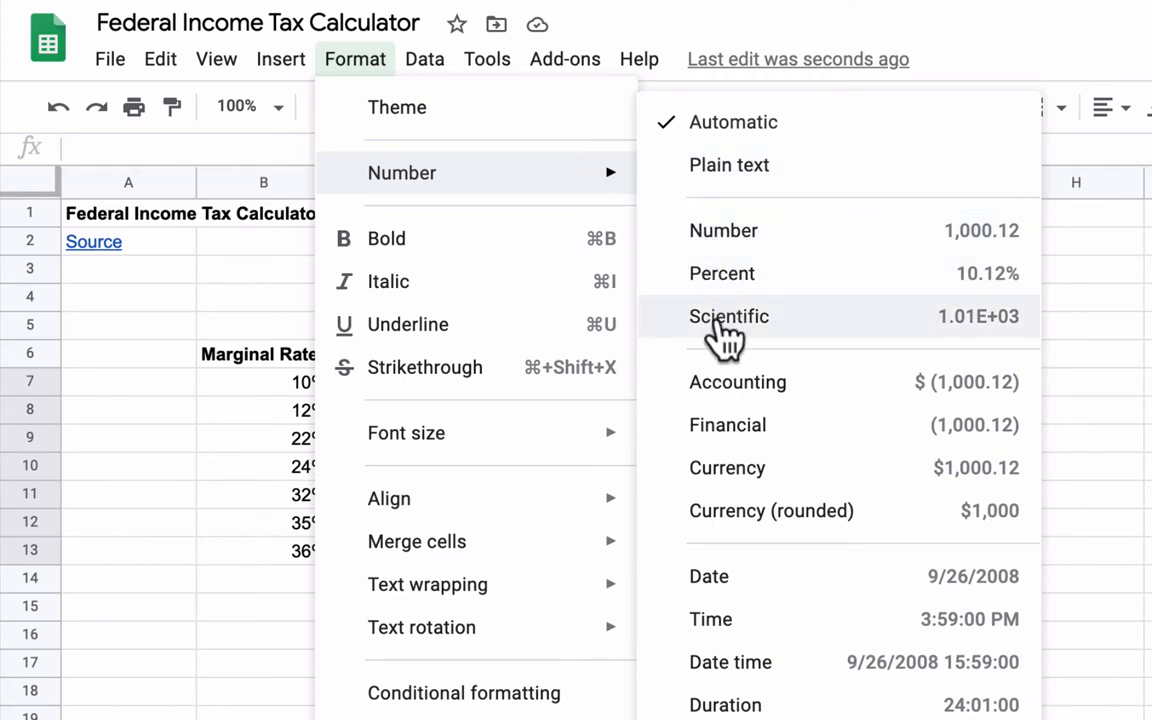
pyautogui.moveTo(727, 468)
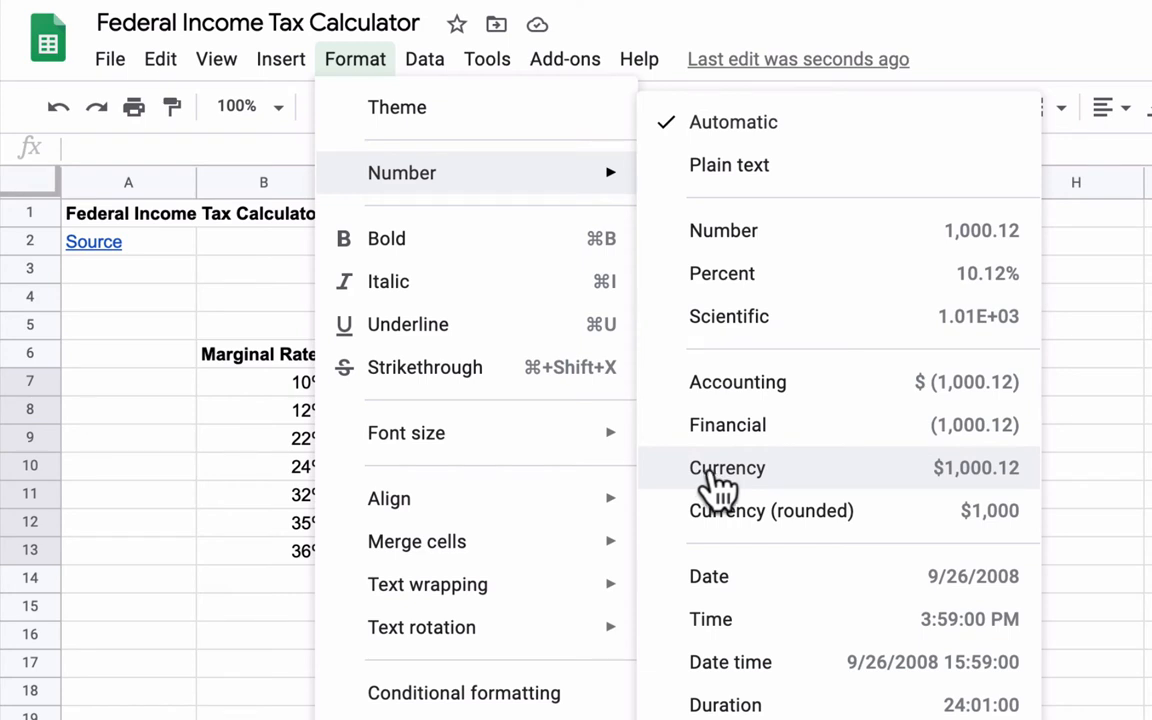
pyautogui.moveTo(745, 480)
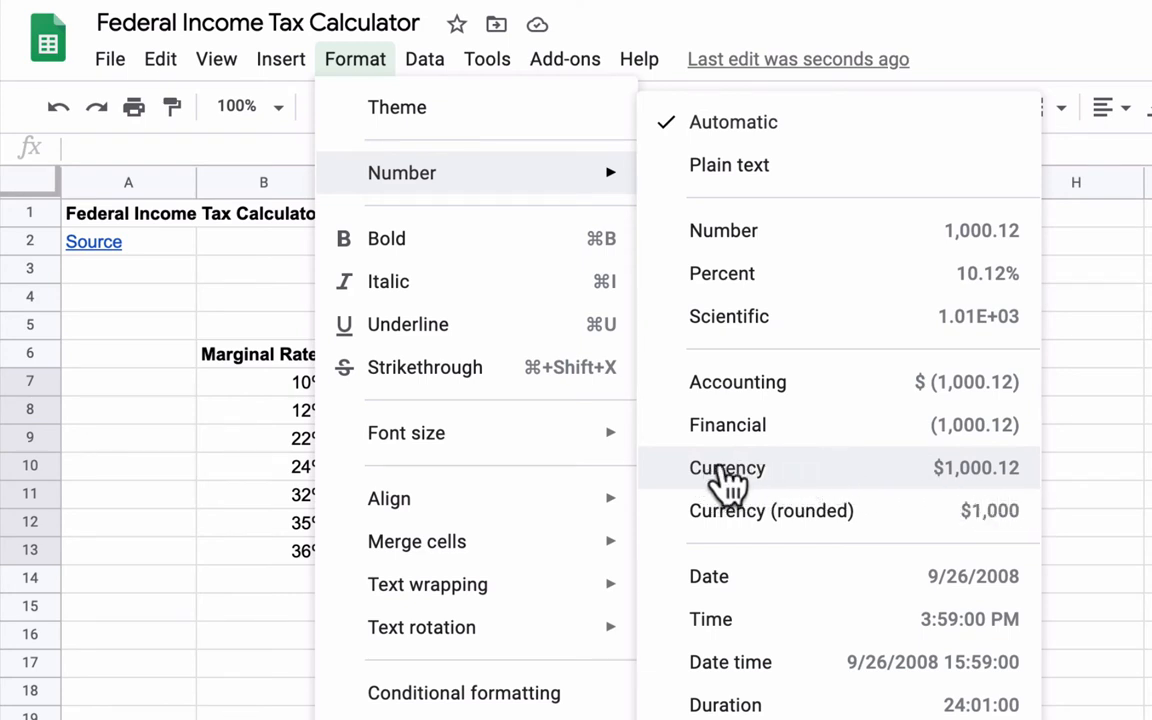
pyautogui.click(727, 467)
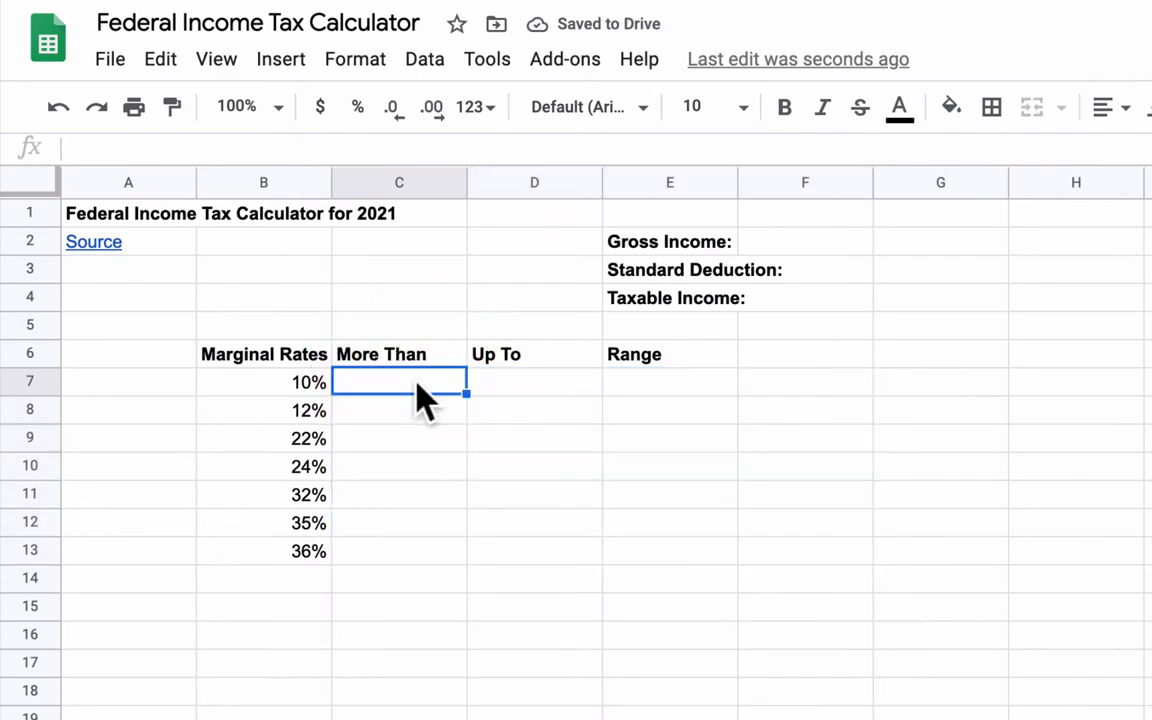
# Enter the lower bracket limits: $0.00, $9,950, $40,525 and the next 86,3xx threshold.
pyautogui.write('$0.00')
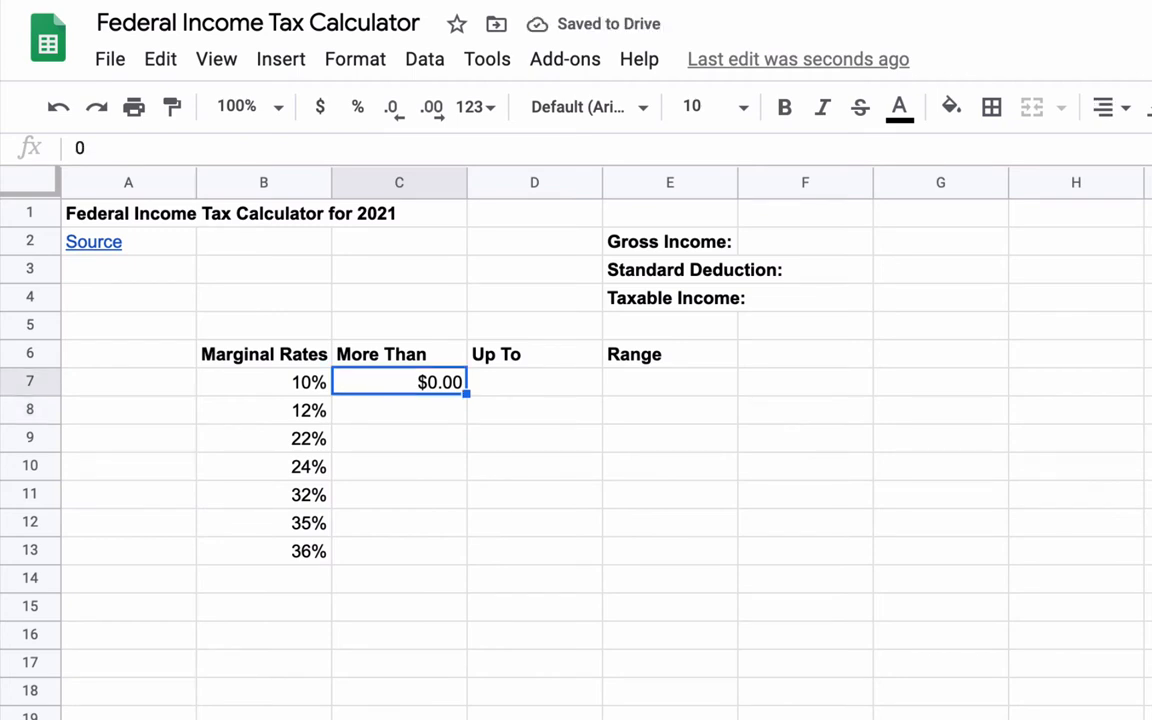
pyautogui.click(534, 381)
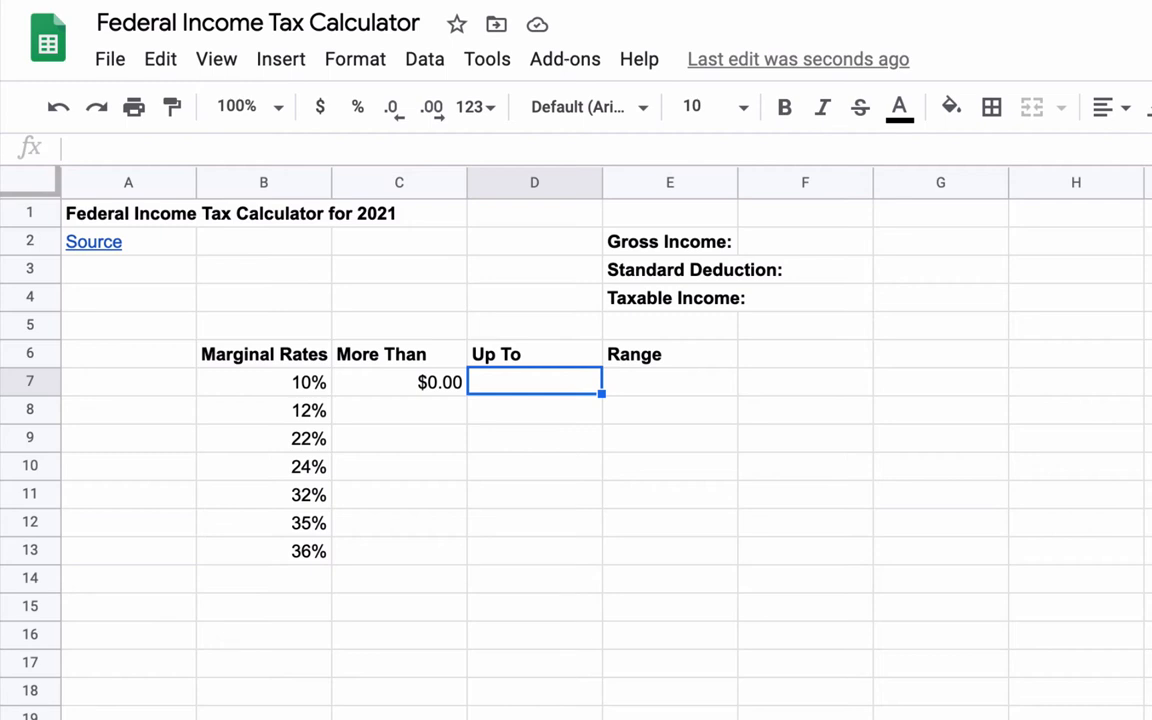
pyautogui.write('9,950.00')
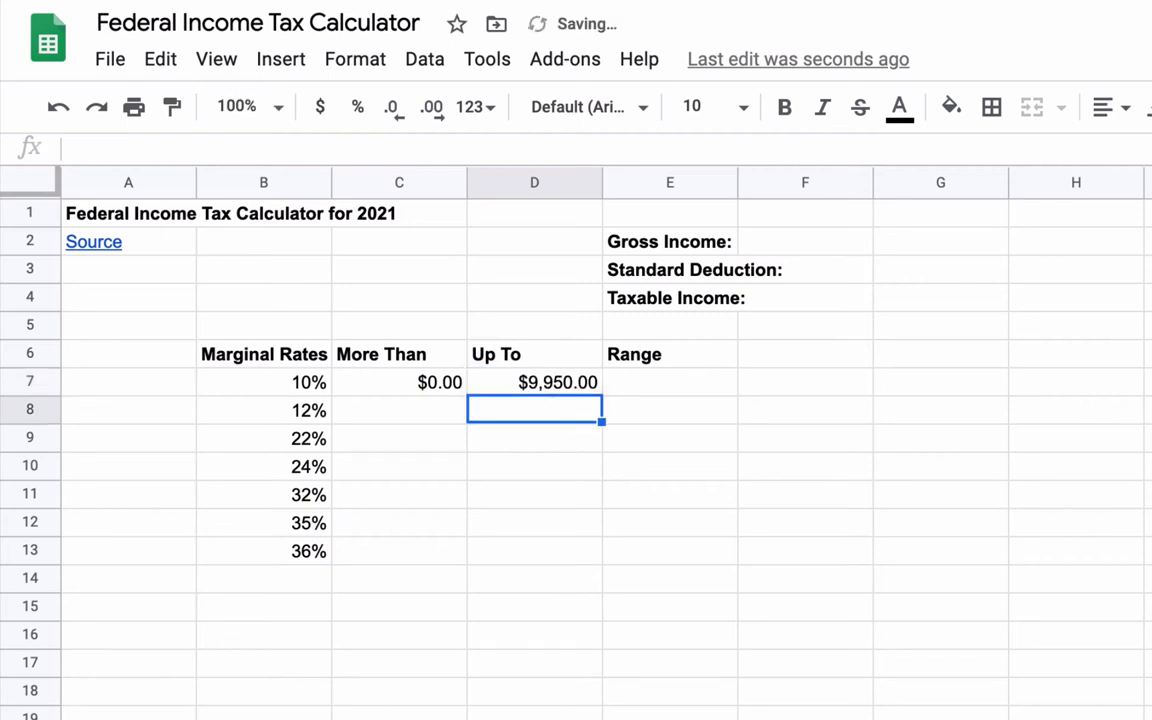
pyautogui.click(399, 409)
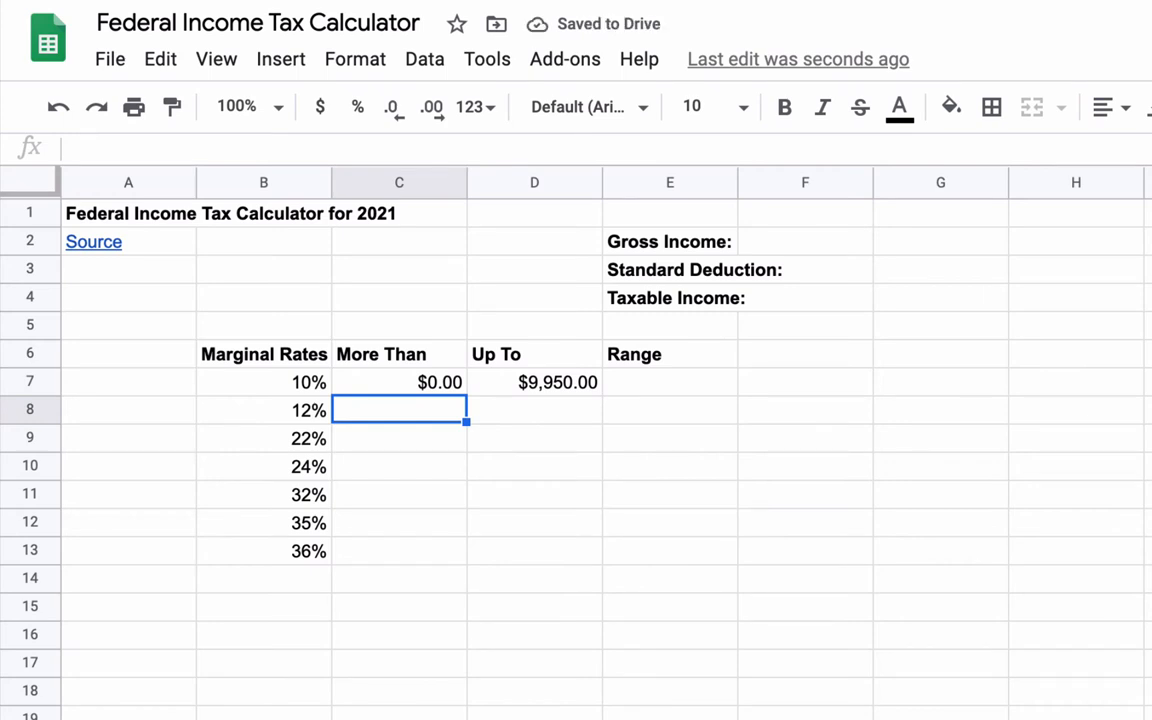
pyautogui.write('9950')
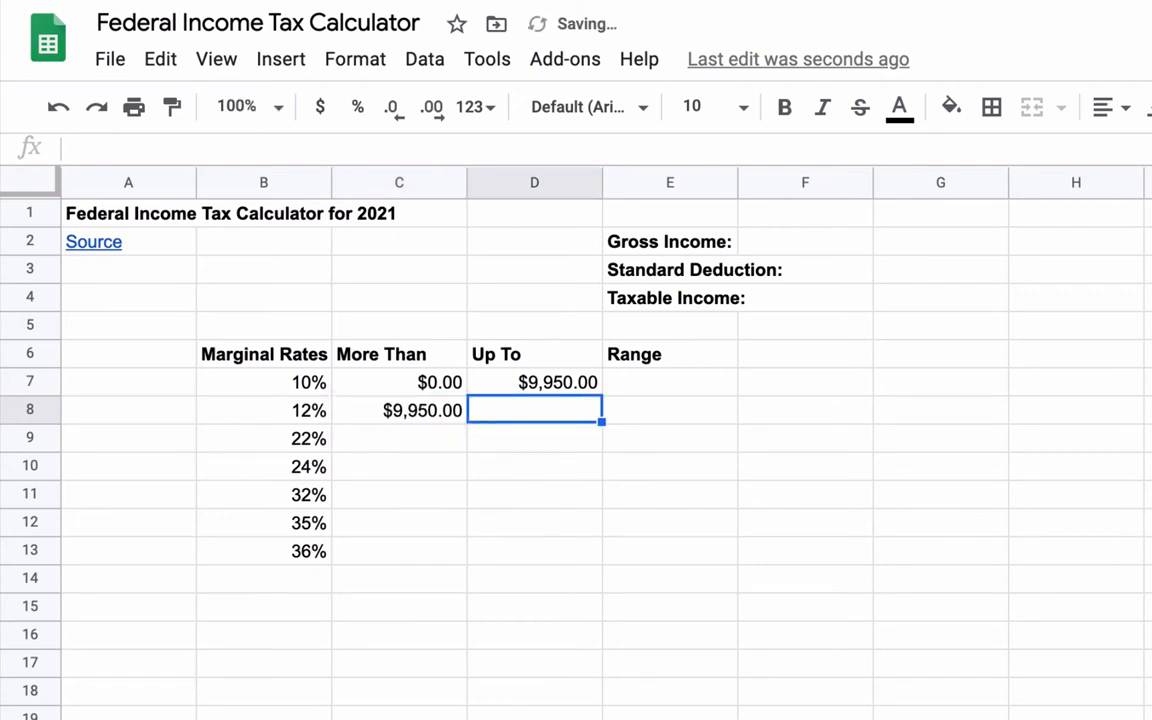
pyautogui.write('40,525.00')
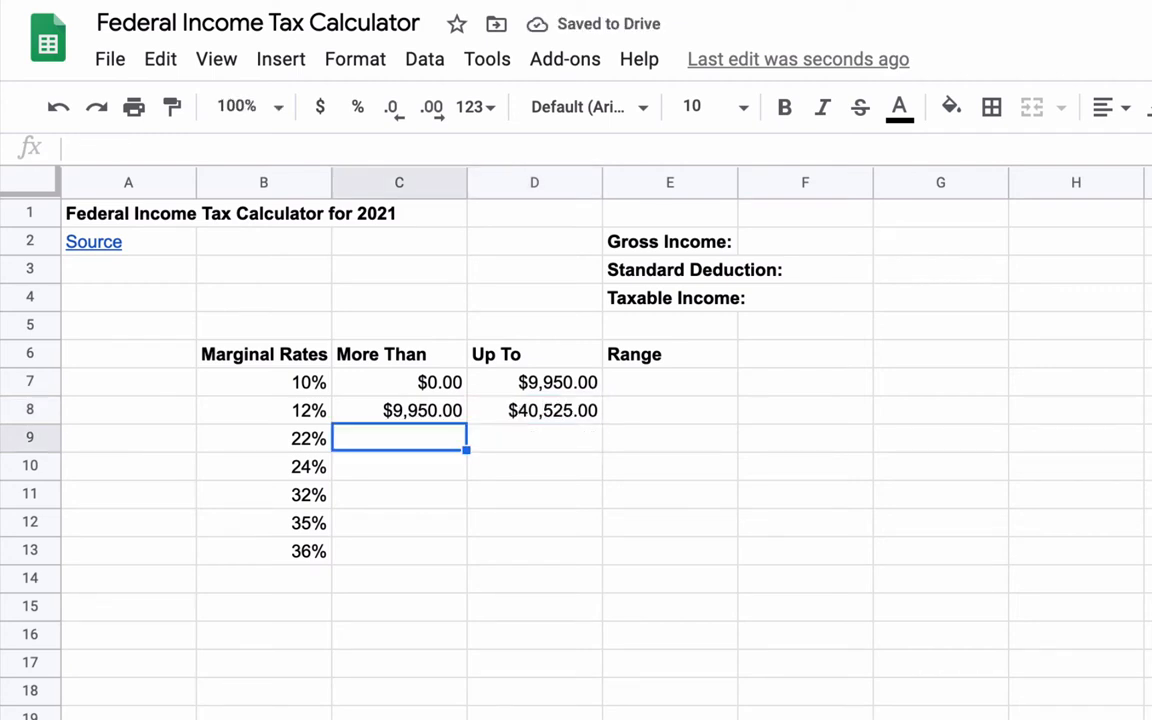
pyautogui.write('40')
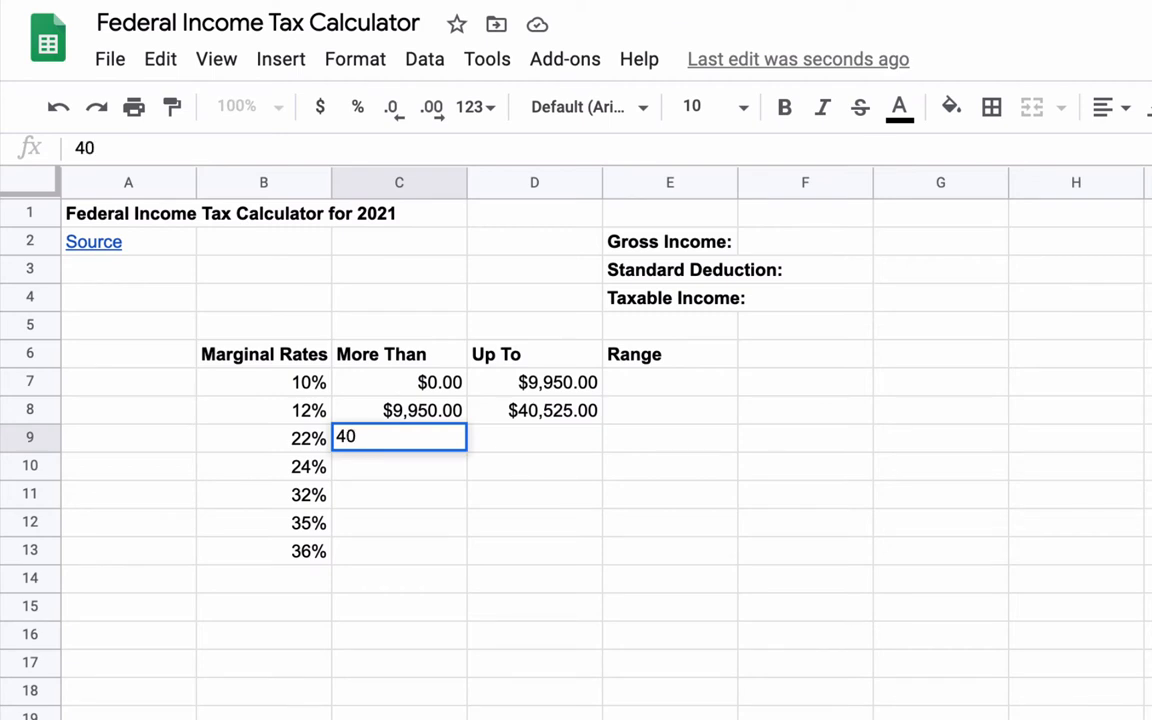
pyautogui.write('525.00')
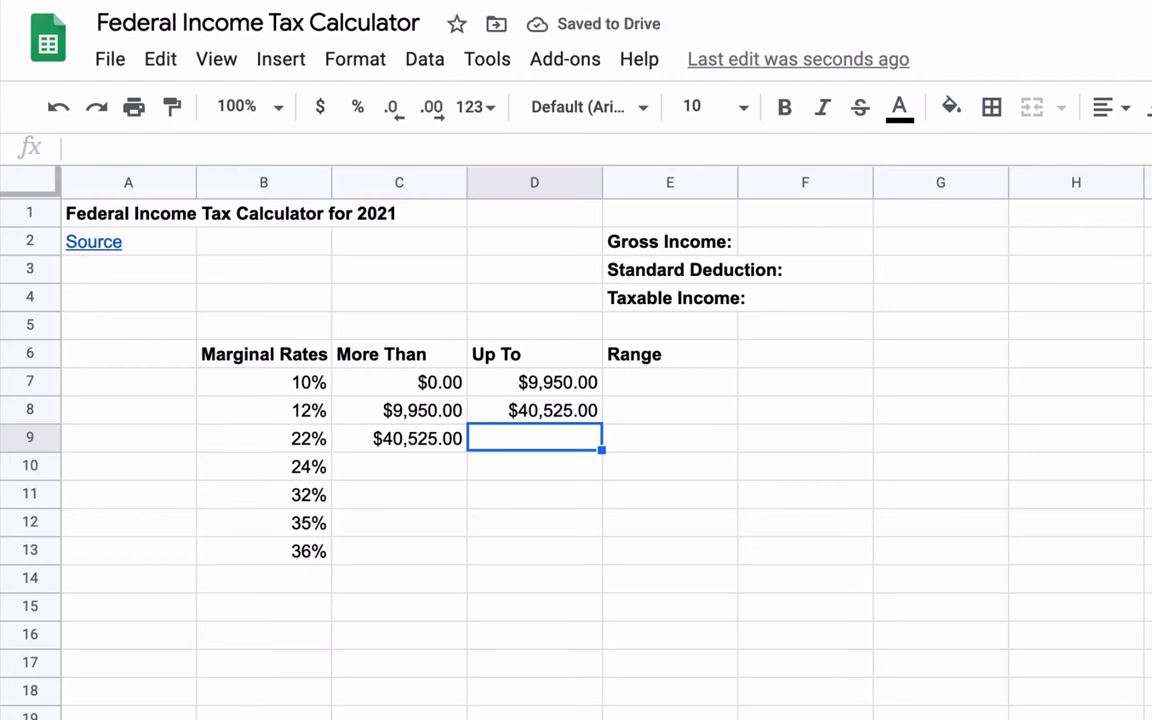
pyautogui.write('863')
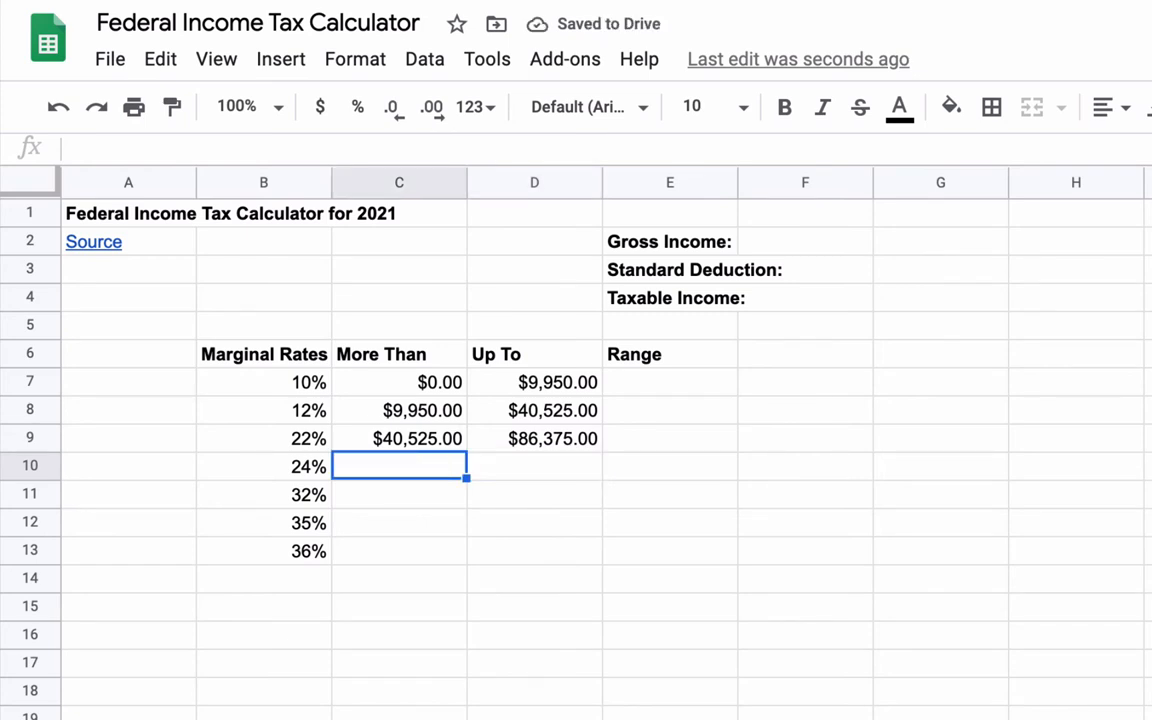
pyautogui.write('86365.00')
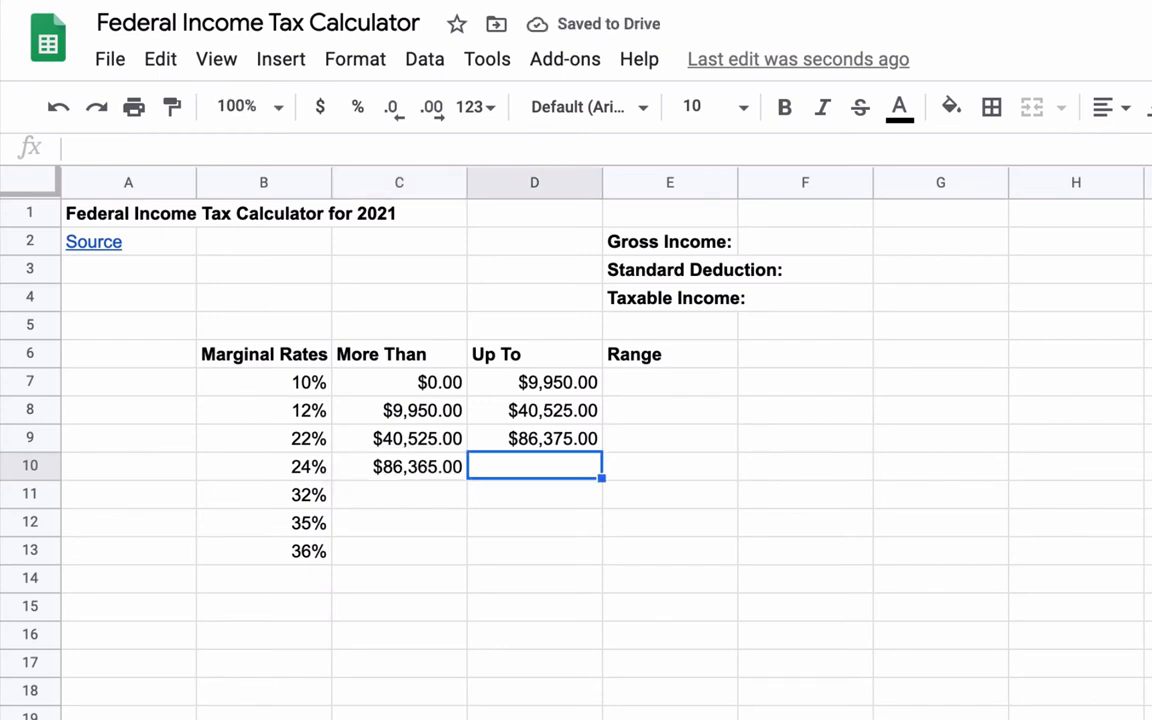
# Enter the higher bracket limits $164,925, $209,425 and $523,600 in both columns.
pyautogui.write('164')
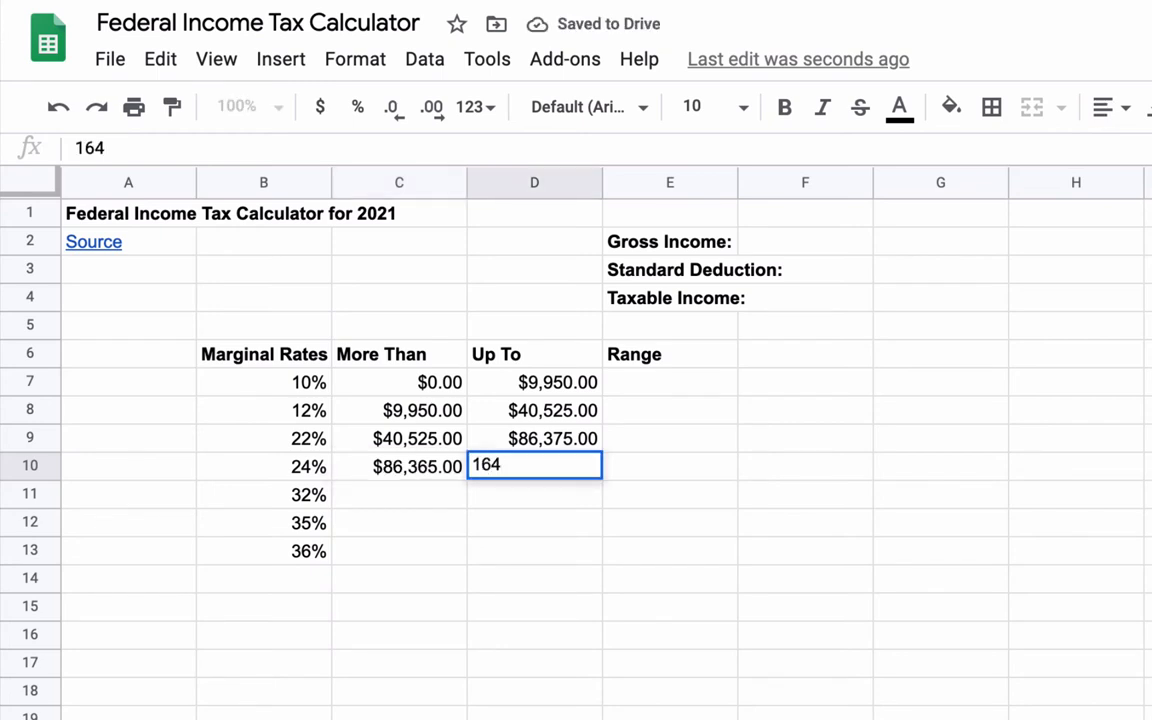
pyautogui.write('925')
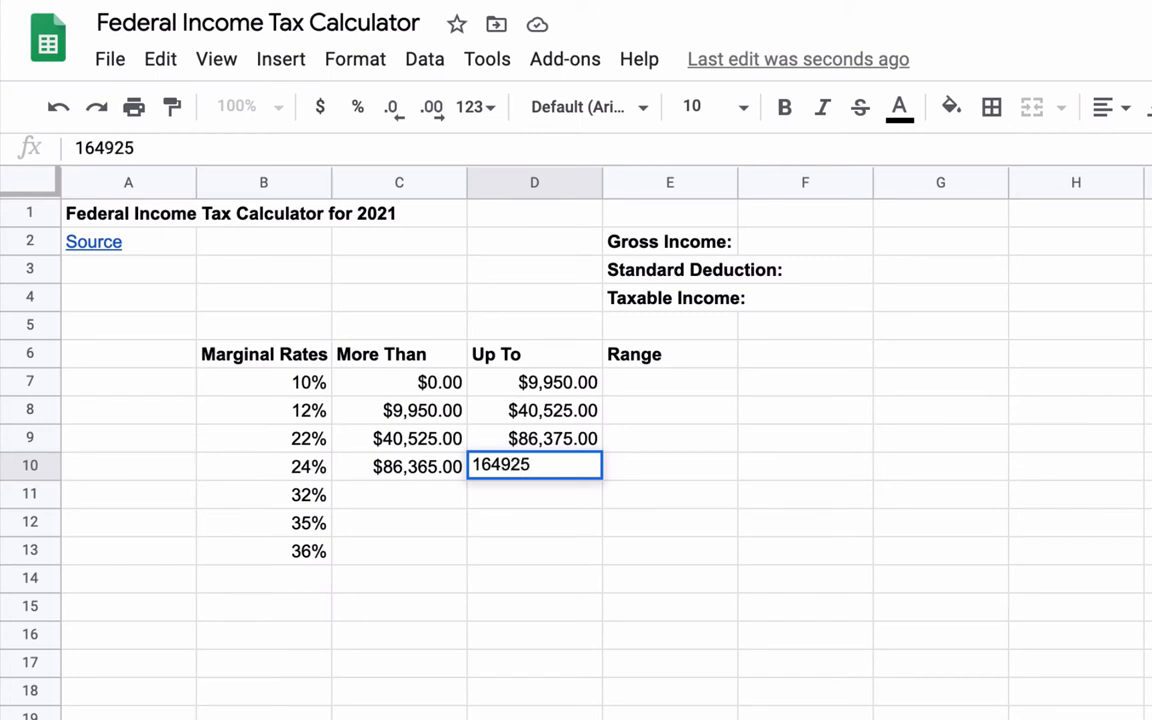
pyautogui.press('enter')
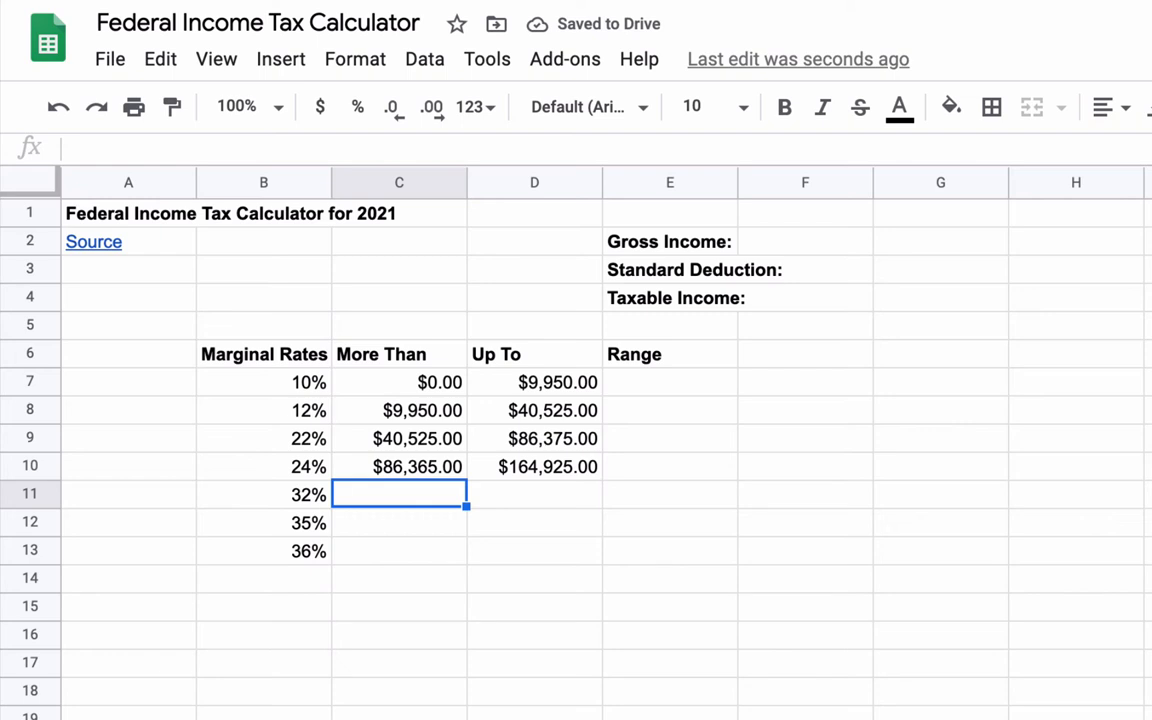
pyautogui.write('164,925.00')
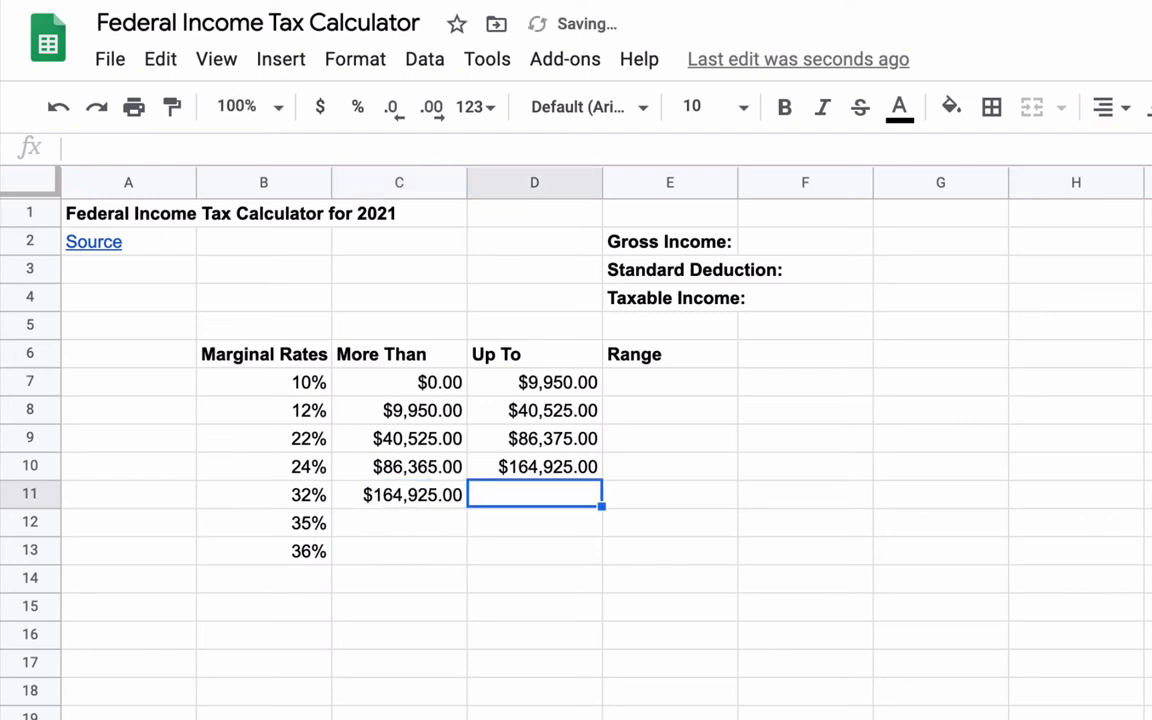
pyautogui.write('209')
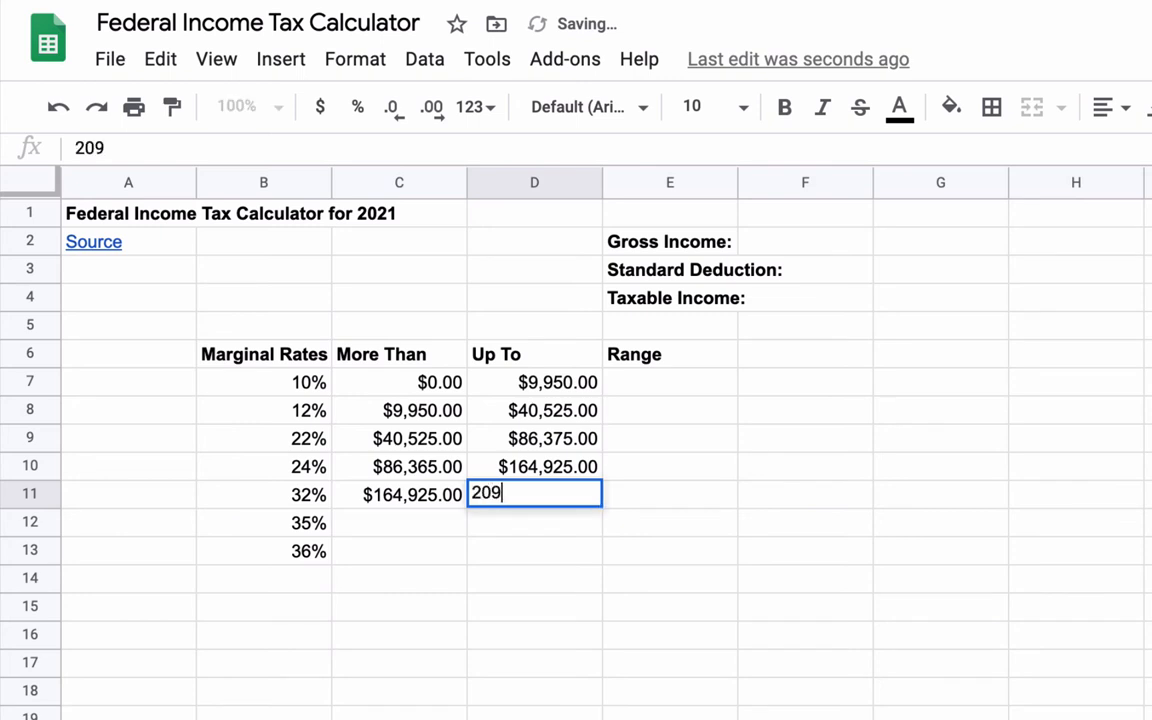
pyautogui.press('enter')
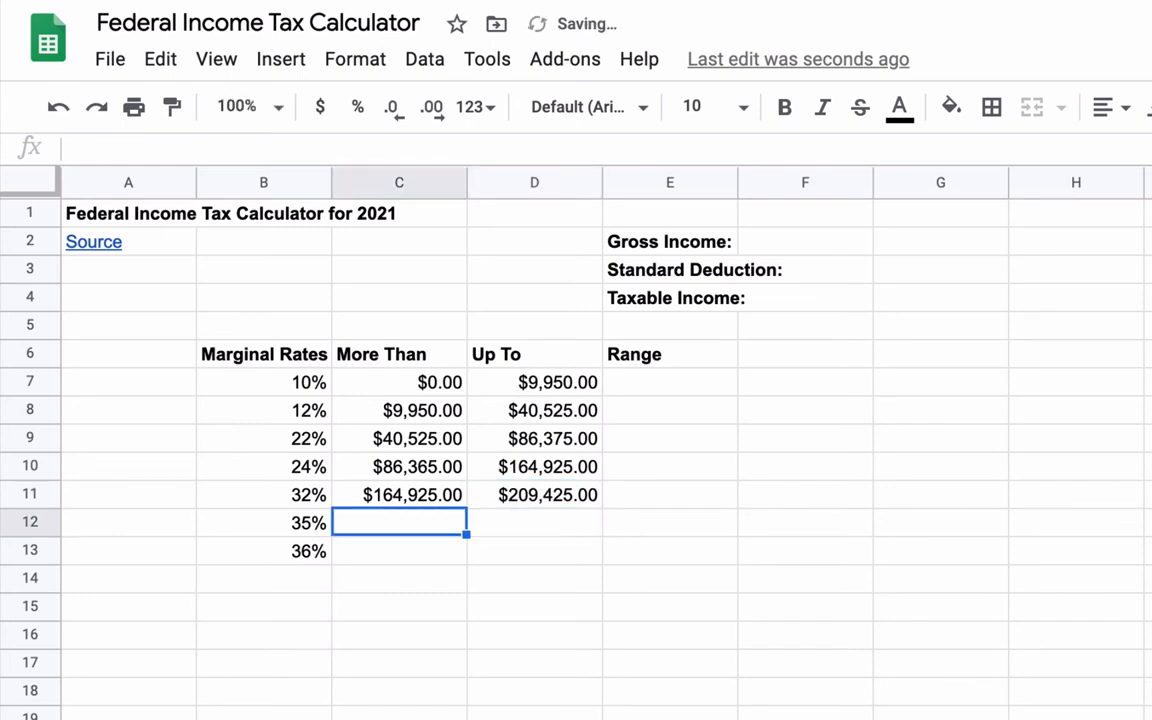
pyautogui.write('2')
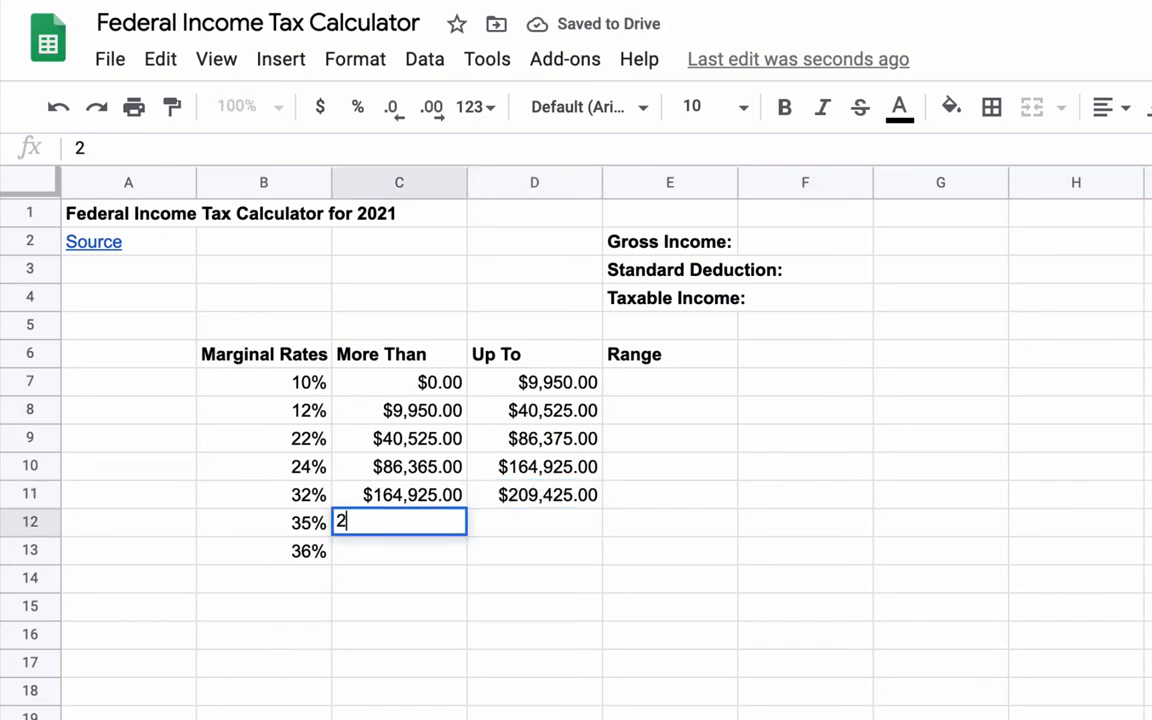
pyautogui.write('09')
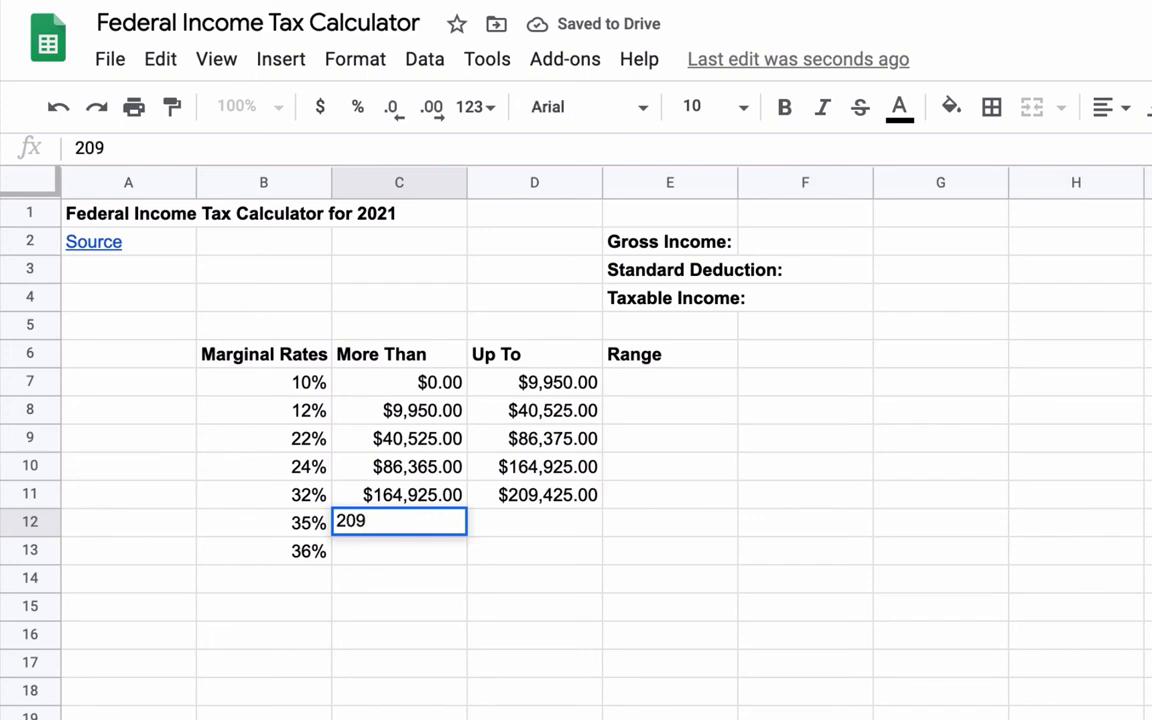
pyautogui.write('425')
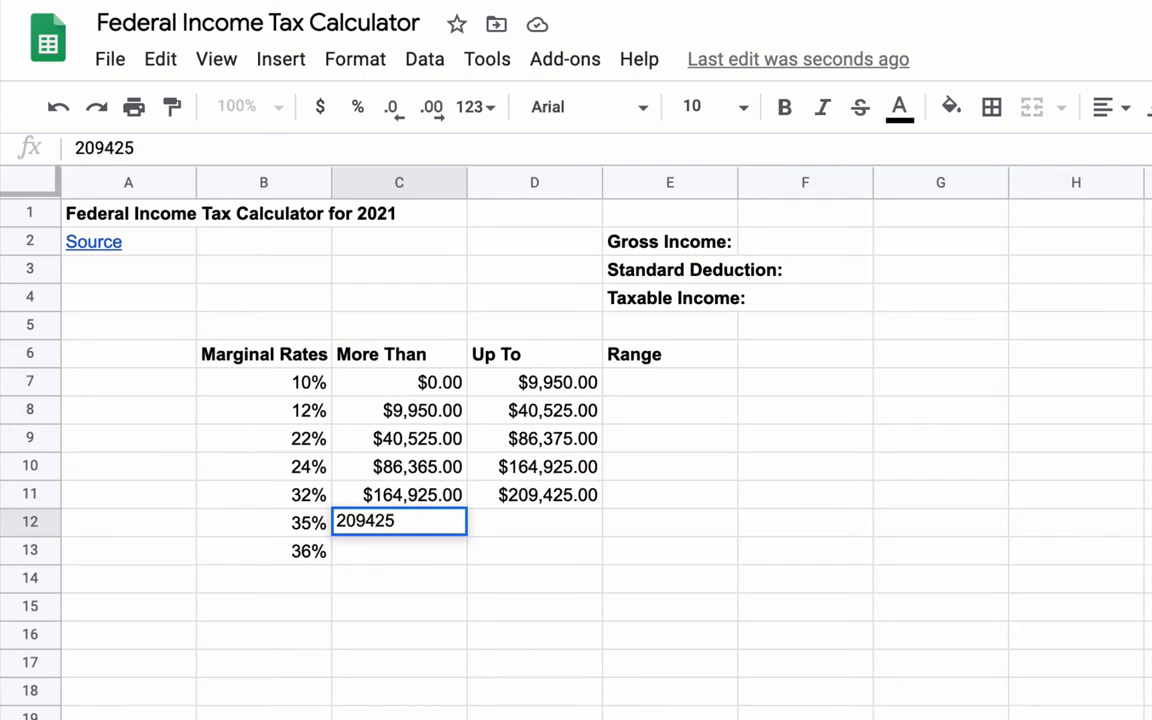
pyautogui.write('5')
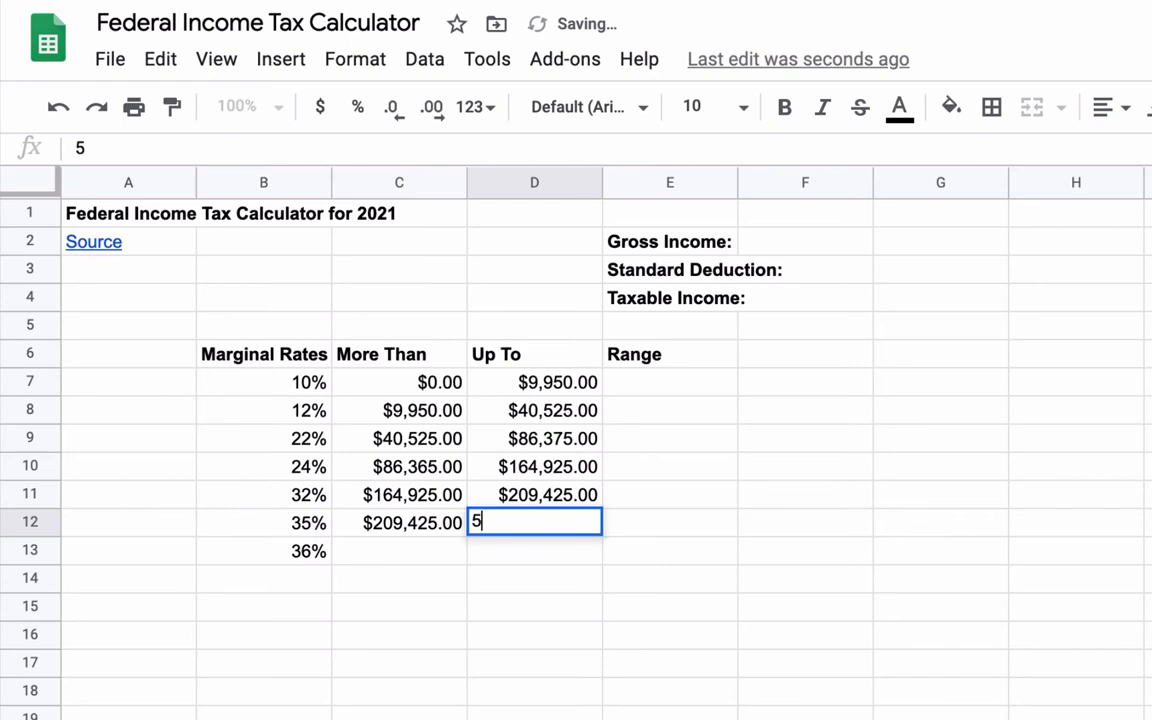
pyautogui.press('enter')
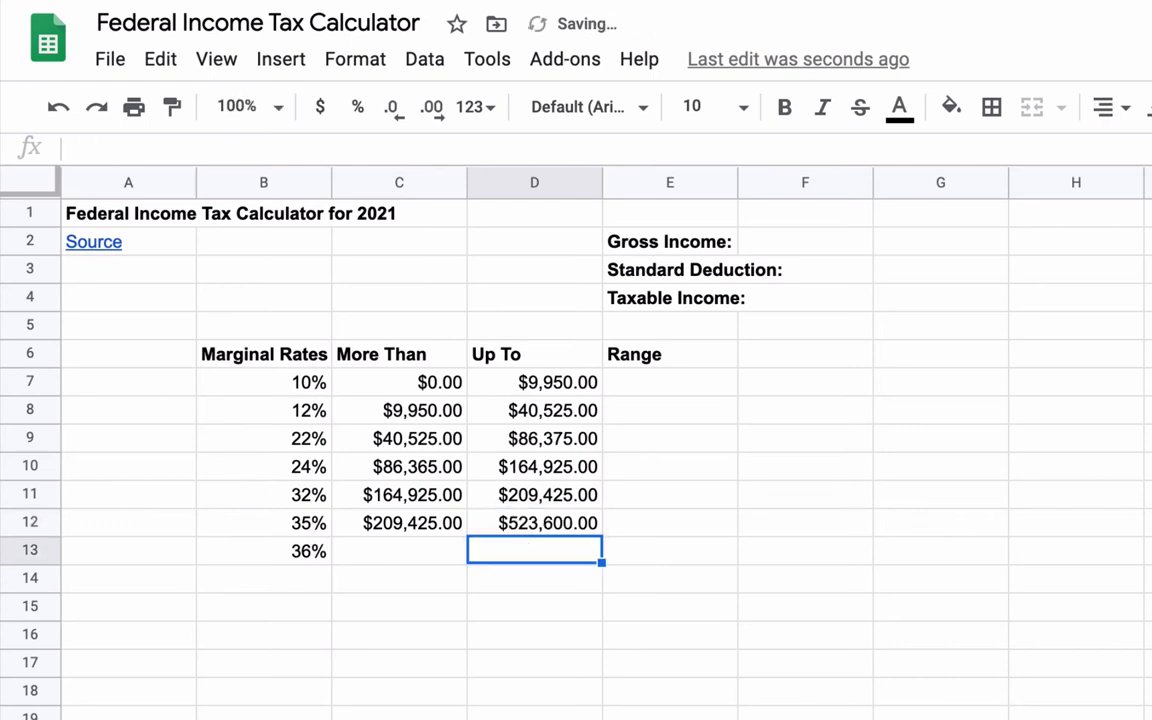
pyautogui.write('523,600.00')
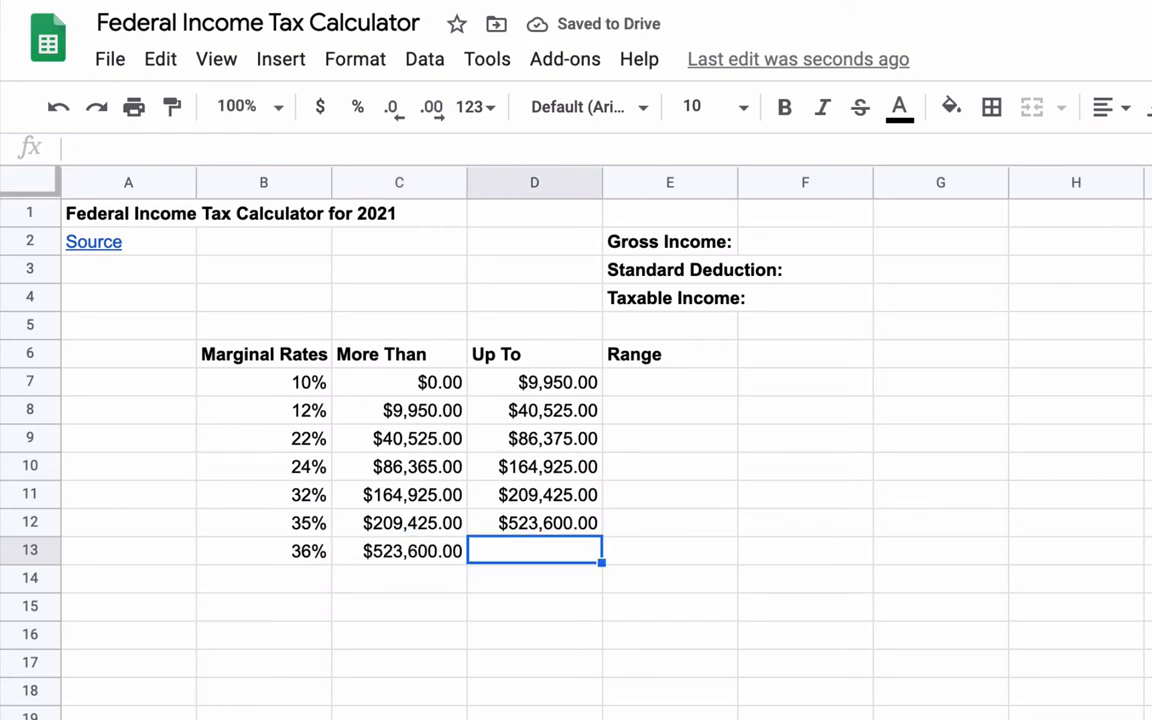
# Enter the labels 'Tax Credits:', 'Total Taxes Paid:' and 'Effective Tax Rate:' in E15, E16 and E17.
pyautogui.click(670, 577)
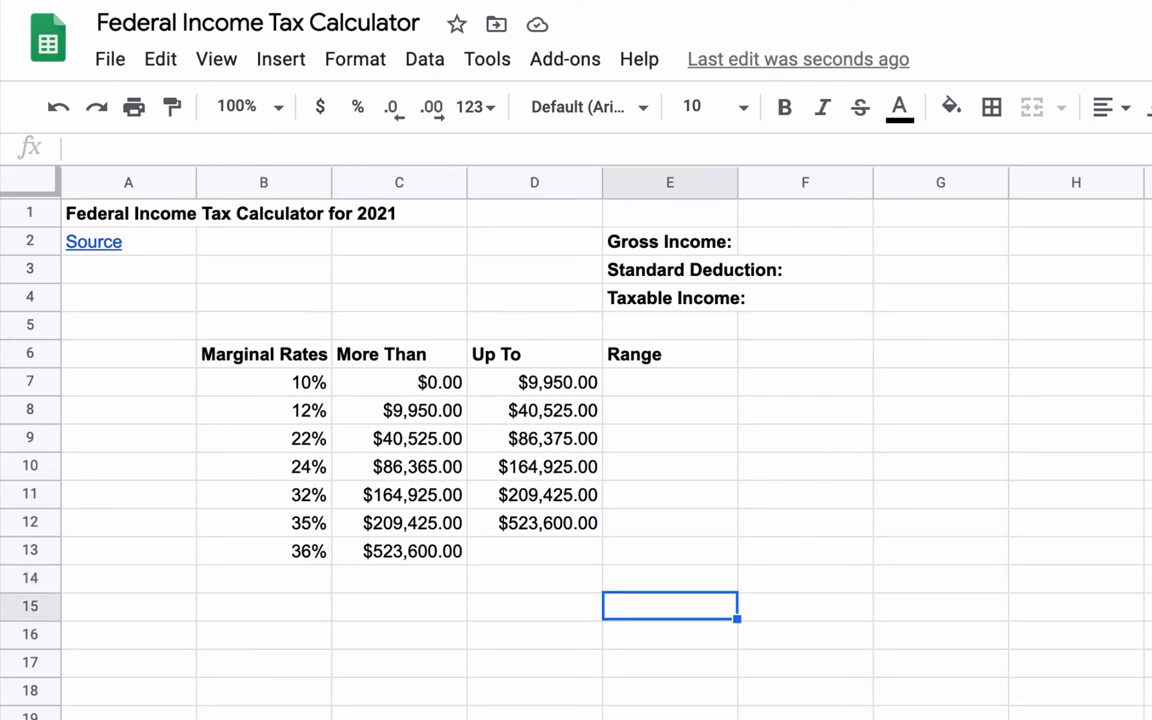
pyautogui.write('Tax Credits:')
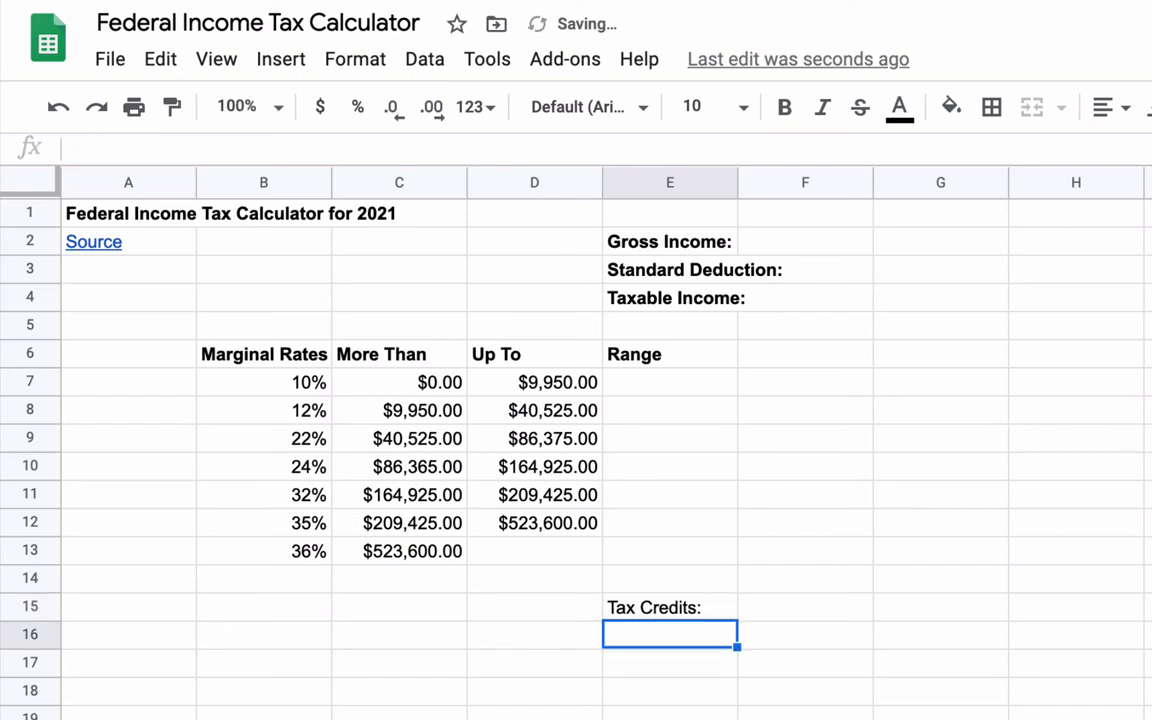
pyautogui.write('Total Taxes Paid:')
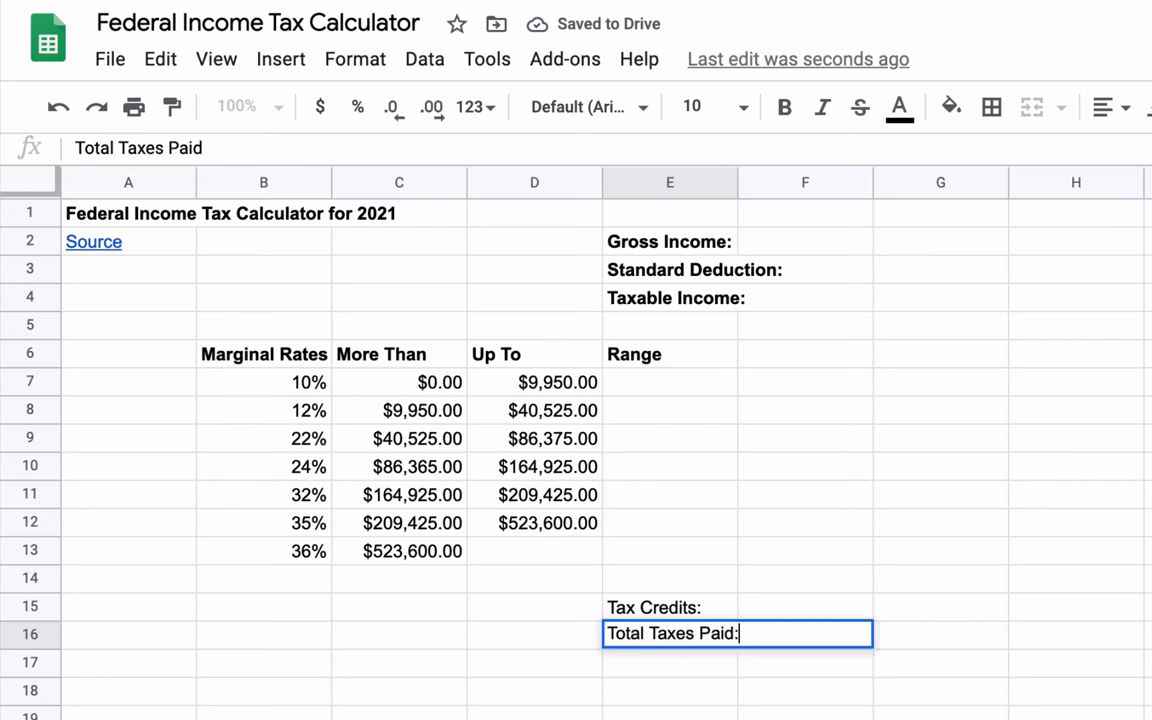
pyautogui.write('Effective Tax Rate')
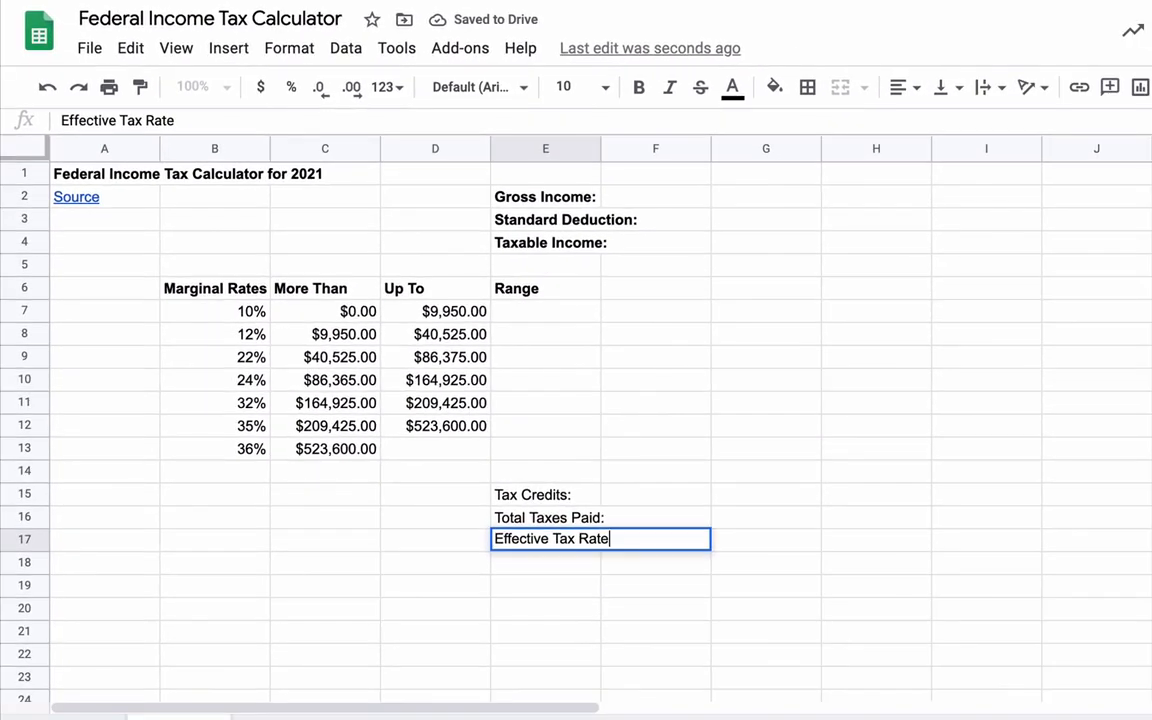
pyautogui.write(':')
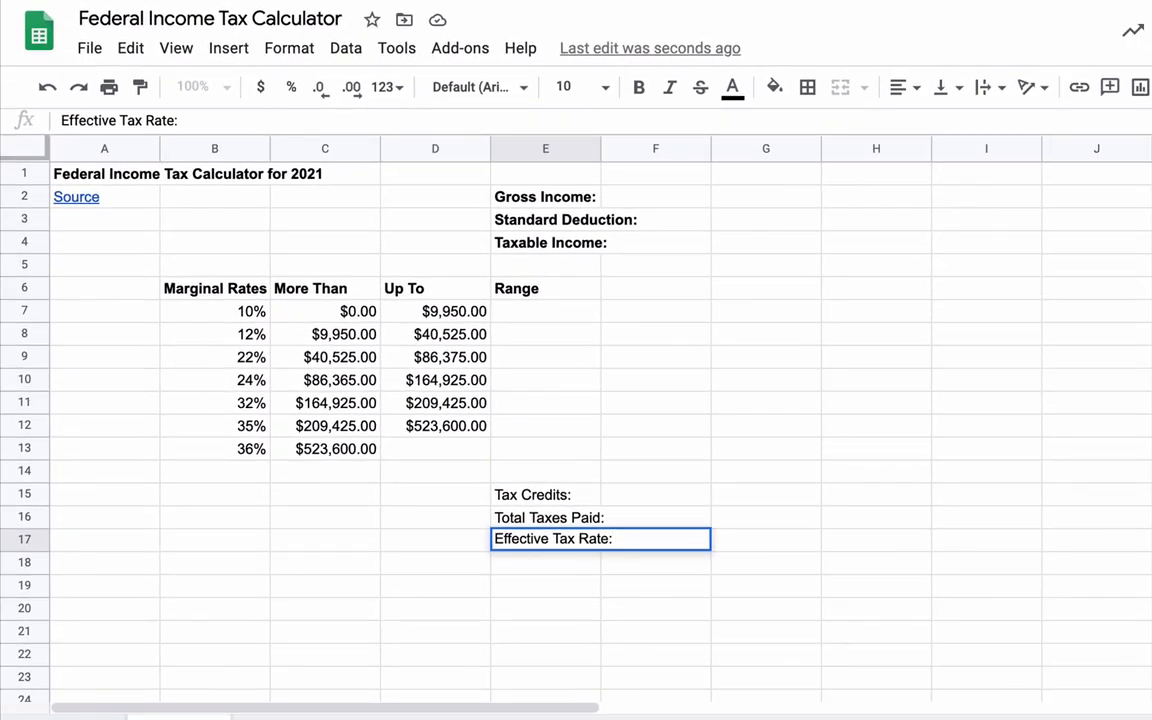
pyautogui.press('enter')
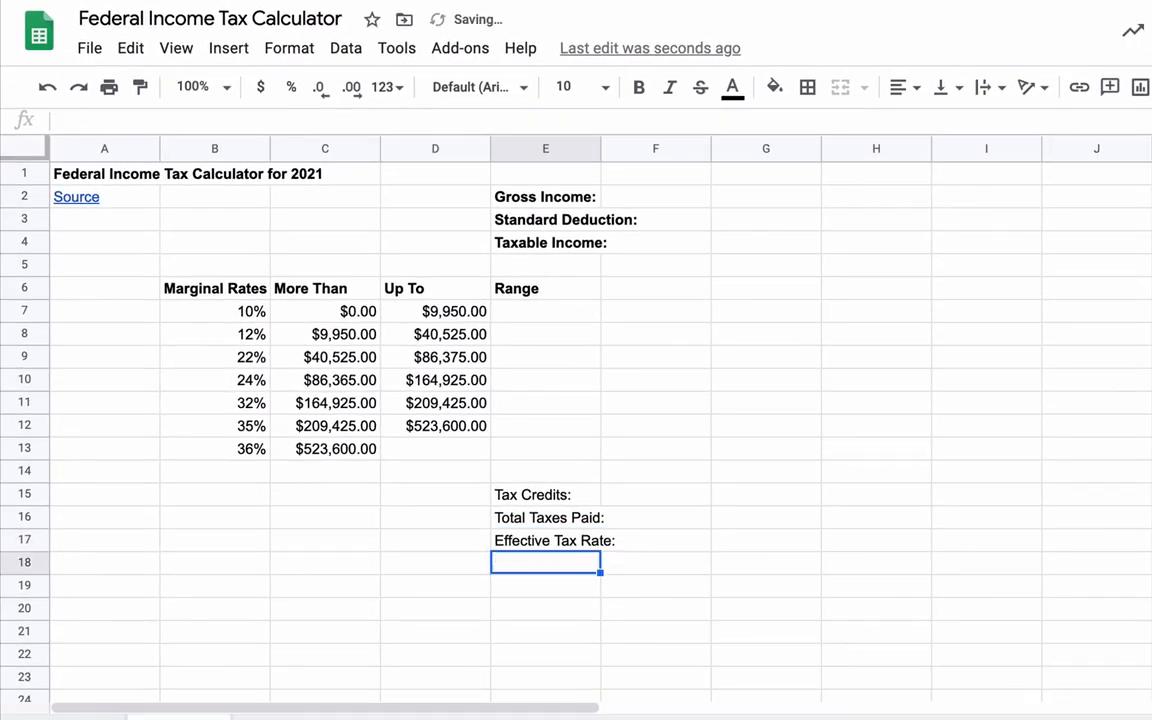
# Bold the three new labels in E15:E17 and select the entire sheet.
pyautogui.click(545, 540)
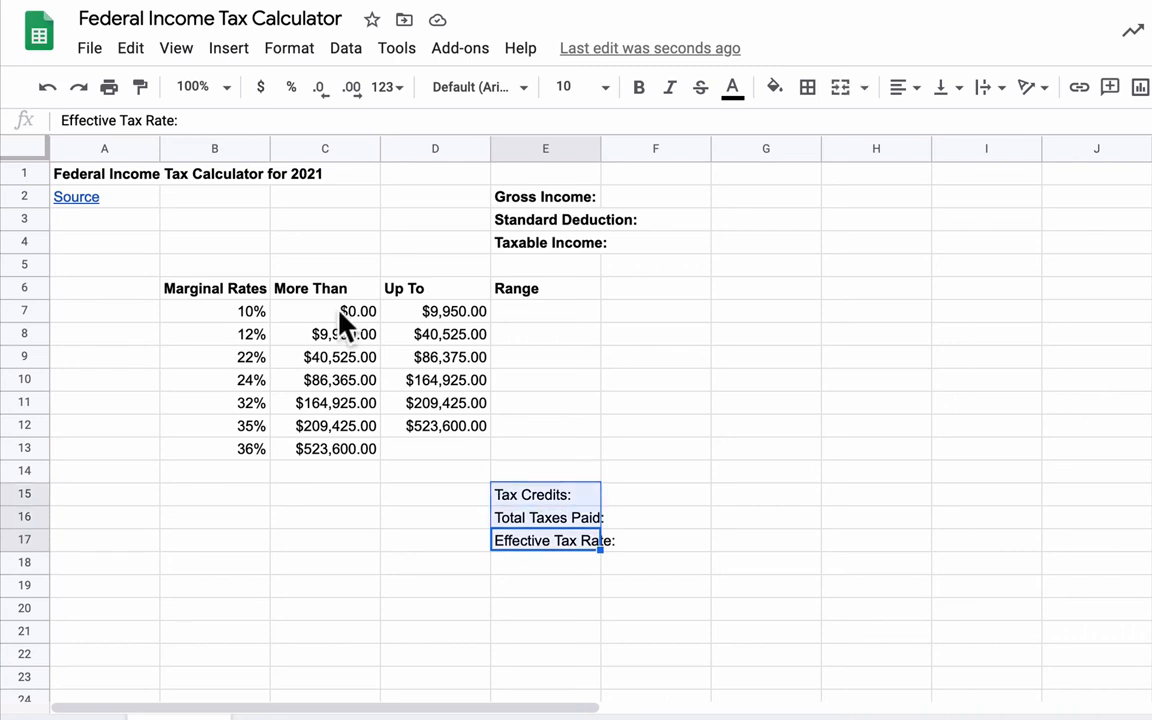
pyautogui.click(638, 87)
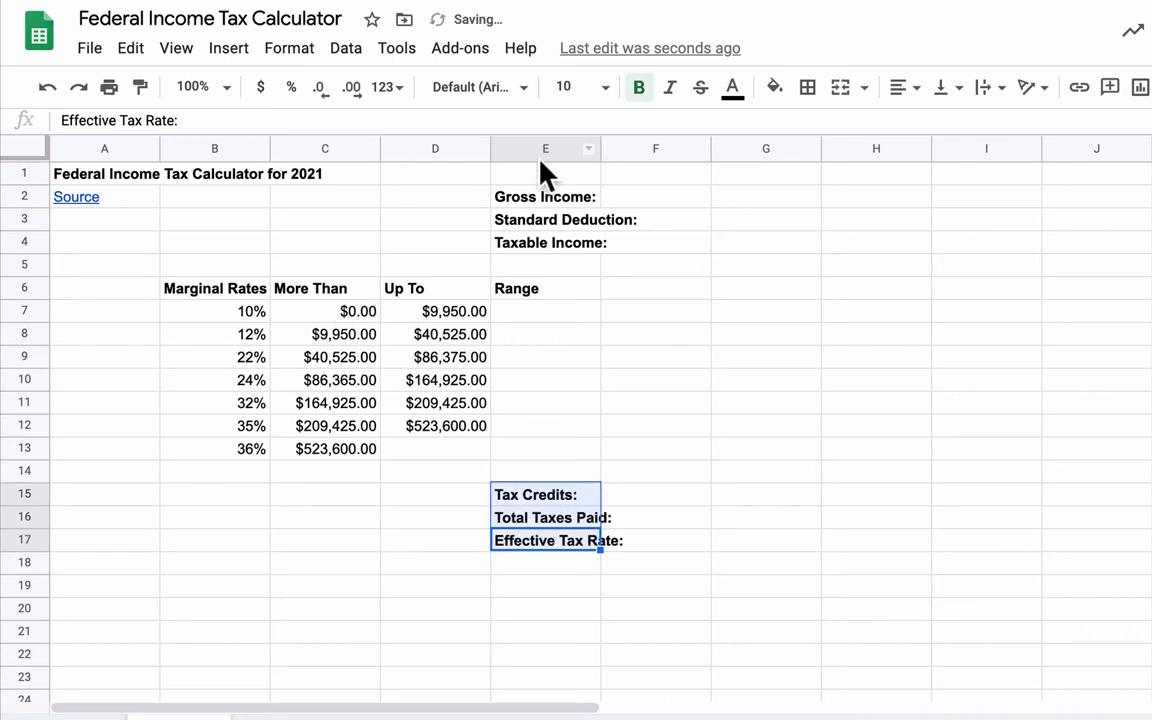
pyautogui.click(545, 148)
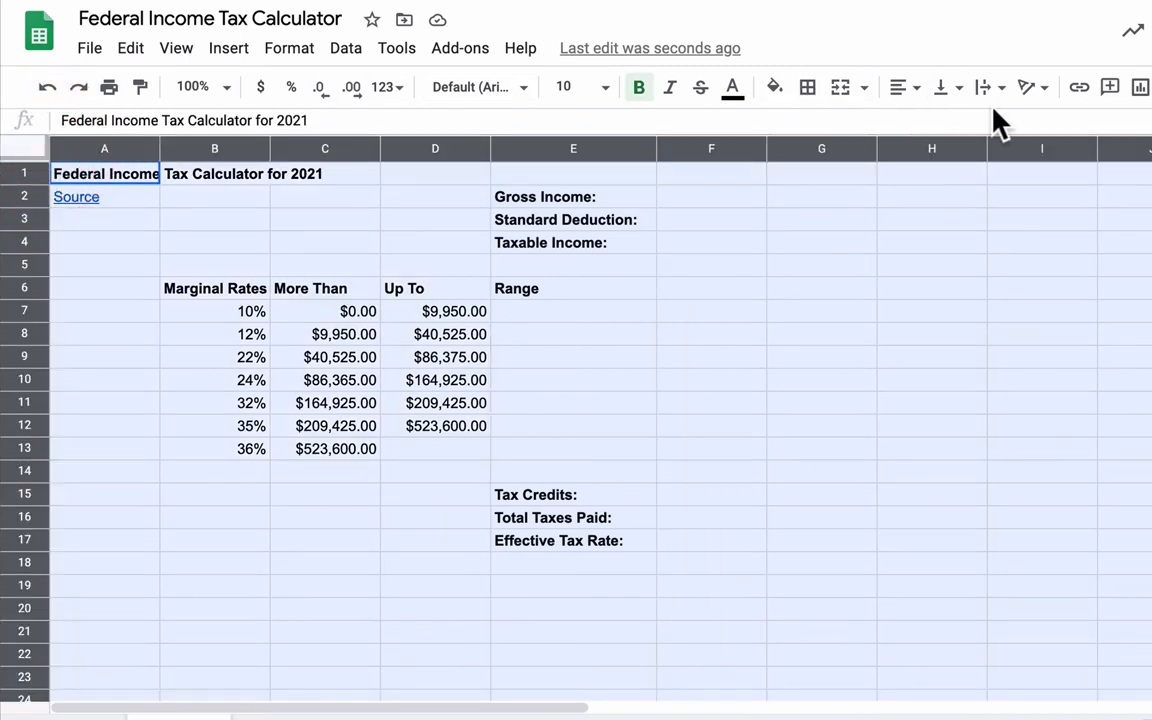
# Give every cell middle vertical alignment, wrapped text and center horizontal alignment.
pyautogui.click(940, 87)
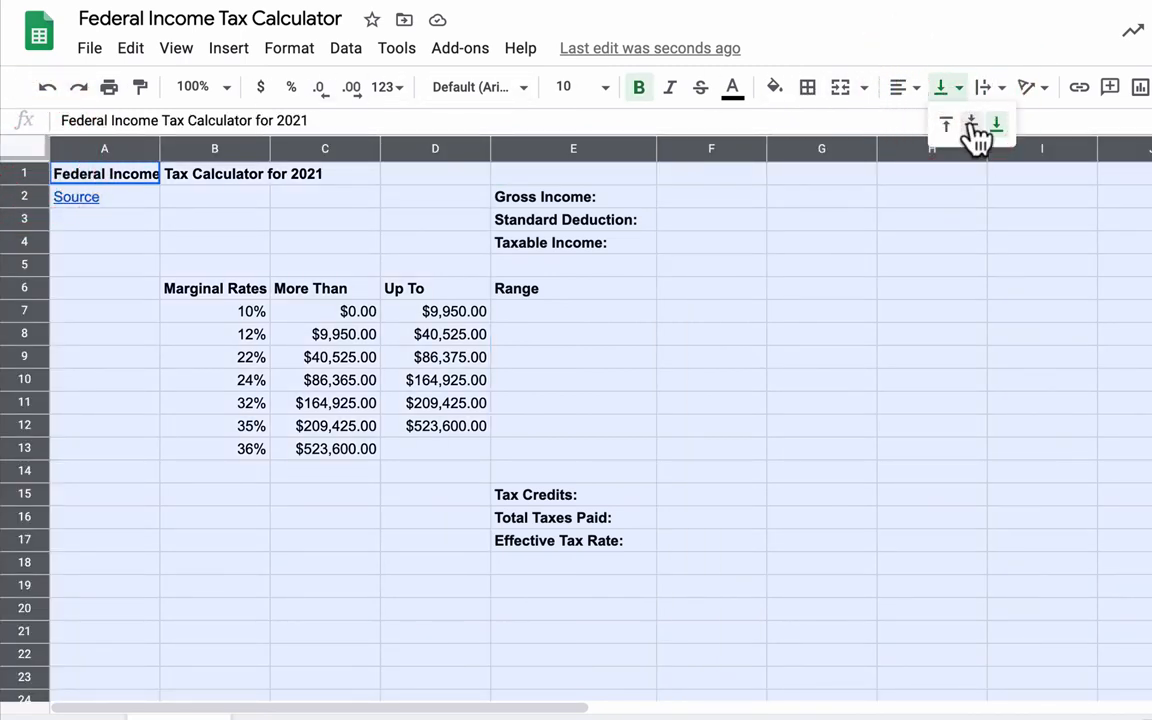
pyautogui.click(971, 124)
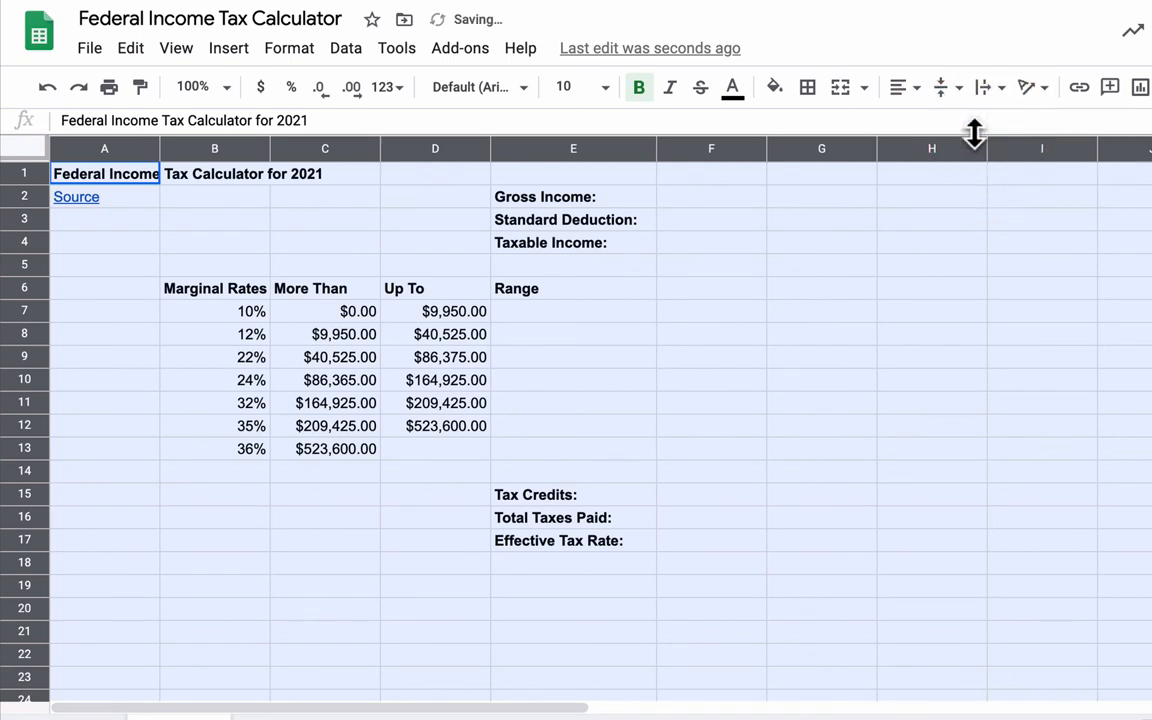
pyautogui.moveTo(983, 87)
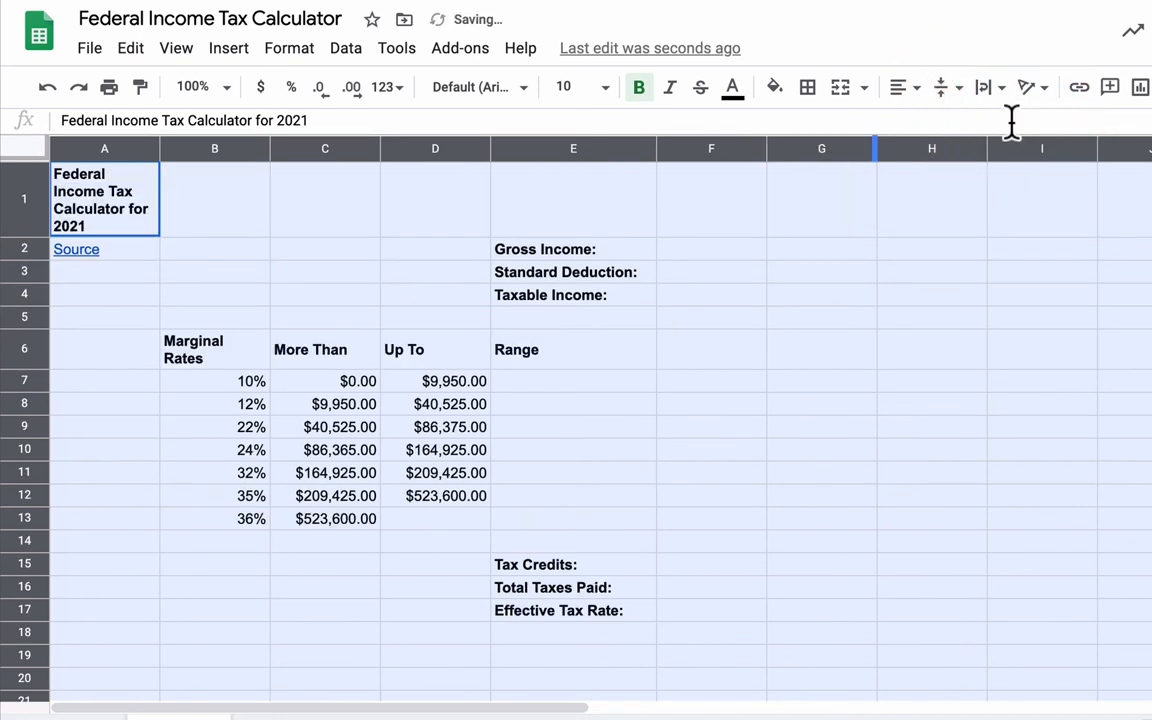
pyautogui.click(898, 87)
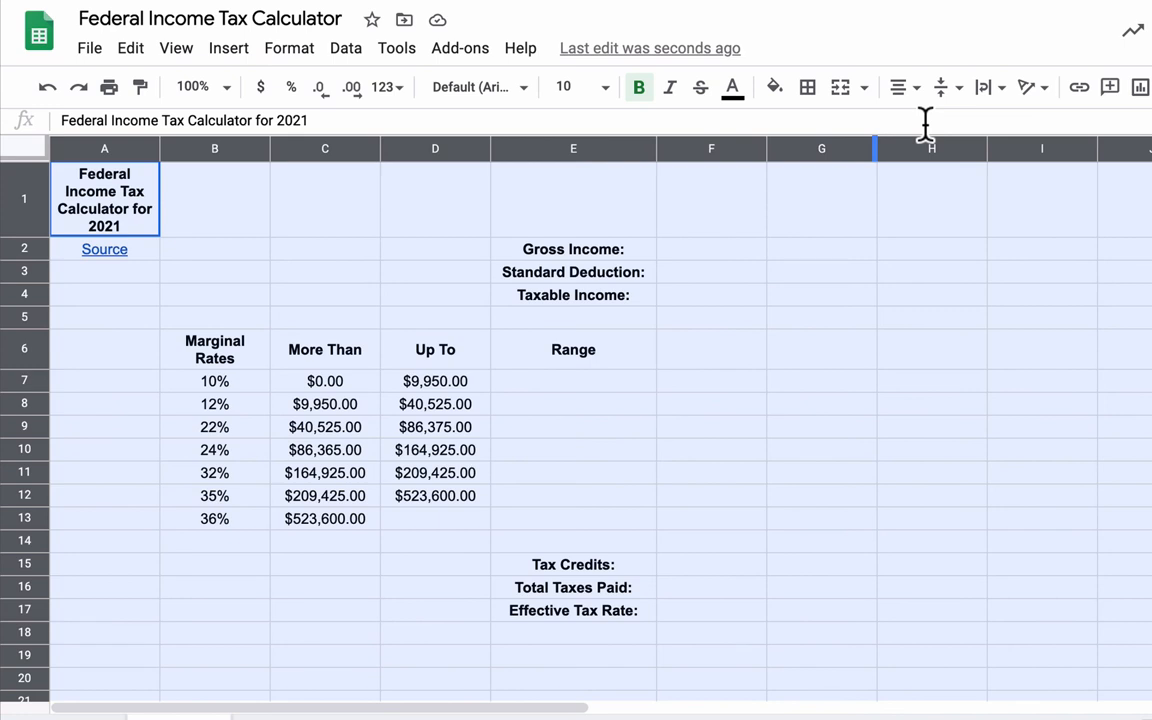
pyautogui.moveTo(940, 87)
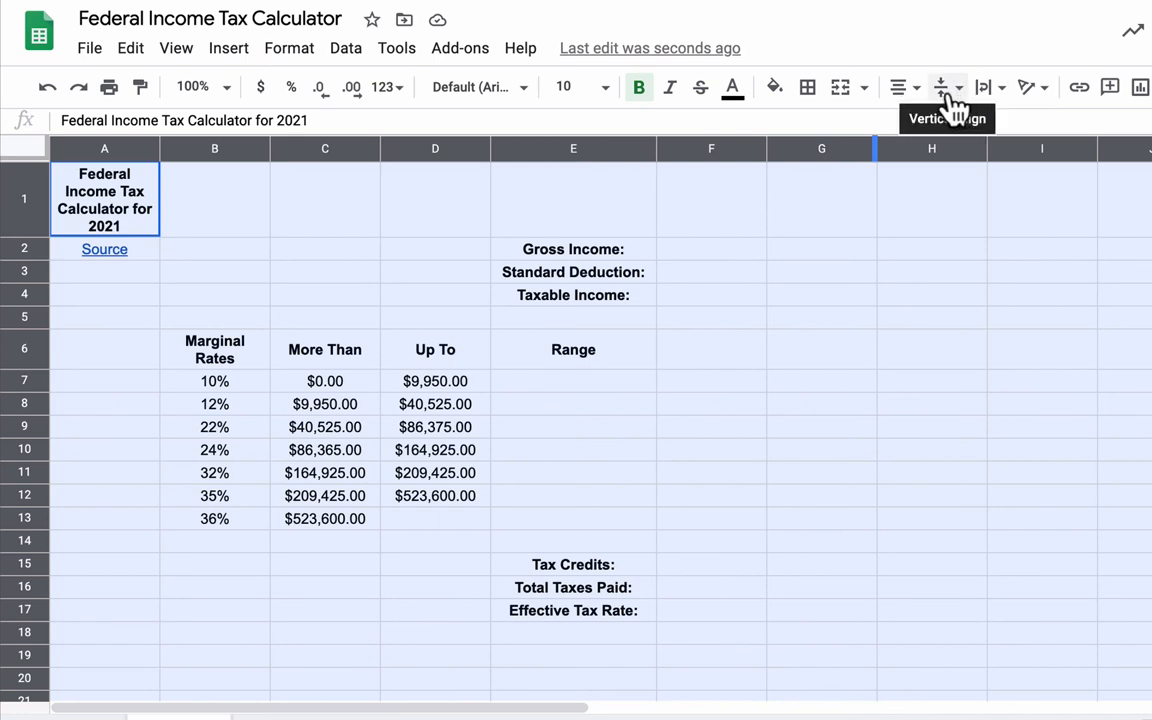
pyautogui.click(942, 87)
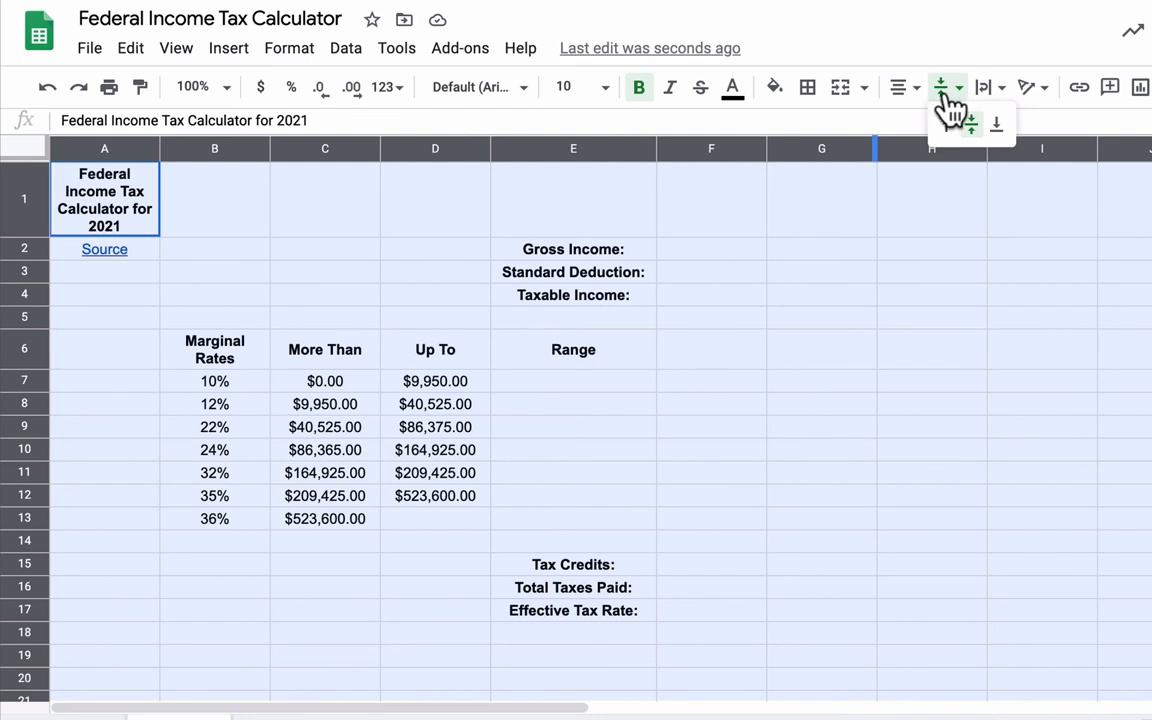
pyautogui.moveTo(910, 110)
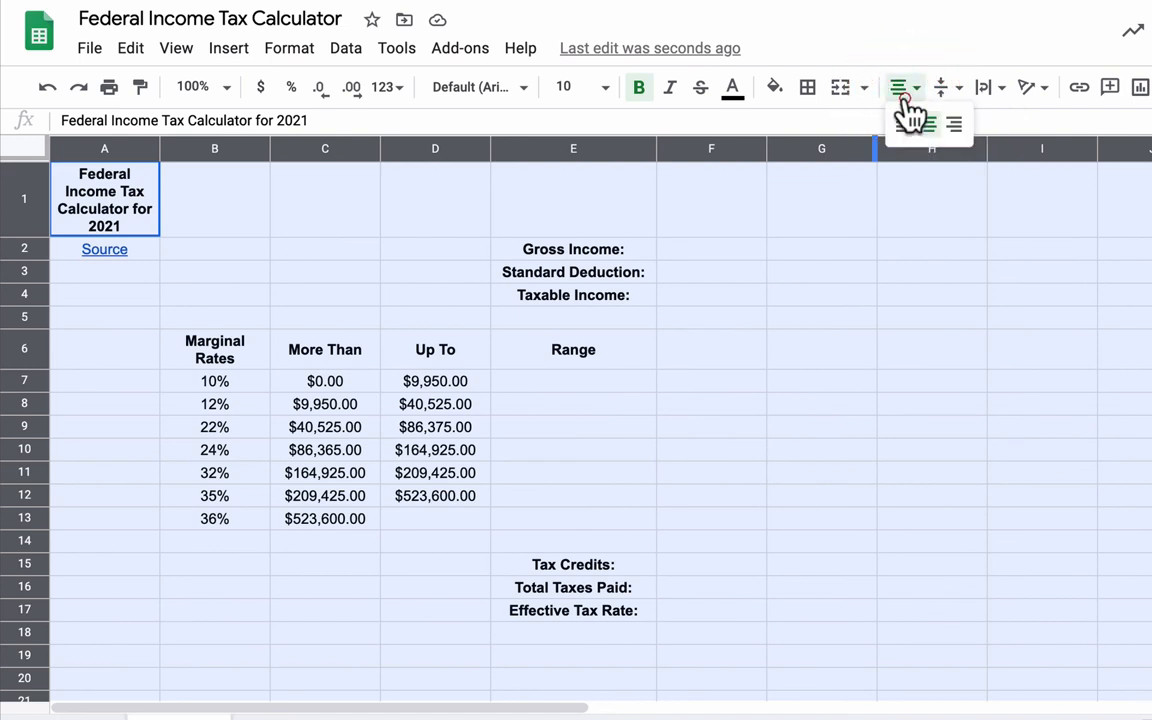
pyautogui.click(898, 87)
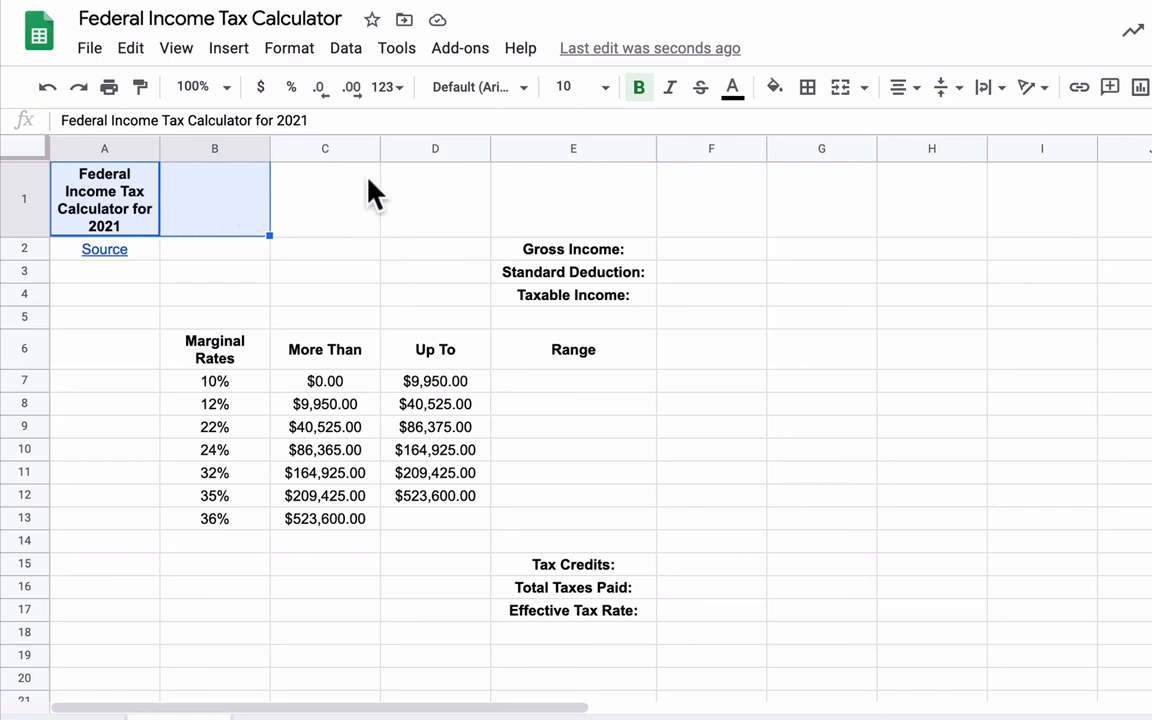
pyautogui.moveTo(840, 87)
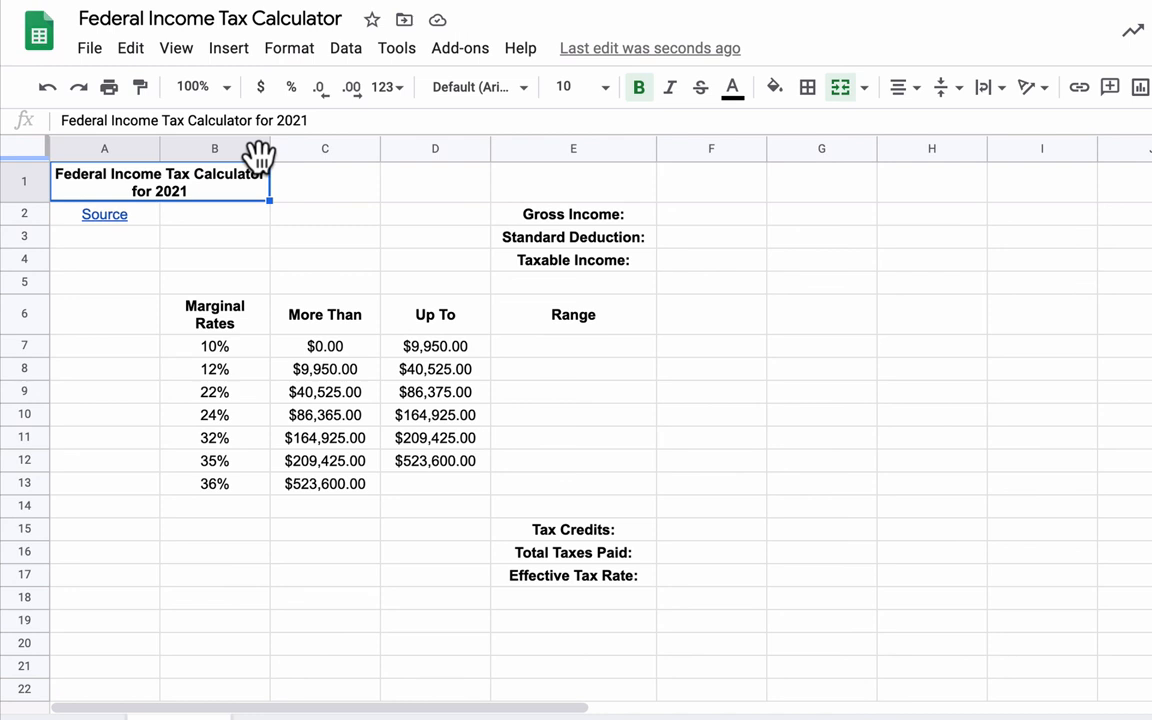
# Merge the title across A1:B1 and widen column A so it fits on one line.
pyautogui.click(104, 148)
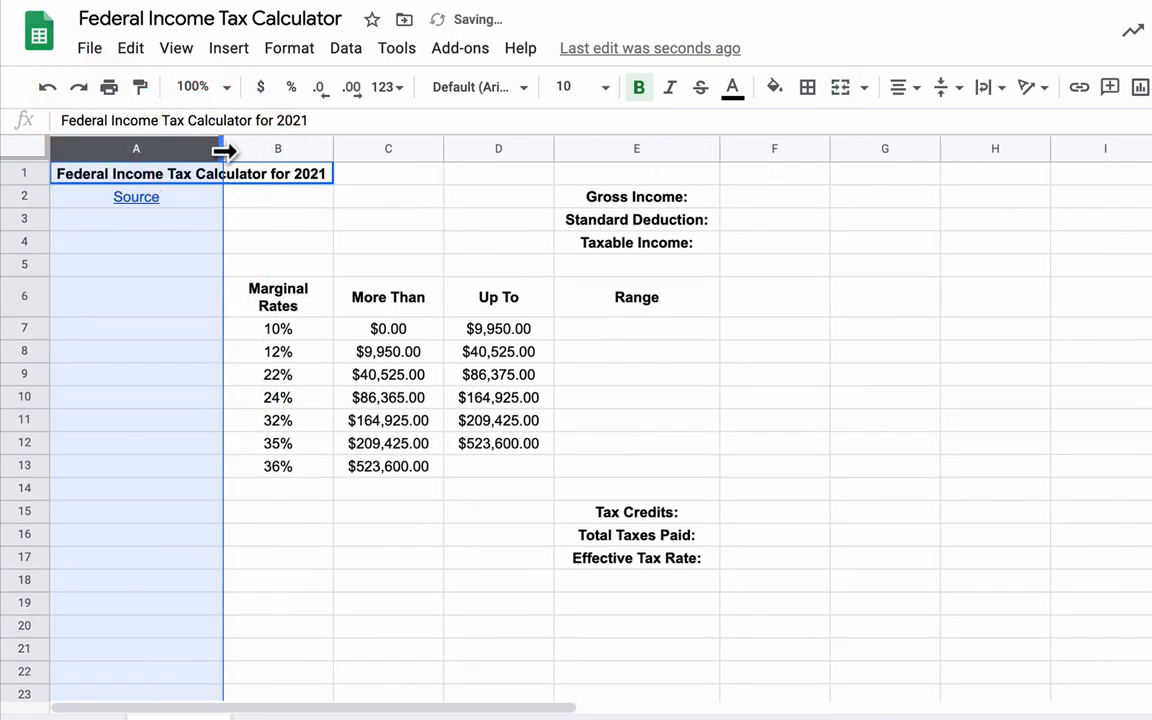
pyautogui.click(136, 297)
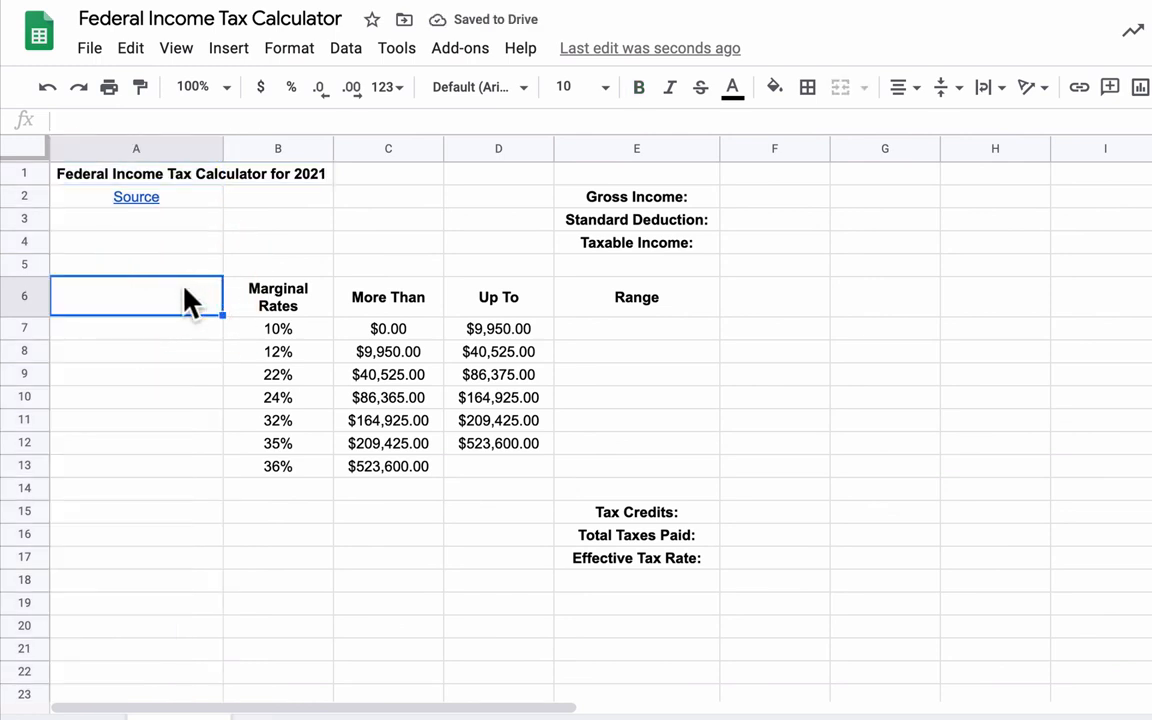
pyautogui.moveTo(535, 232)
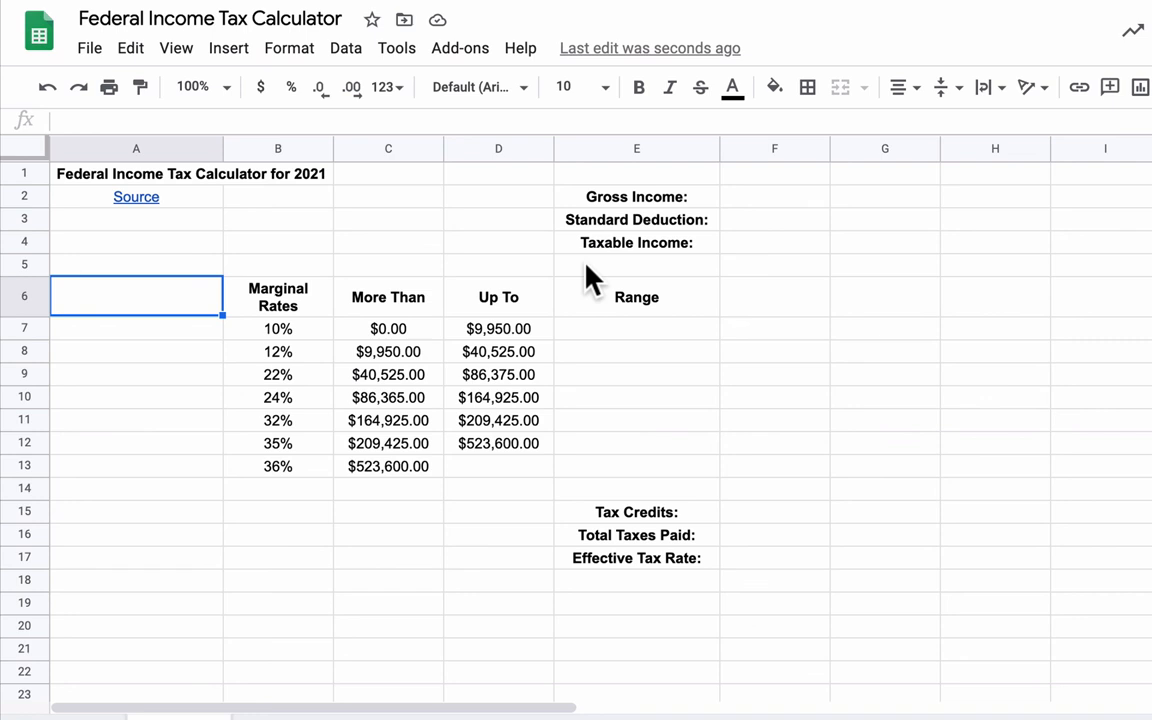
pyautogui.moveTo(700, 313)
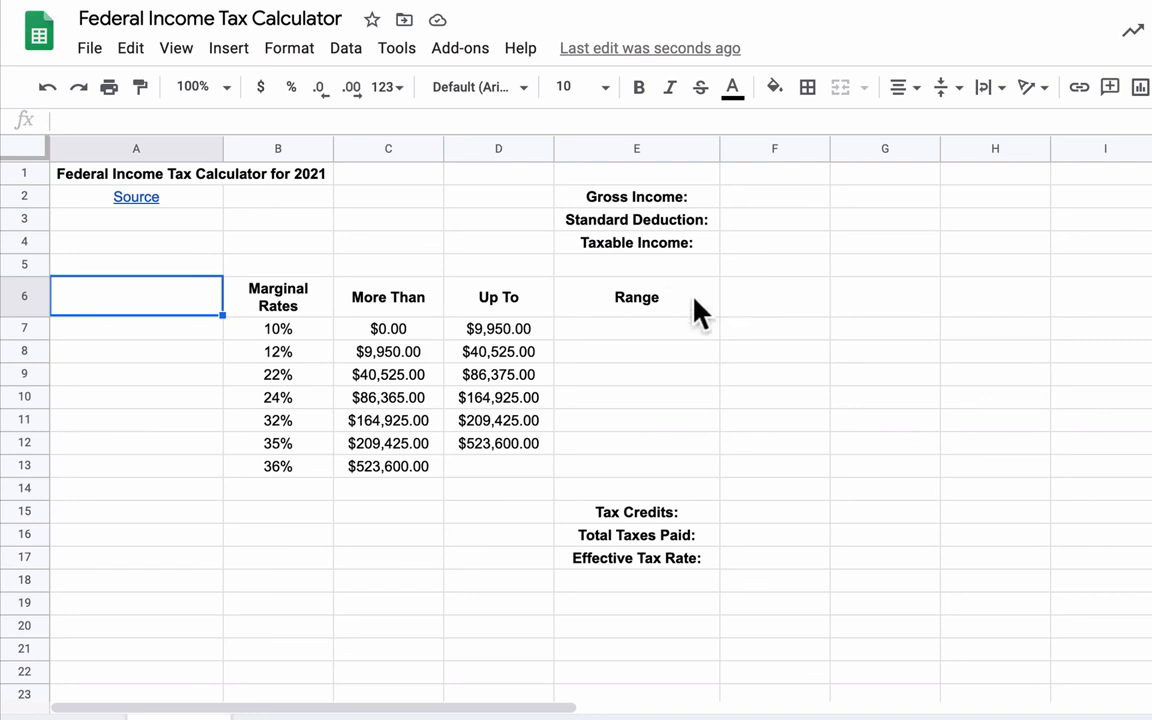
pyautogui.moveTo(770, 362)
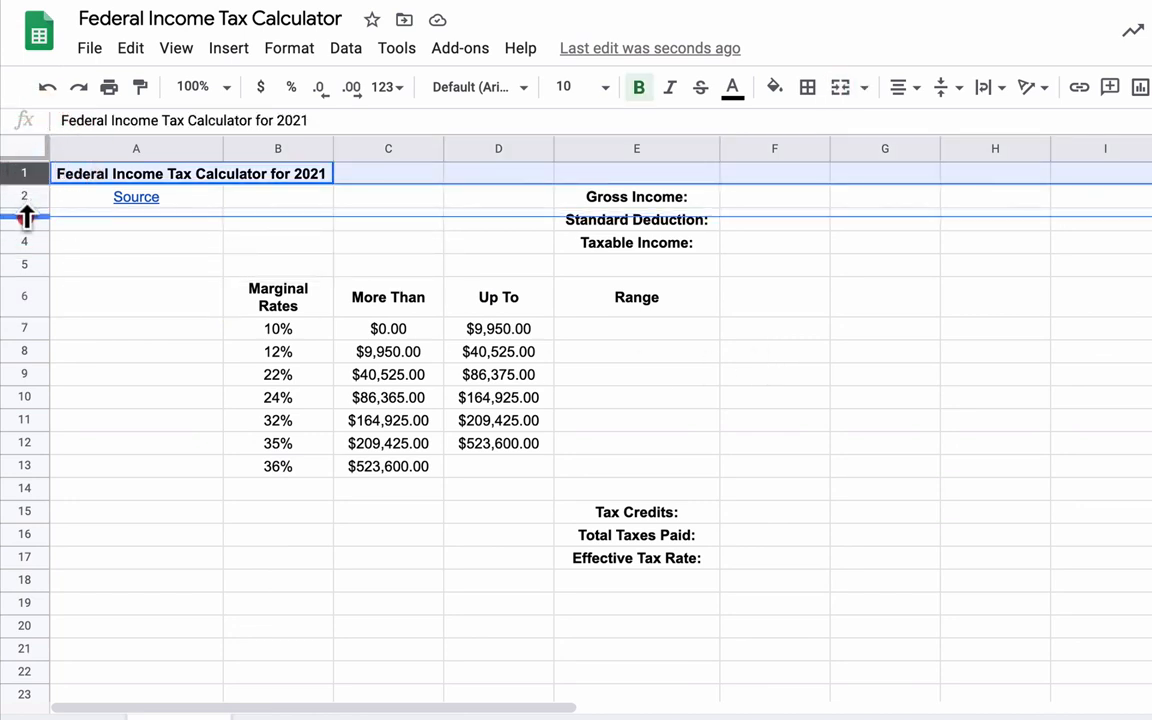
# Make row 1 taller and fill the title row green.
pyautogui.click(775, 87)
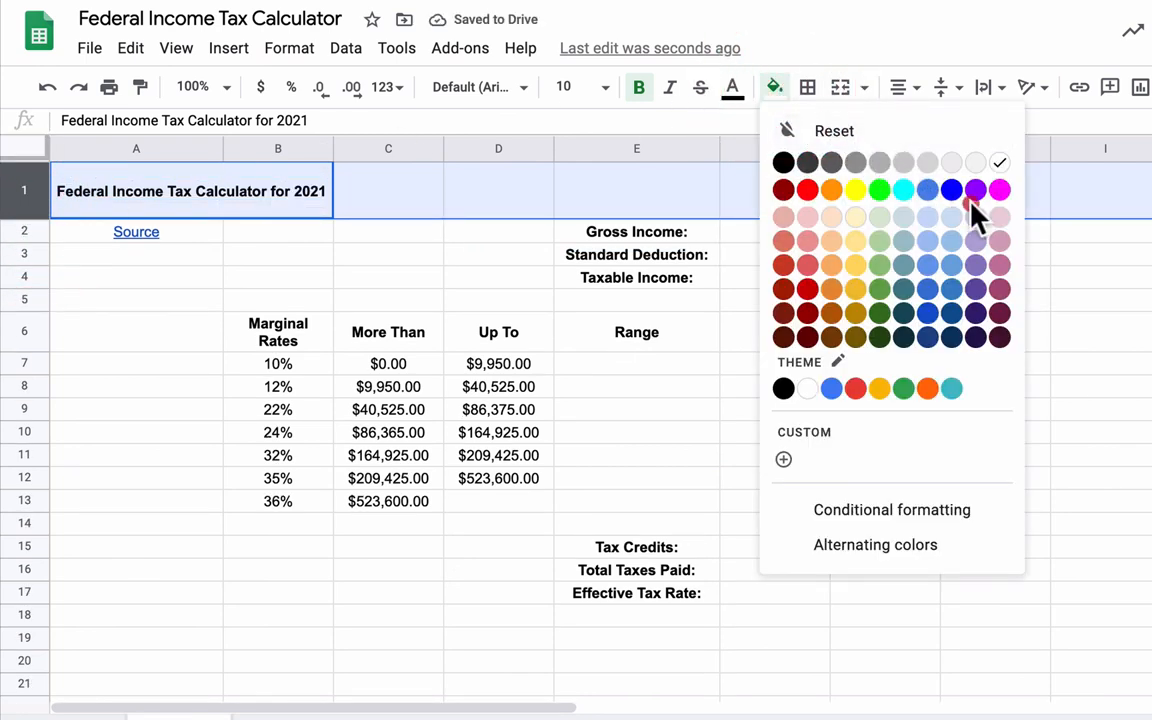
pyautogui.click(951, 189)
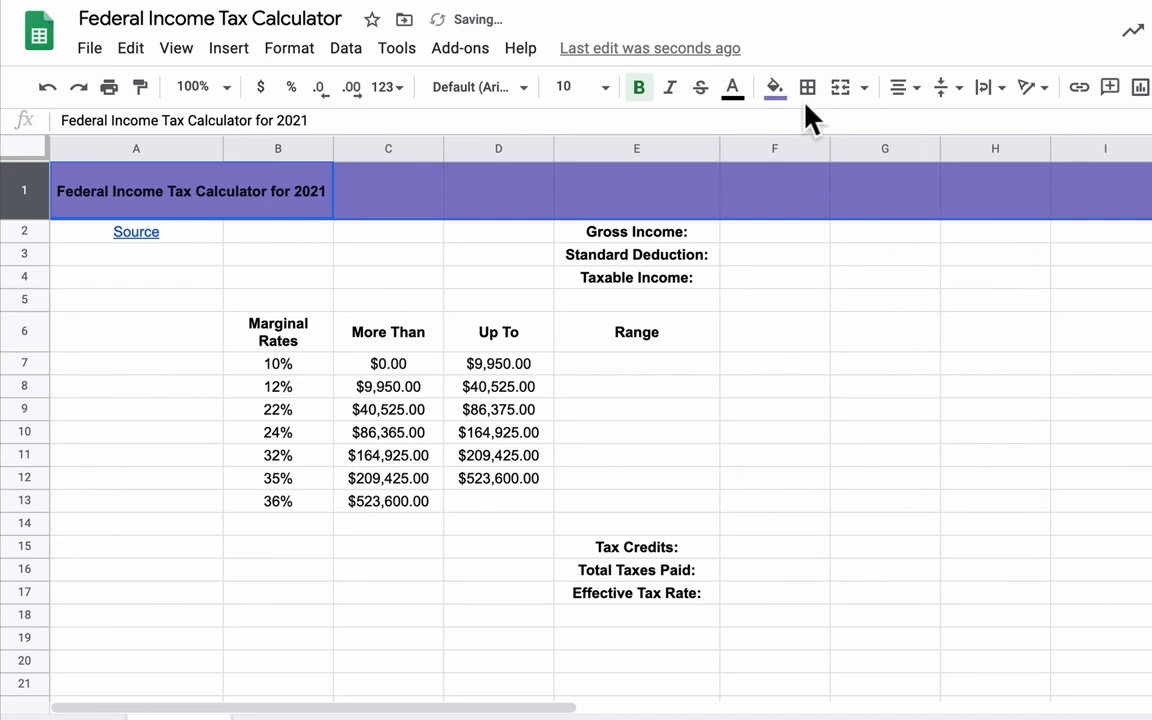
pyautogui.click(773, 87)
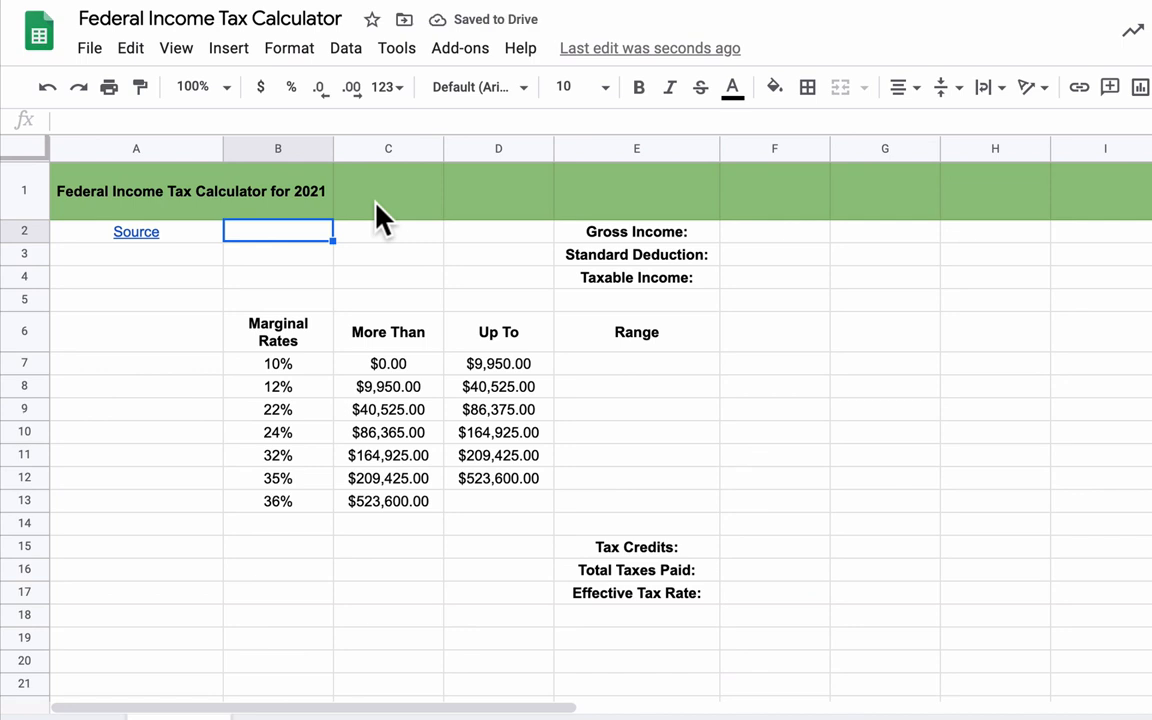
pyautogui.moveTo(192, 271)
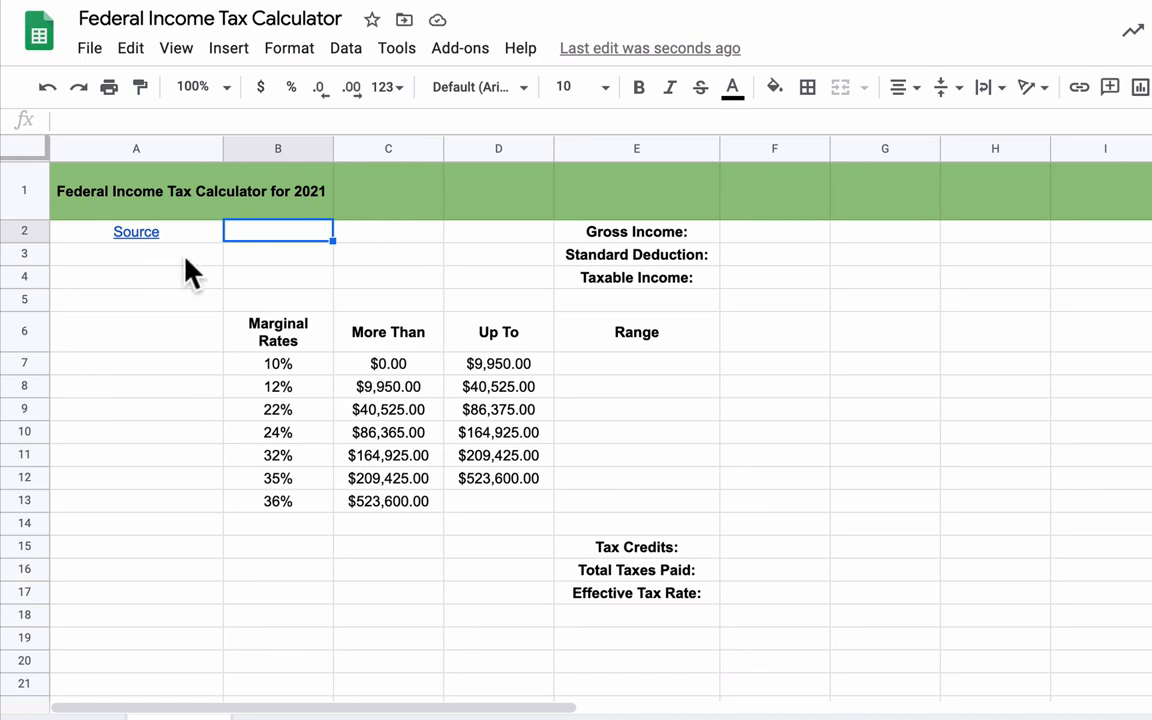
pyautogui.moveTo(243, 291)
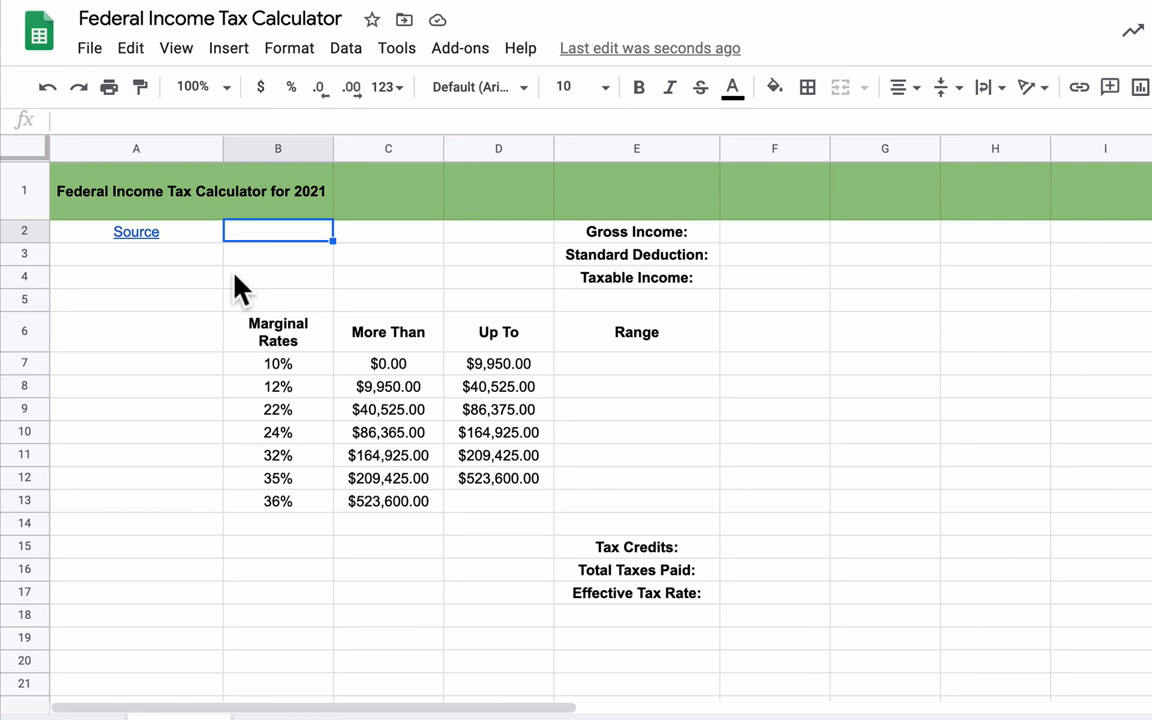
pyautogui.moveTo(280, 280)
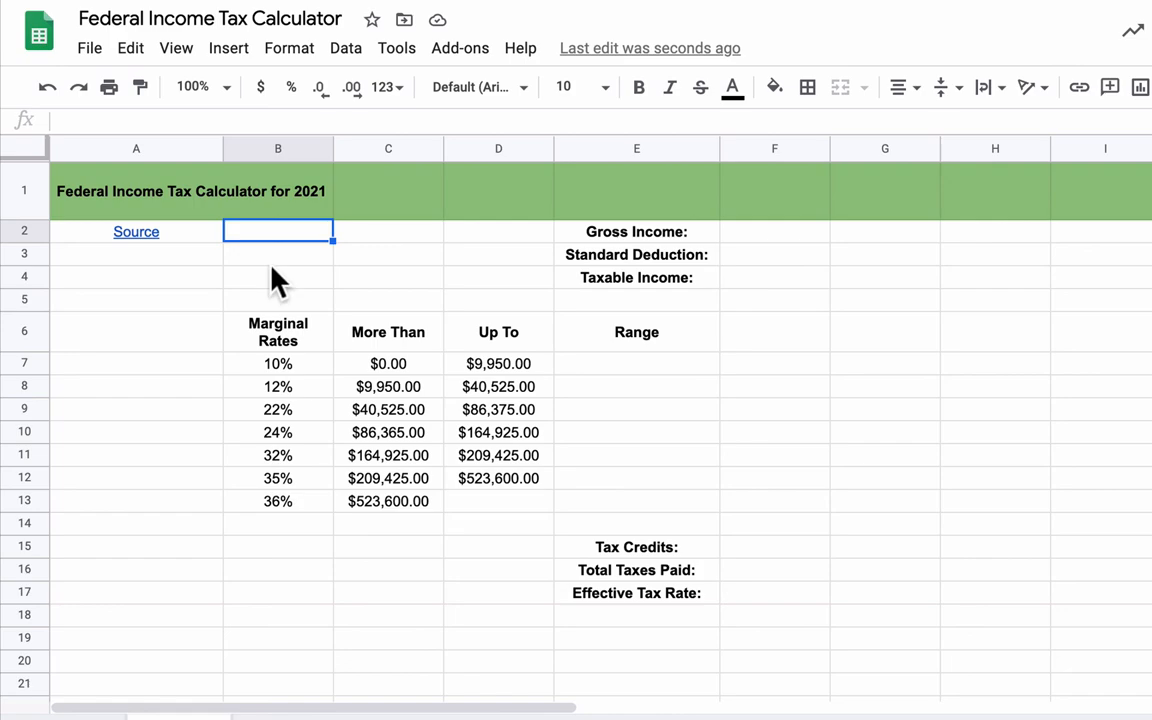